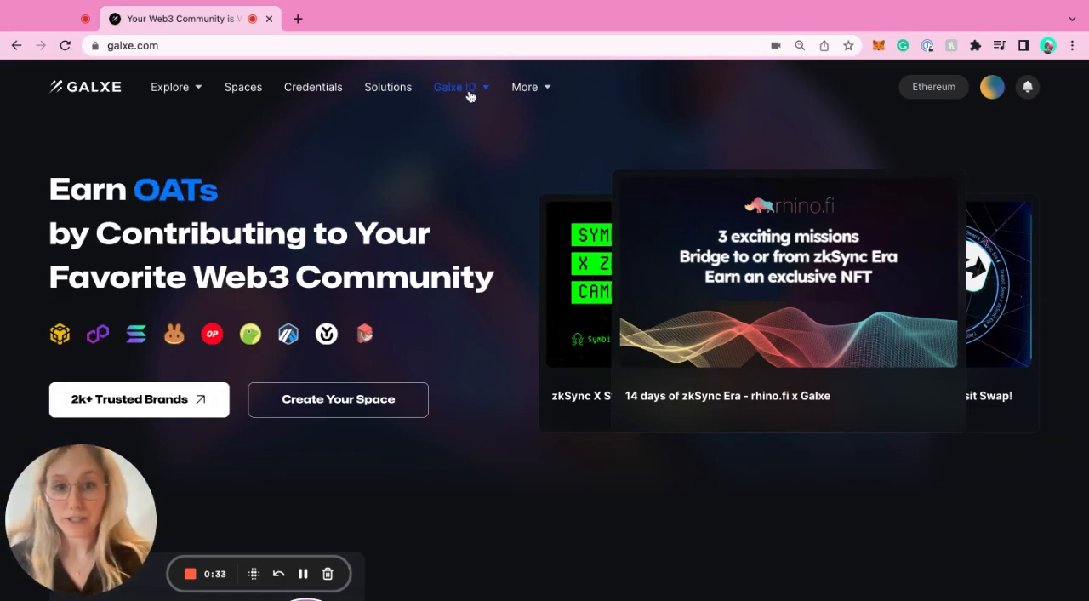
Step: Reveal the Galxe ID menu with its Profile and Passport entries
click(455, 87)
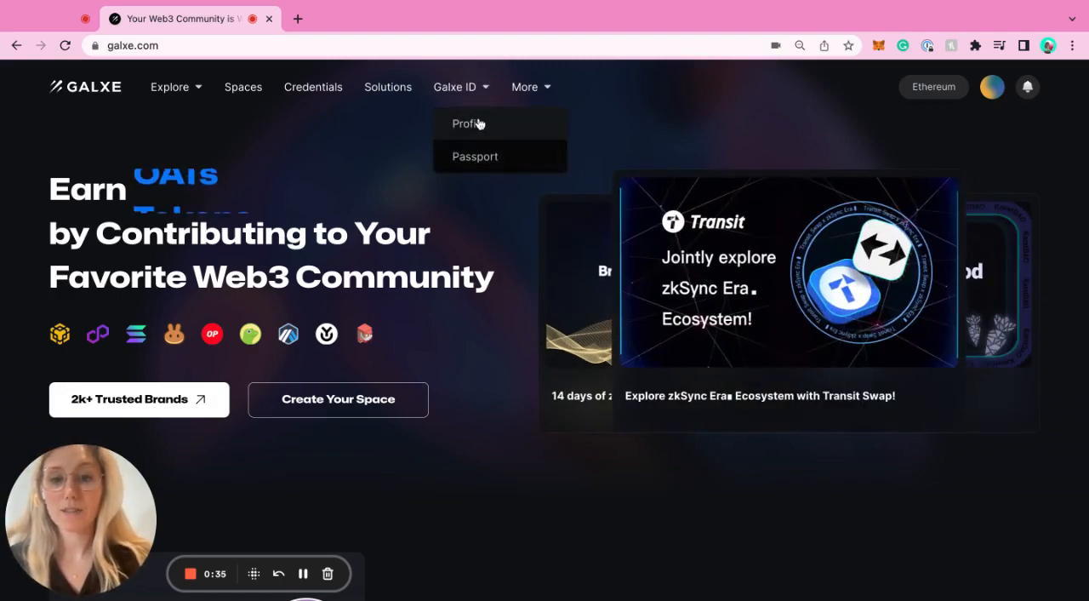
Step: Go to the Galxe ID profile page showing 0 followers and 0 following
click(466, 122)
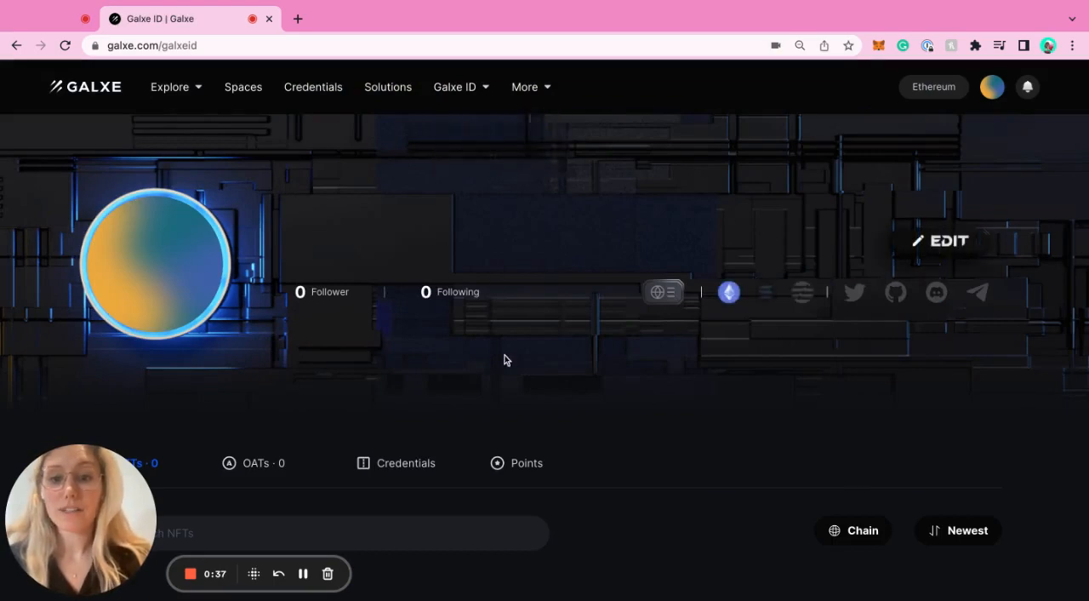
mouse_move(721, 307)
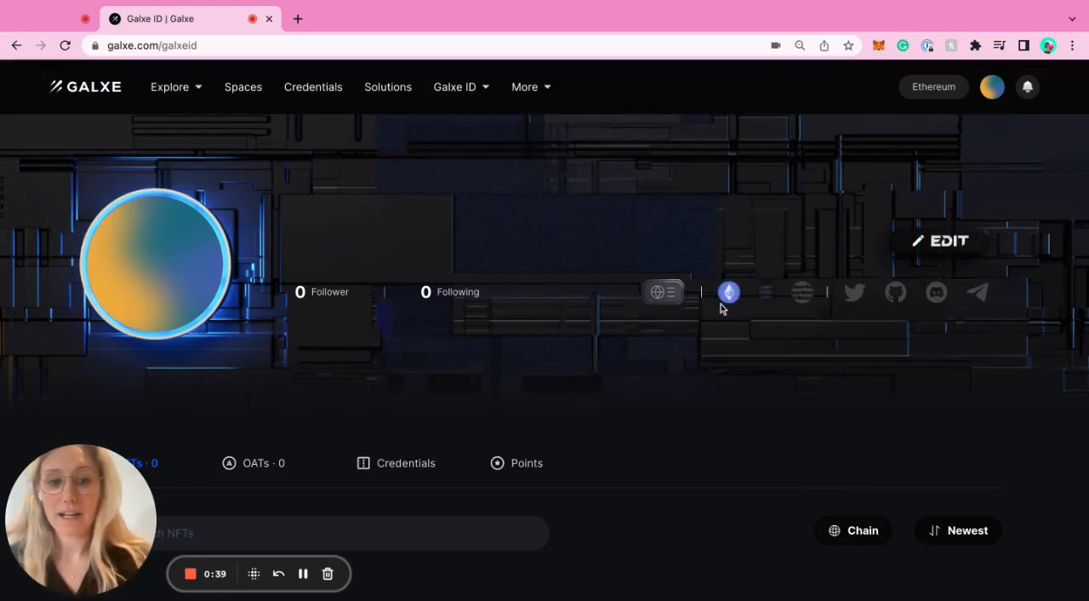
mouse_move(769, 304)
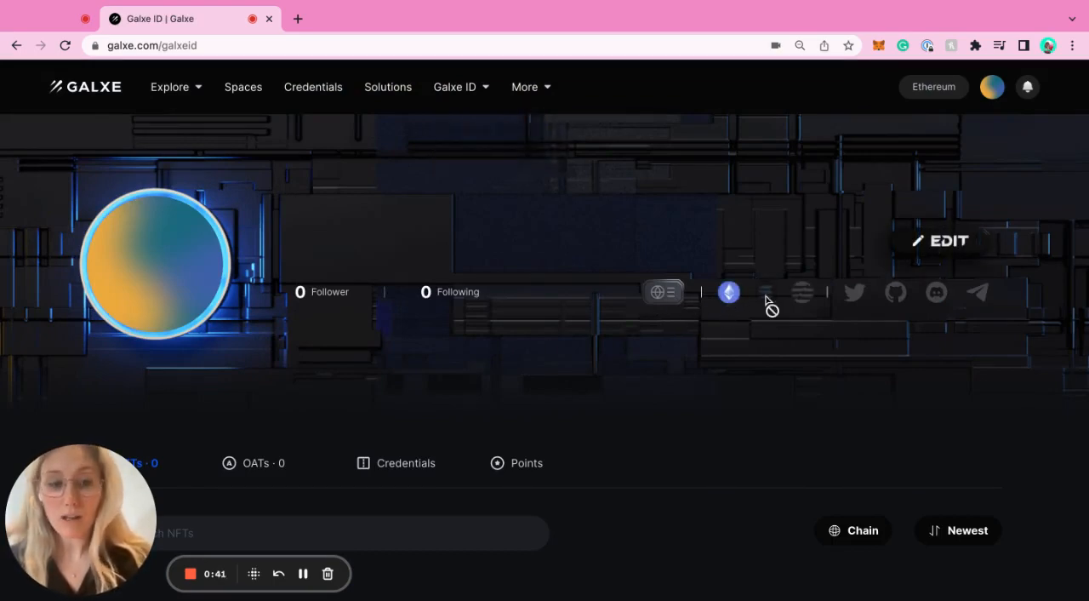
mouse_move(807, 309)
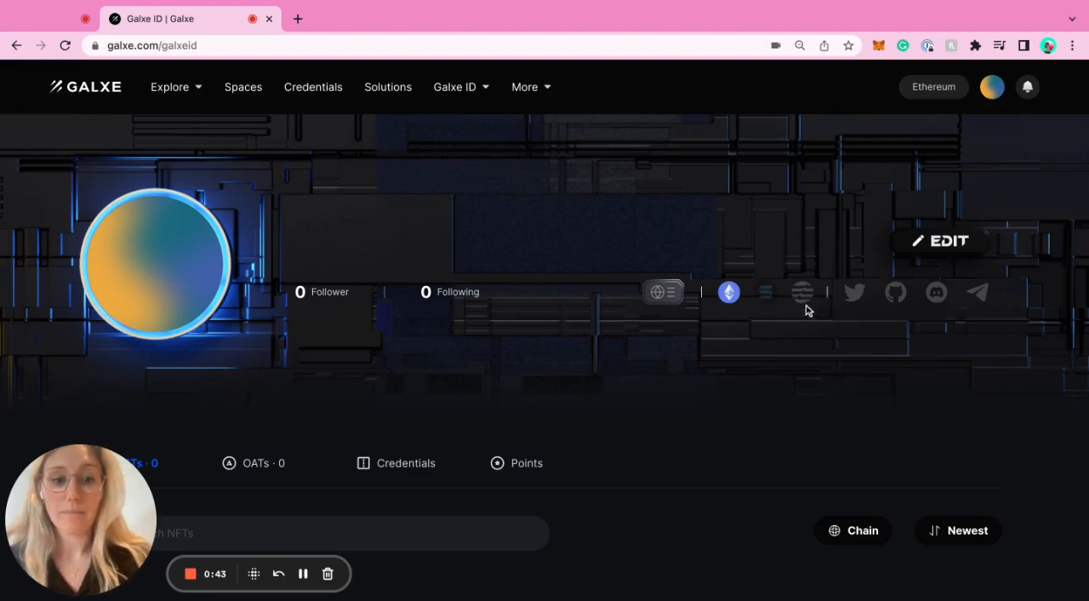
mouse_move(864, 315)
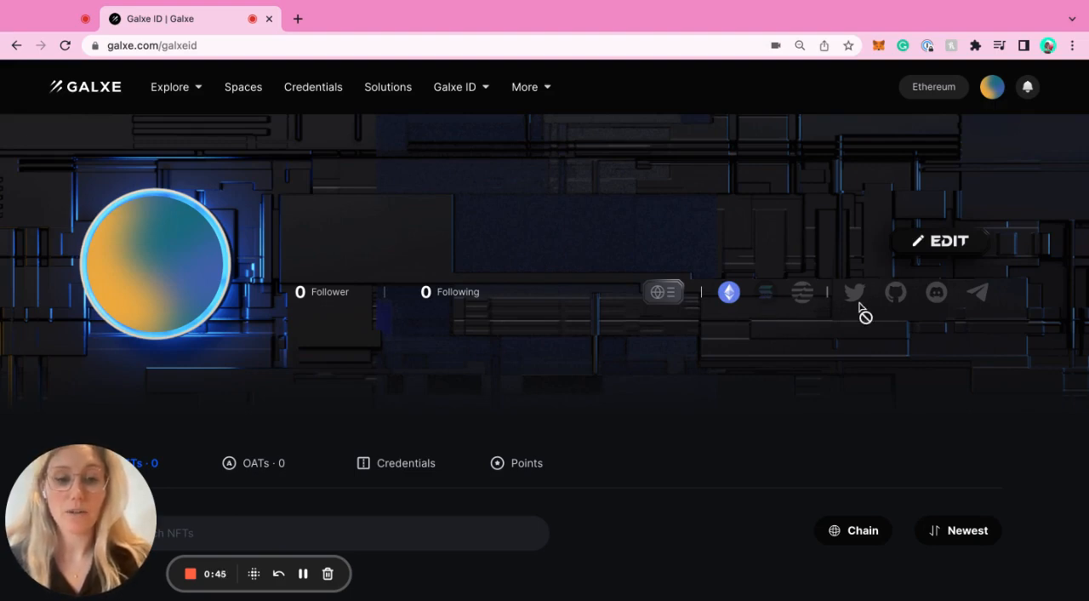
mouse_move(920, 323)
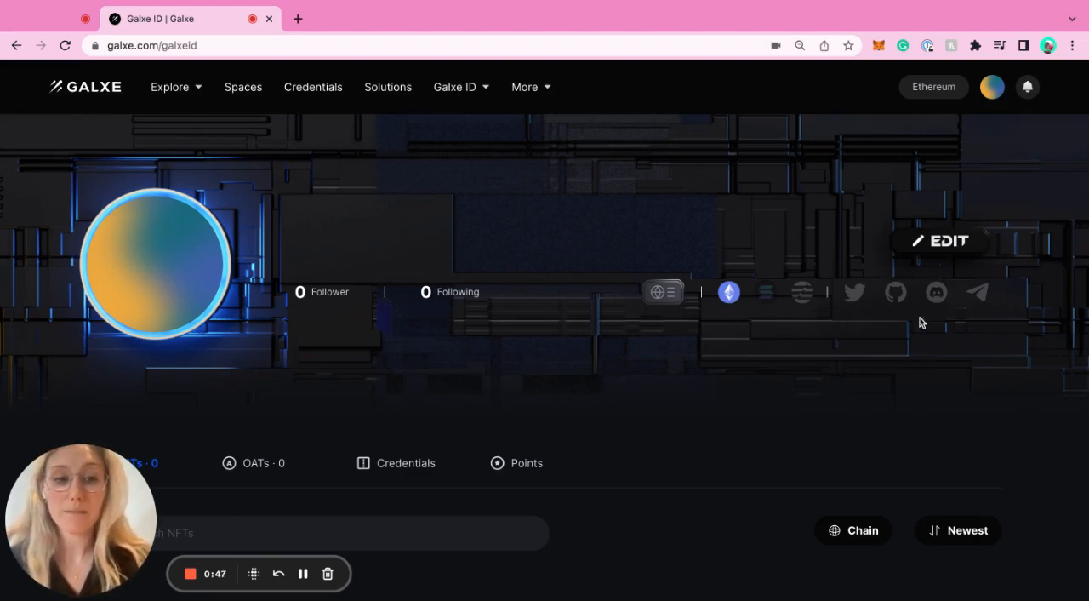
mouse_move(871, 310)
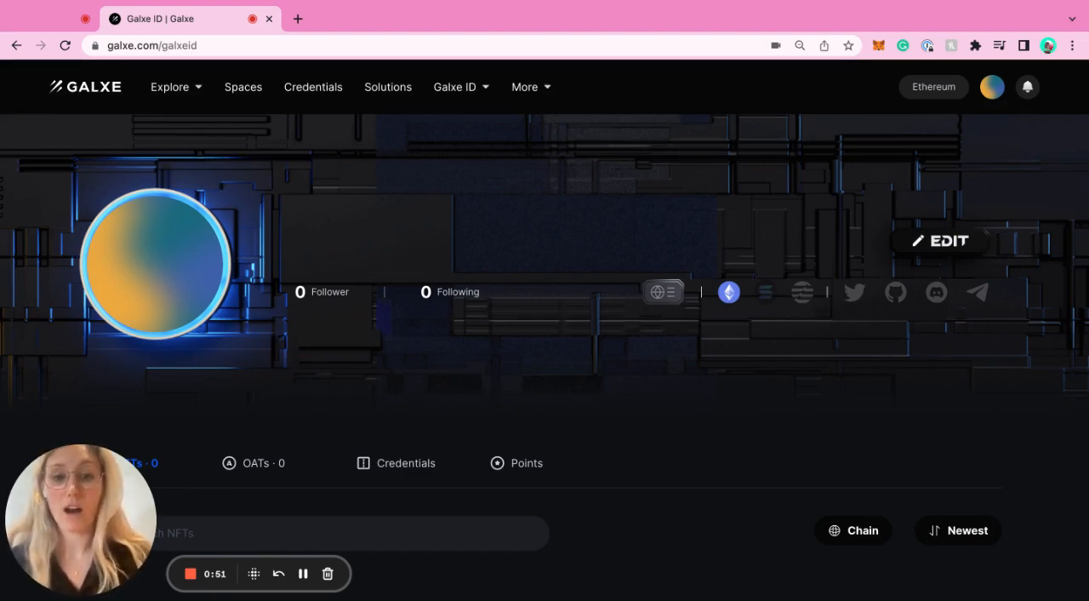
mouse_move(764, 317)
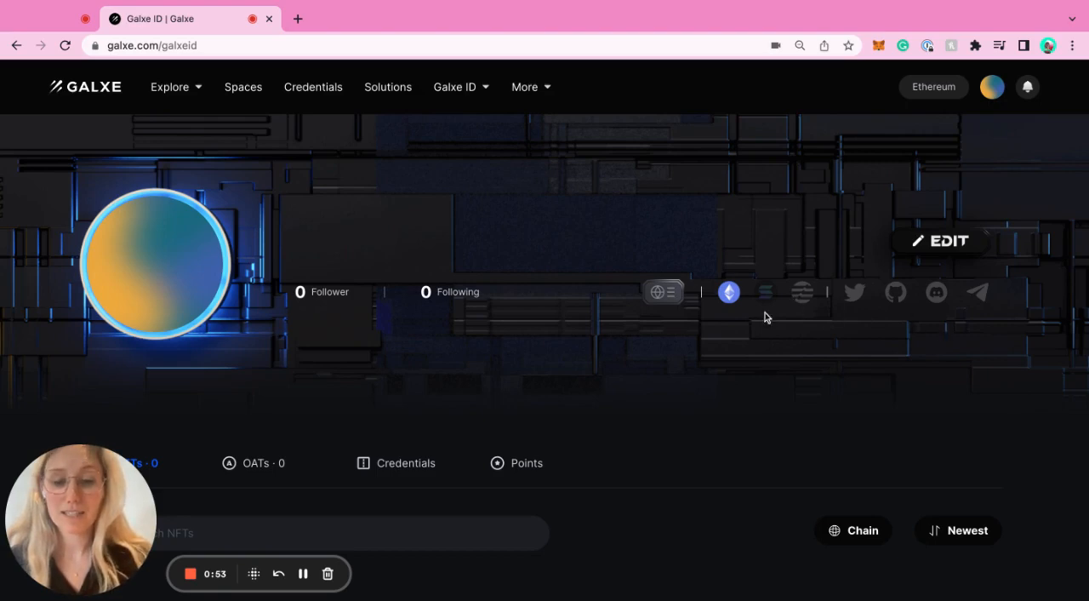
mouse_move(873, 316)
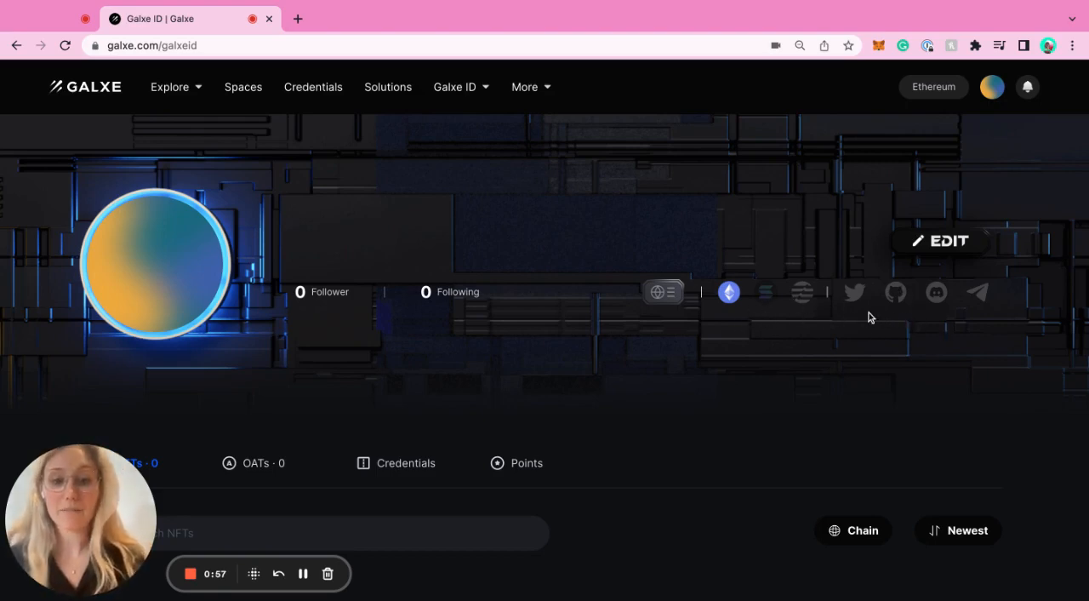
Step: View the profile's Credentials list, then its Points tab showing no data
scroll(down, 3)
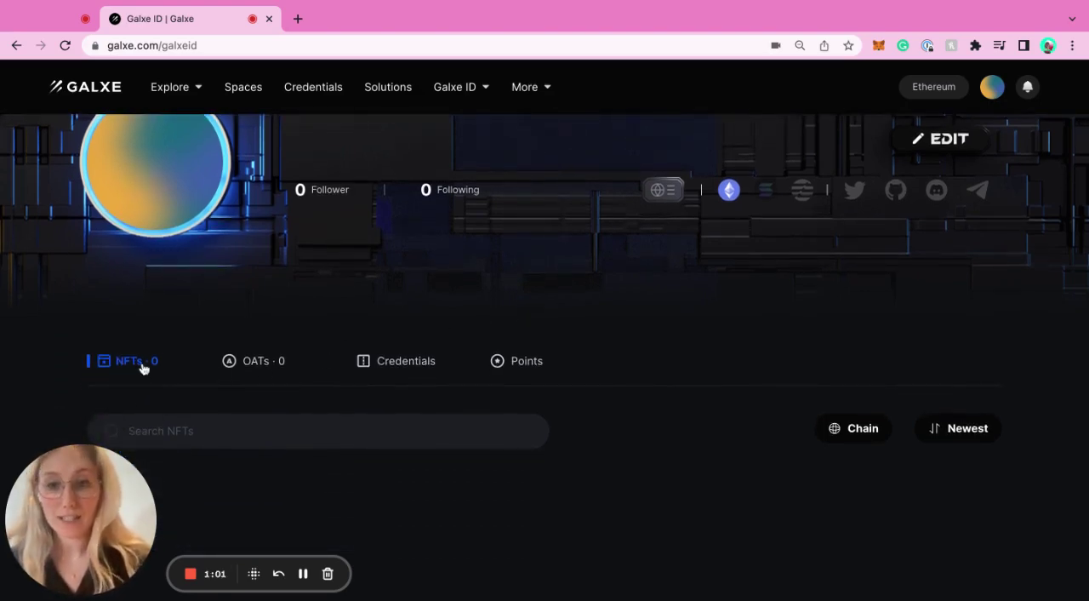
mouse_move(293, 343)
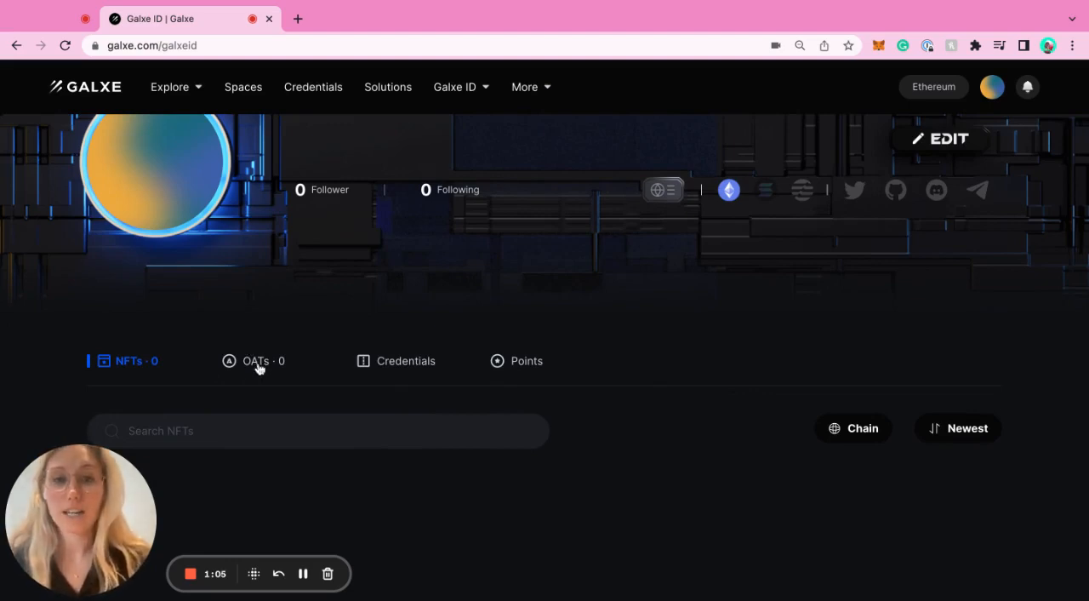
mouse_move(258, 371)
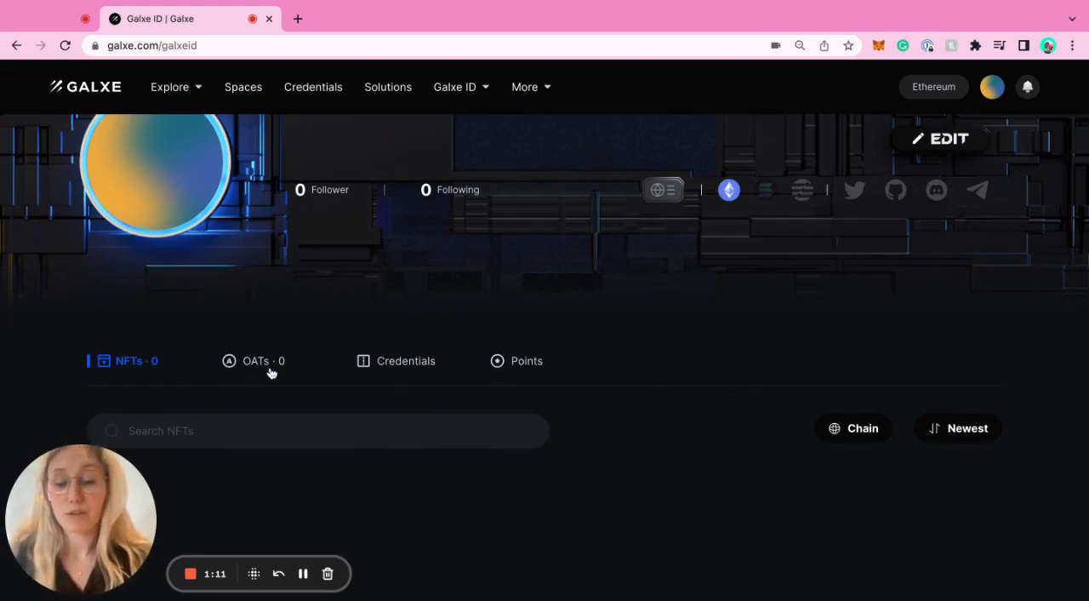
click(405, 361)
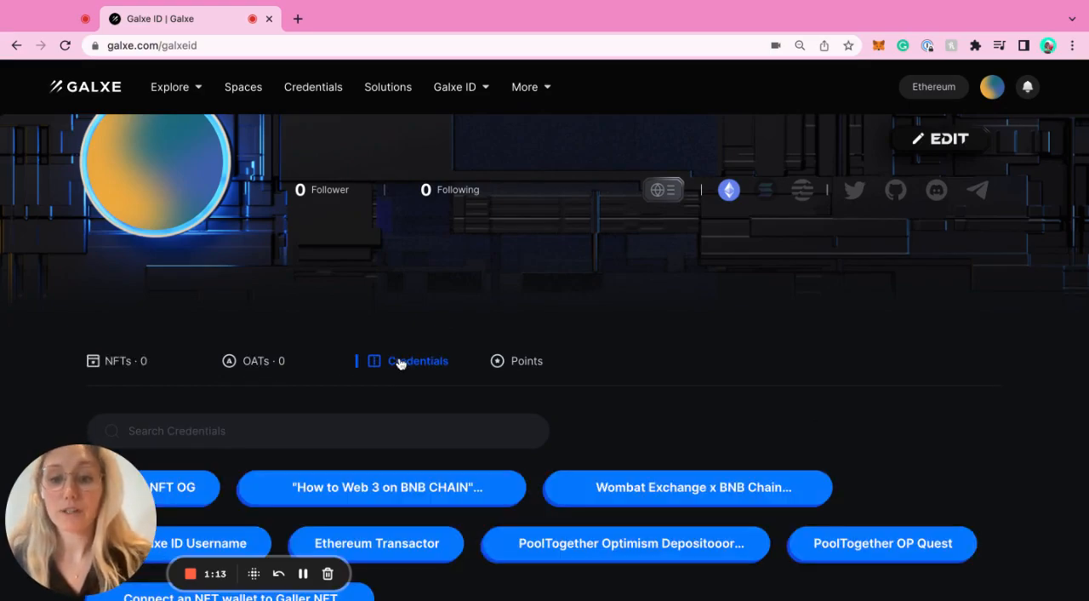
scroll(down, 3)
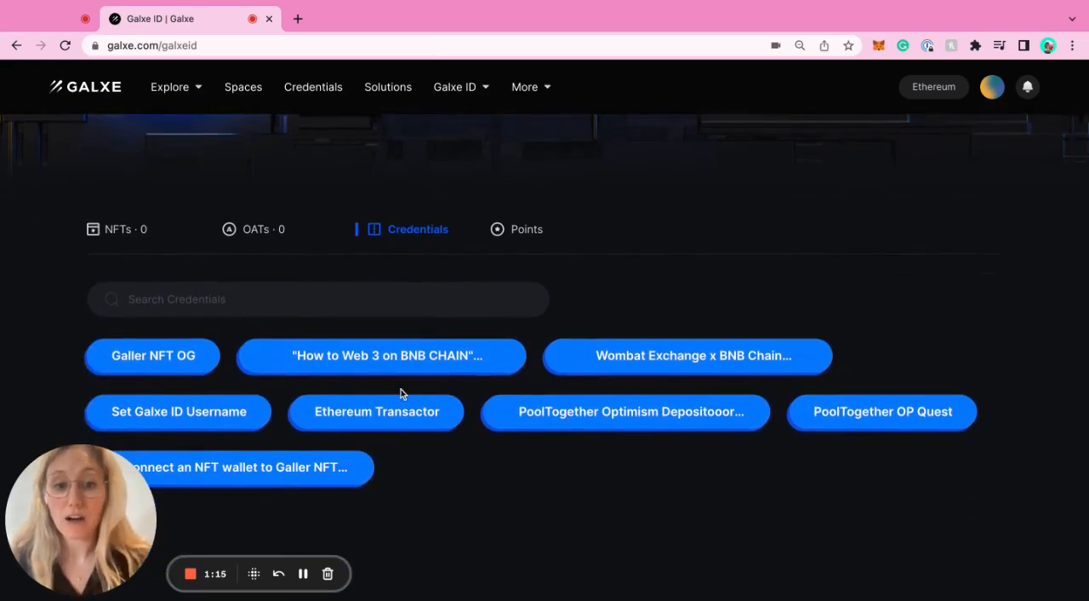
mouse_move(303, 443)
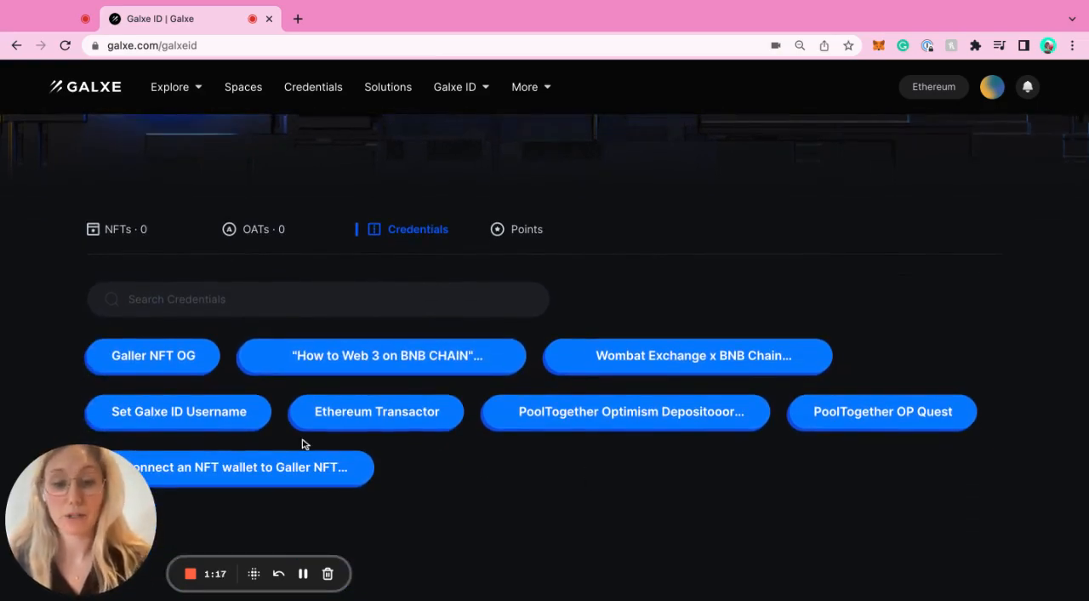
click(528, 228)
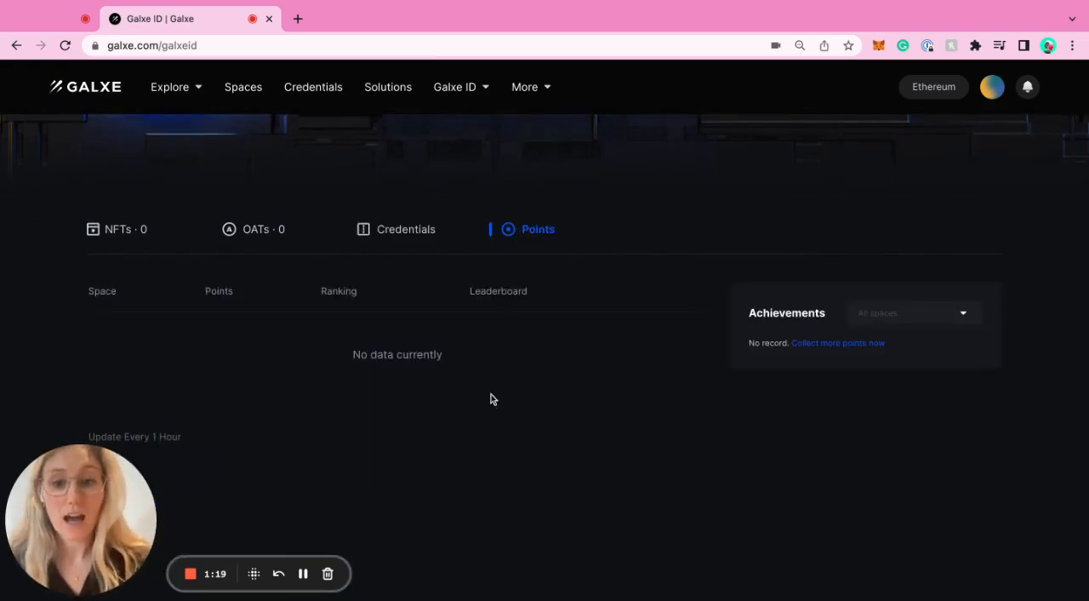
scroll(down, 3)
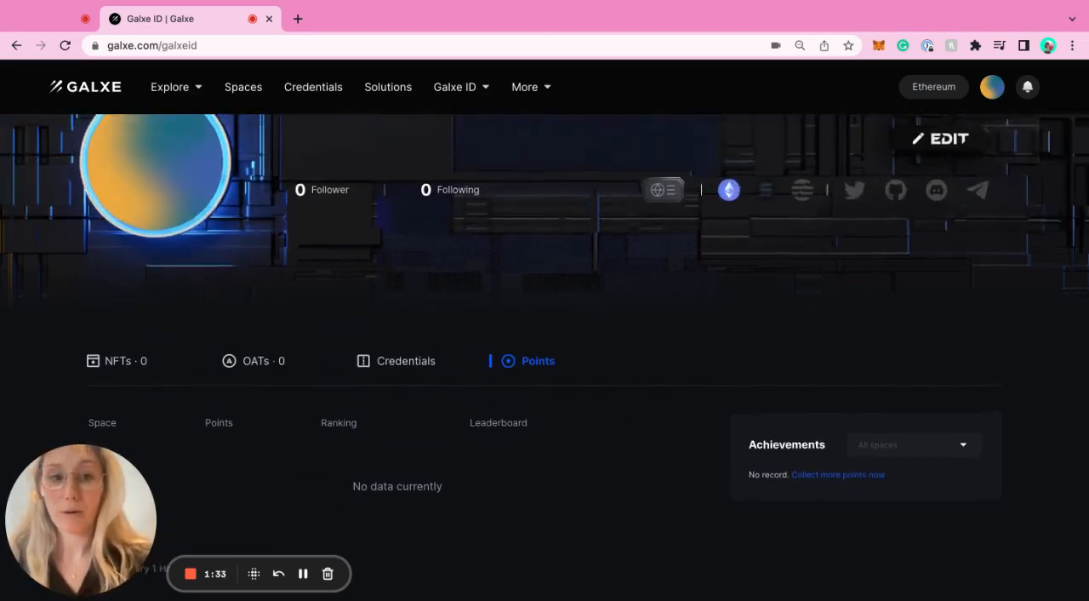
Step: Go to My Spaces from the avatar menu, listing Galxe, BNB Chain, Polygon and Solana
click(991, 85)
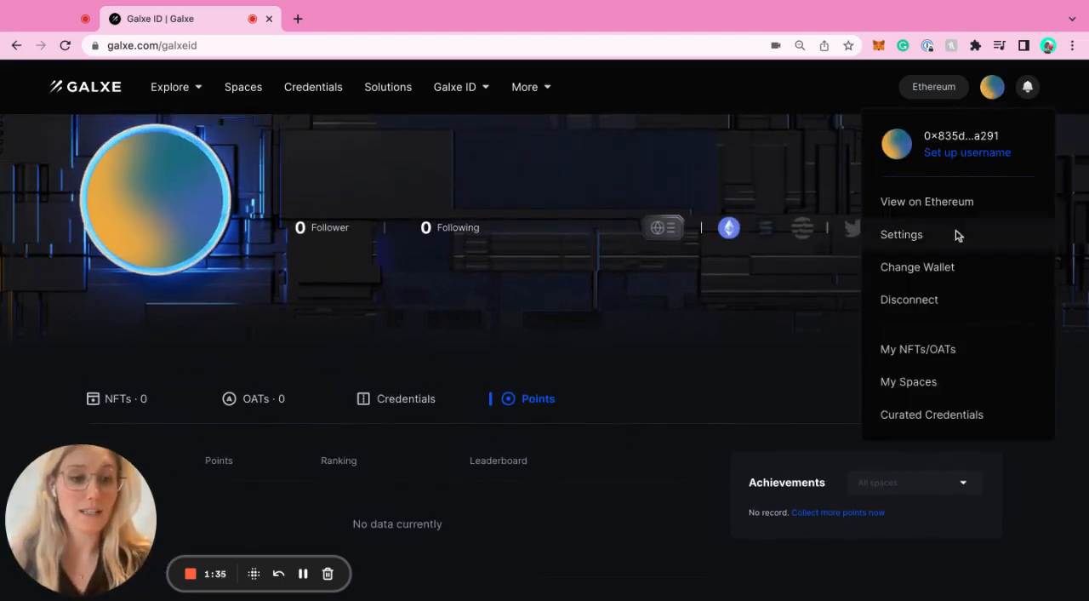
click(909, 381)
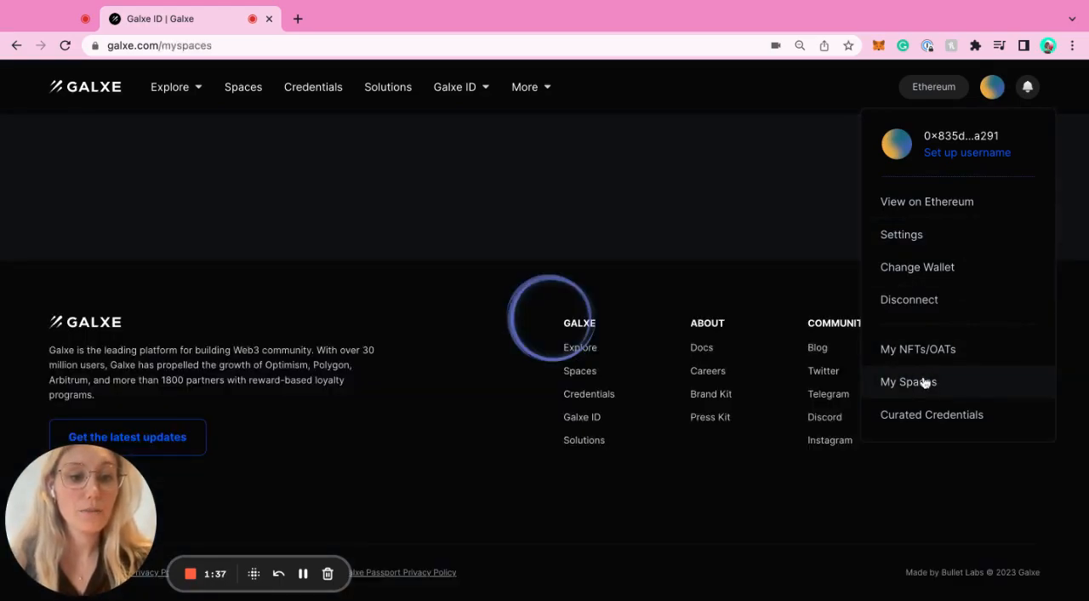
click(908, 382)
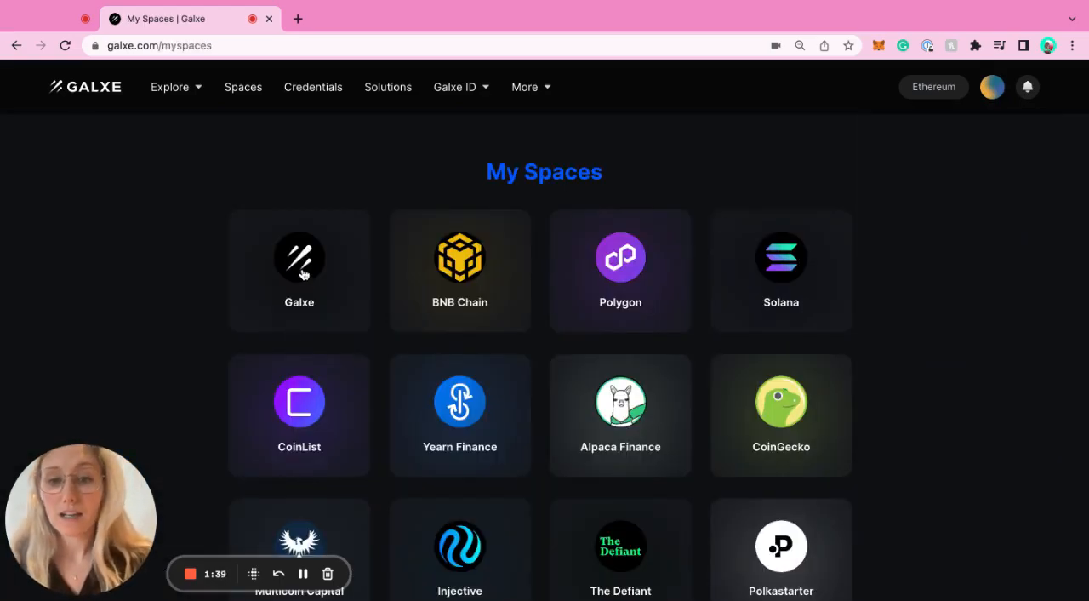
mouse_move(269, 282)
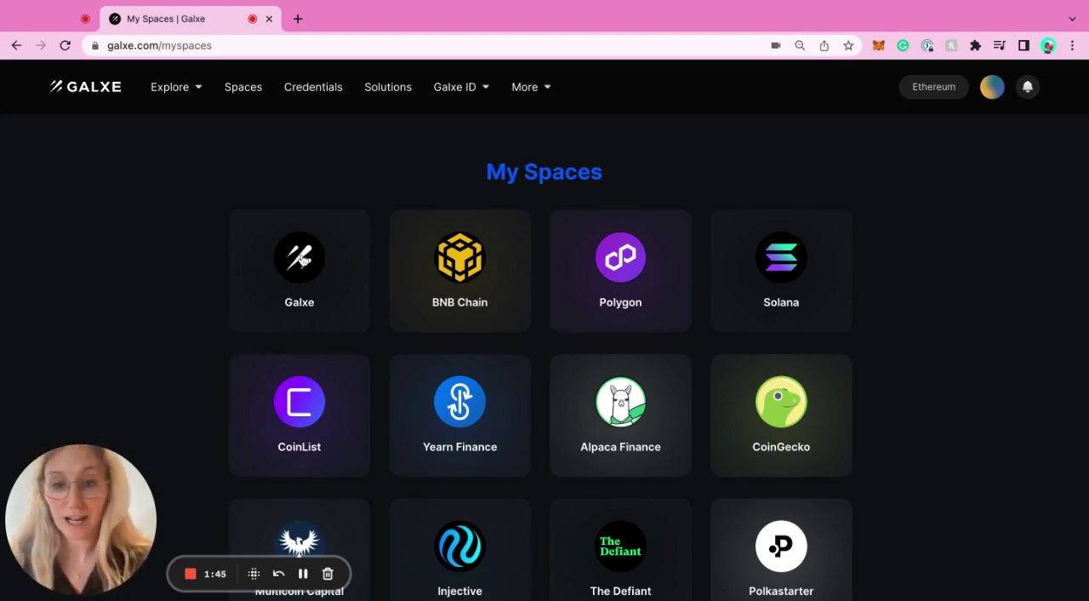
Step: Open the Galxe space from My Spaces and look through its Campaigns list
click(299, 257)
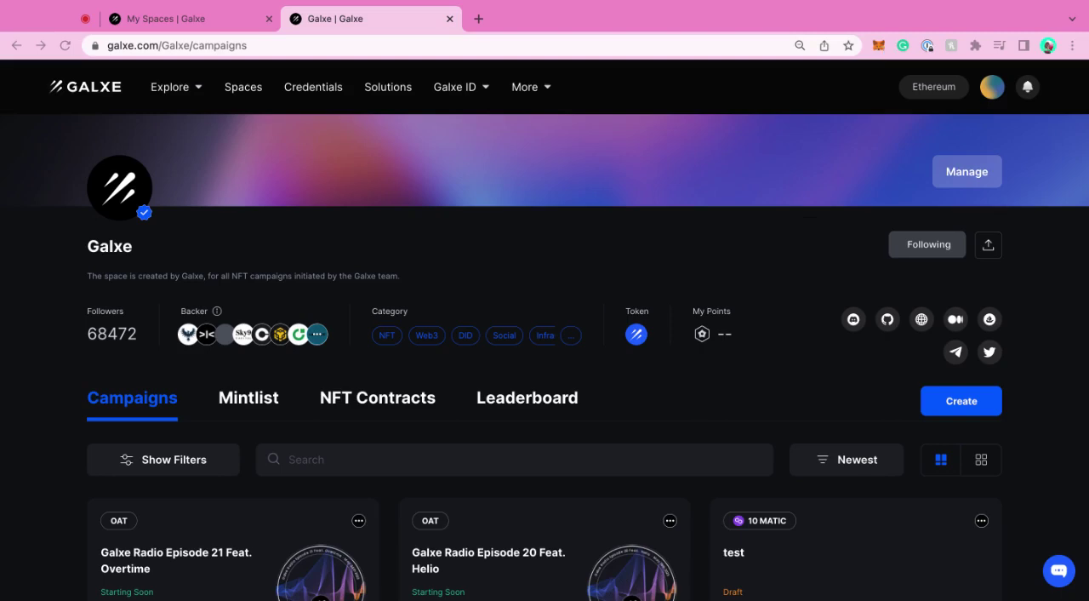
mouse_move(375, 37)
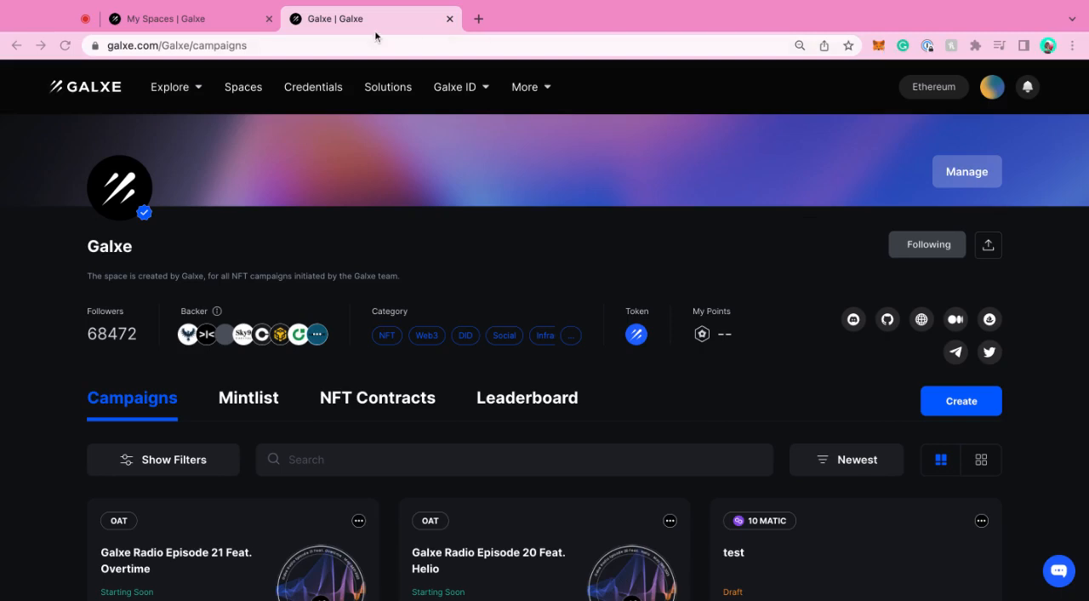
mouse_move(651, 272)
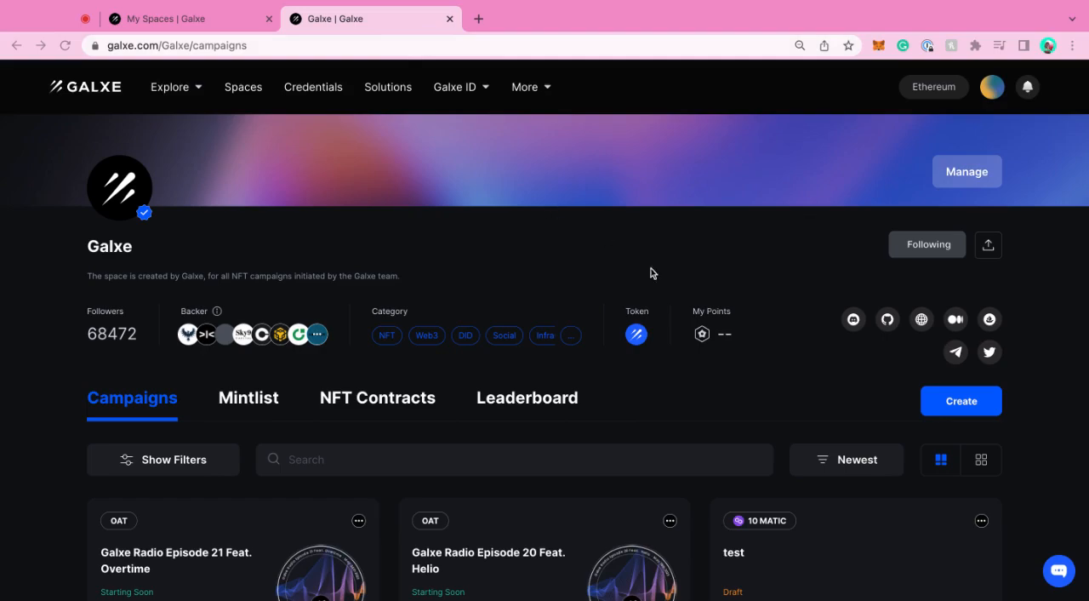
scroll(down, 3)
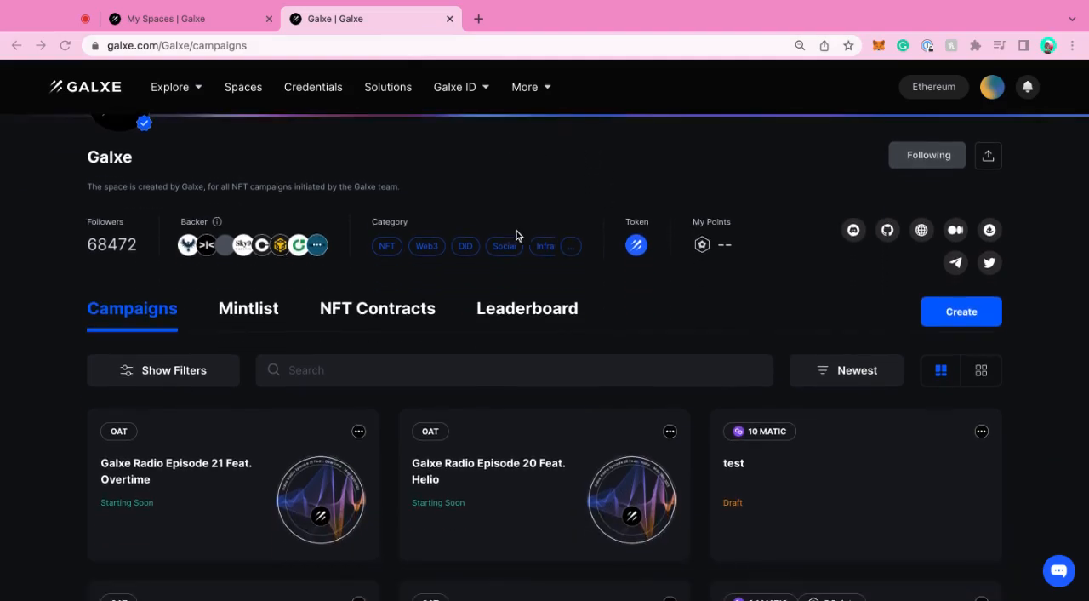
scroll(down, 3)
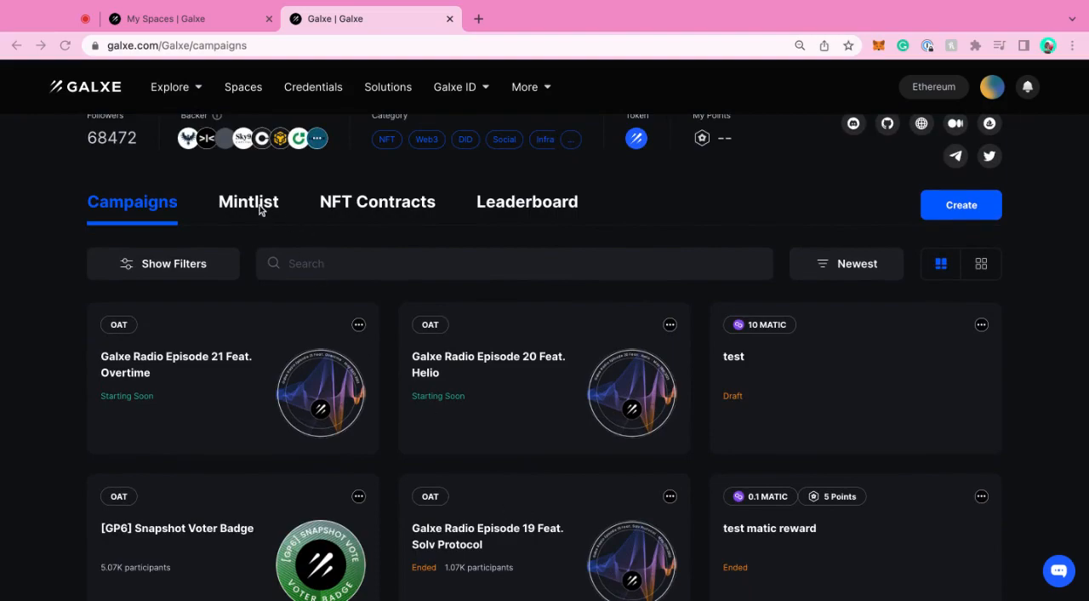
Step: View the space's empty Mintlist, then its NFT Contracts section
click(248, 201)
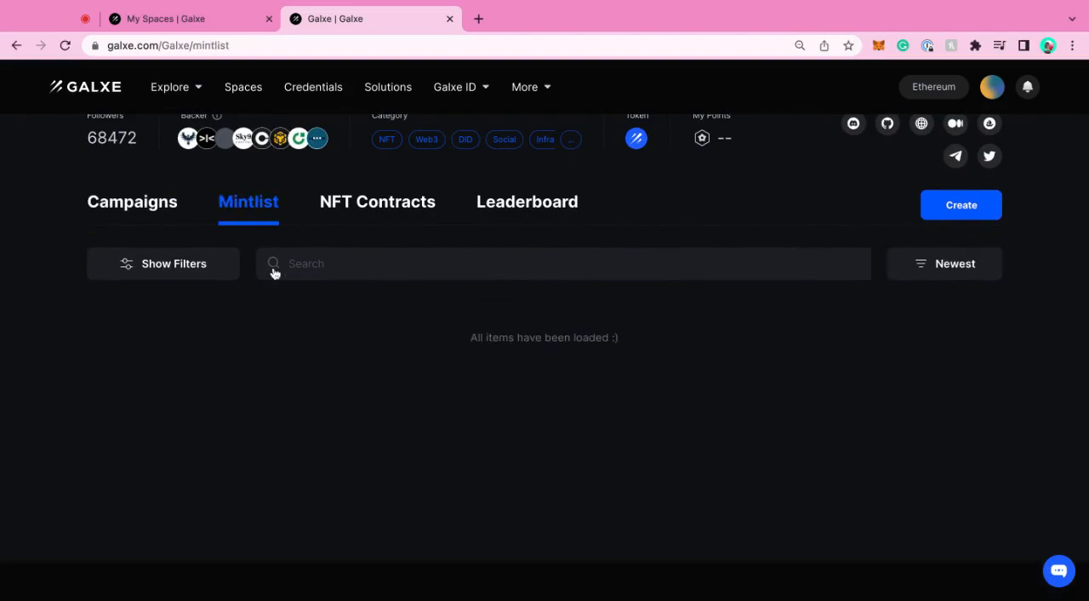
mouse_move(187, 388)
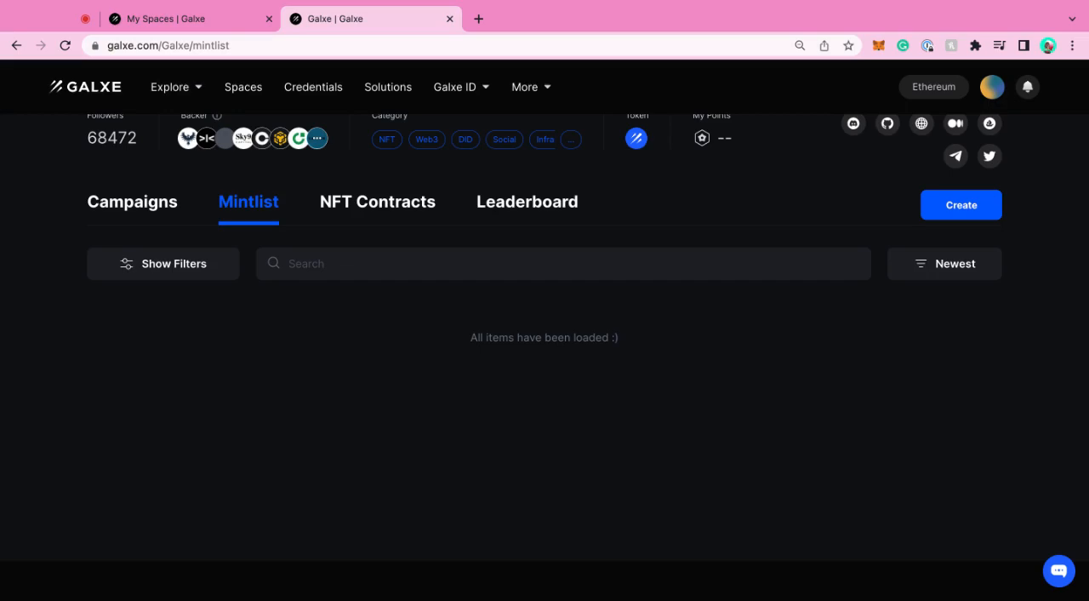
click(378, 200)
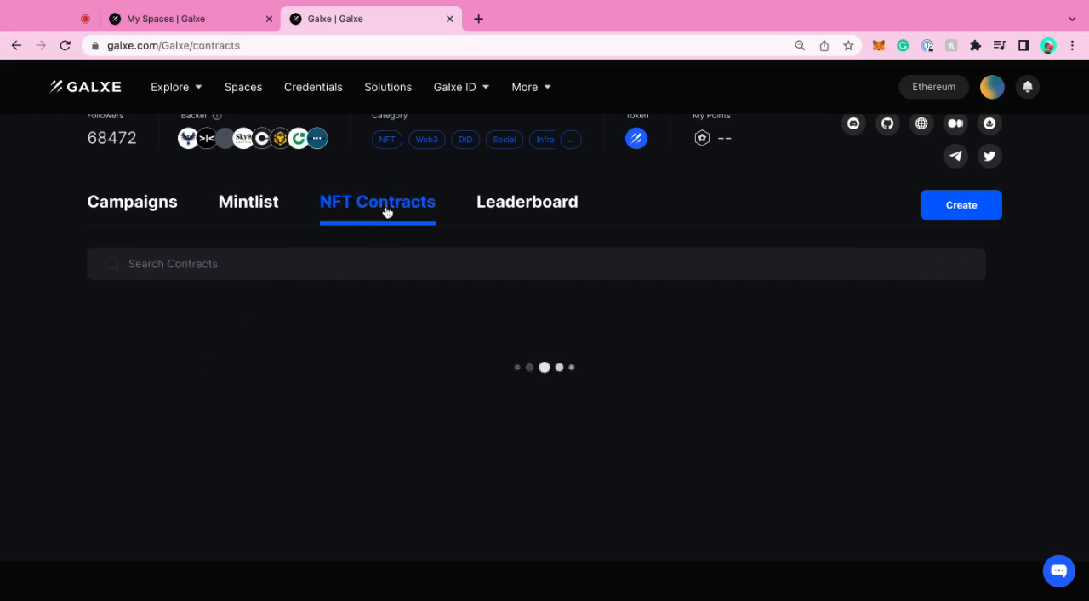
mouse_move(518, 208)
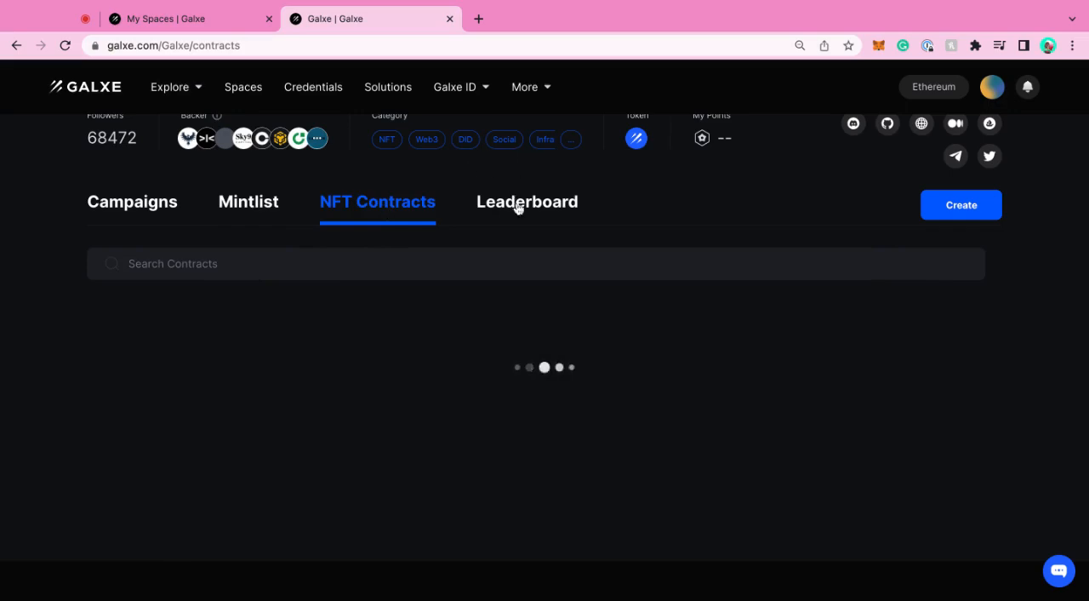
Step: View the space's Leaderboard, ranking bryce first with 5 points
click(527, 201)
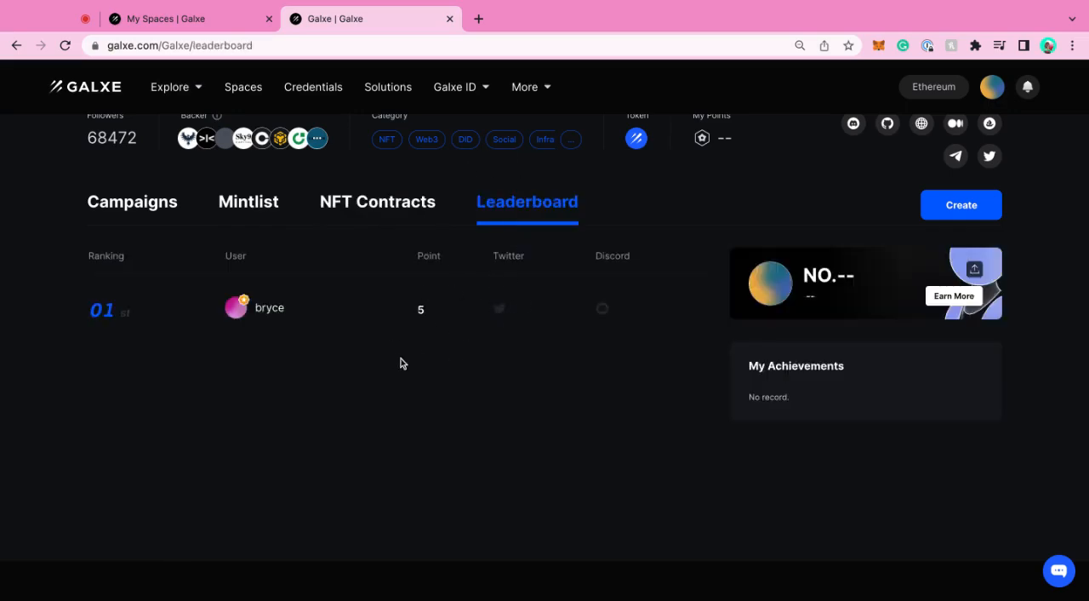
scroll(up, 3)
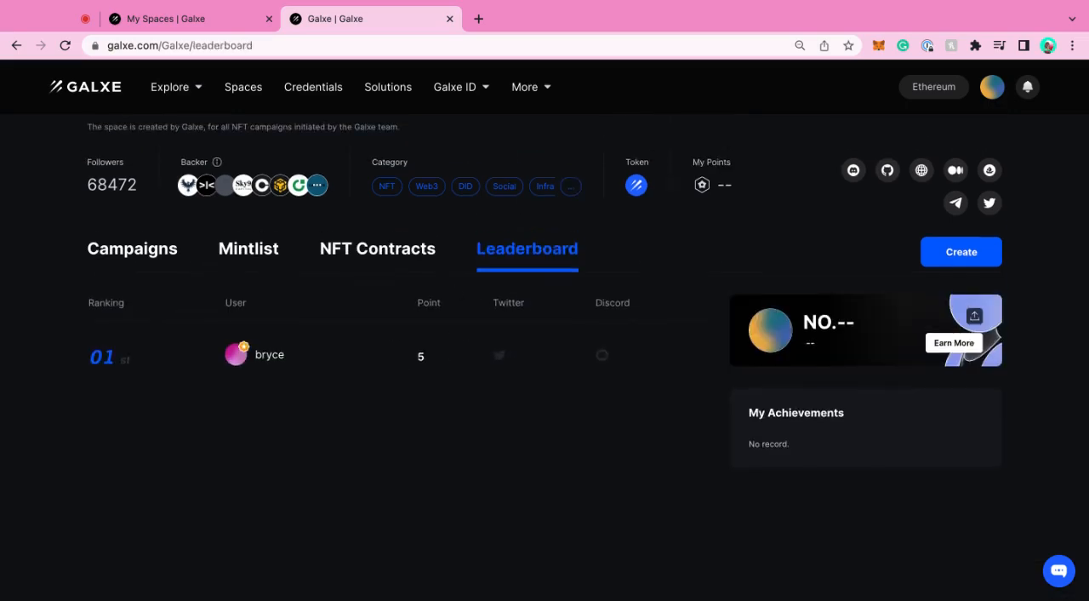
mouse_move(238, 503)
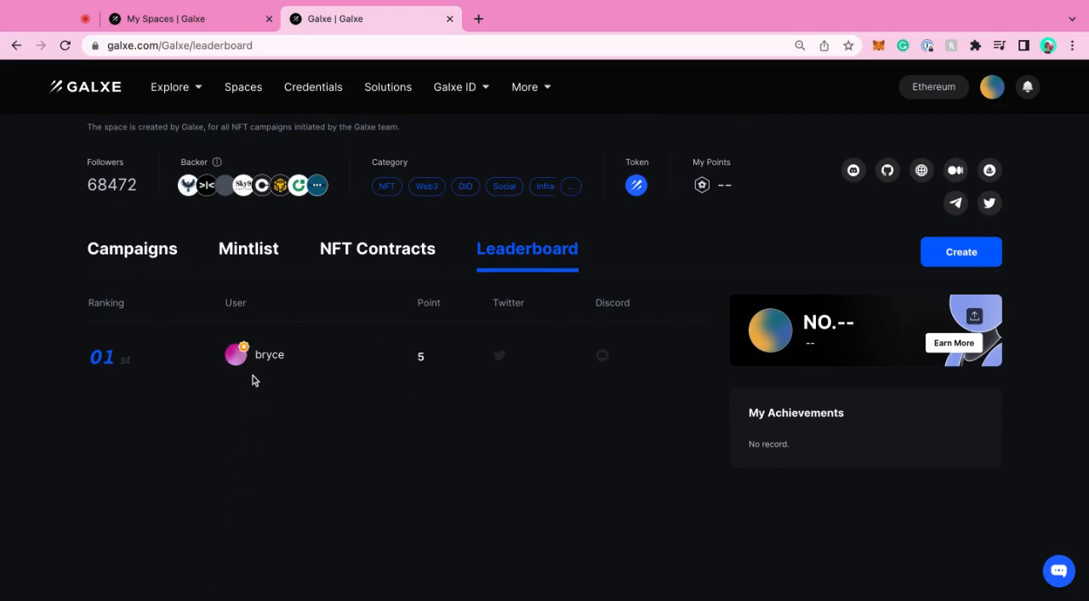
scroll(up, 3)
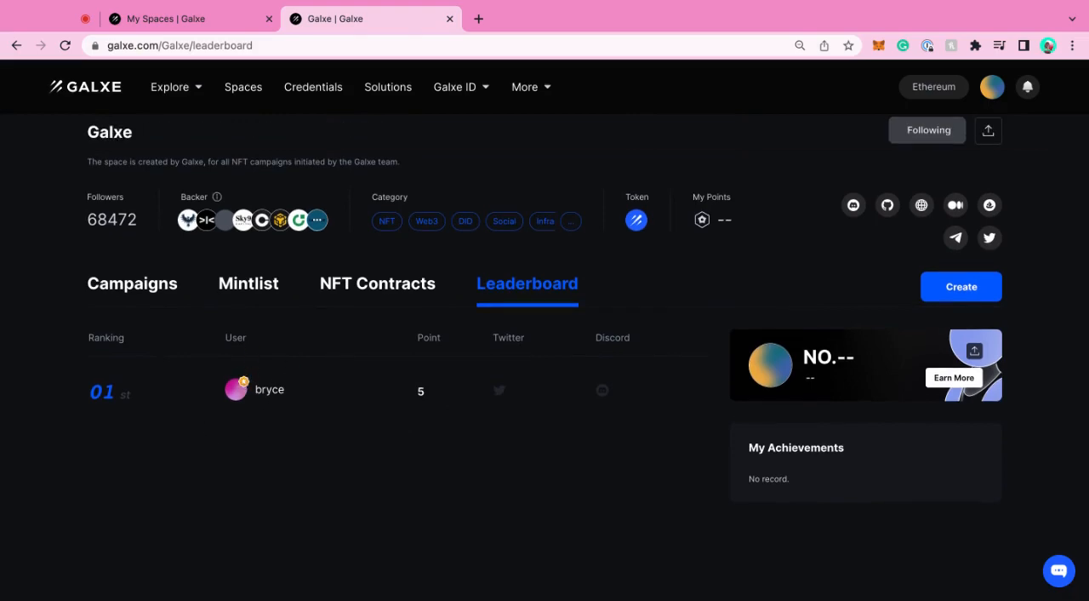
scroll(up, 3)
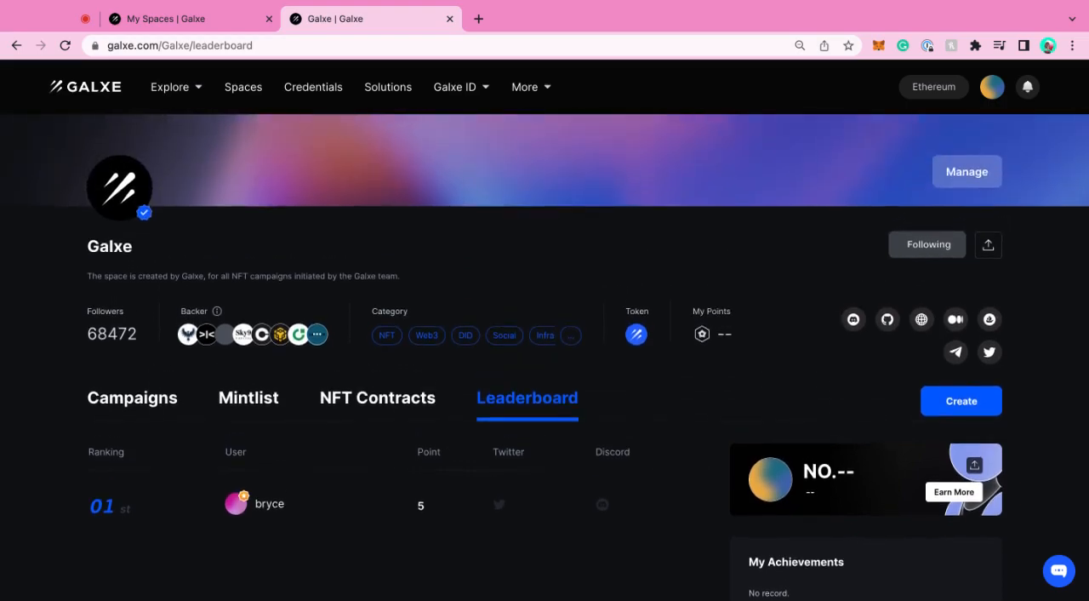
mouse_move(82, 311)
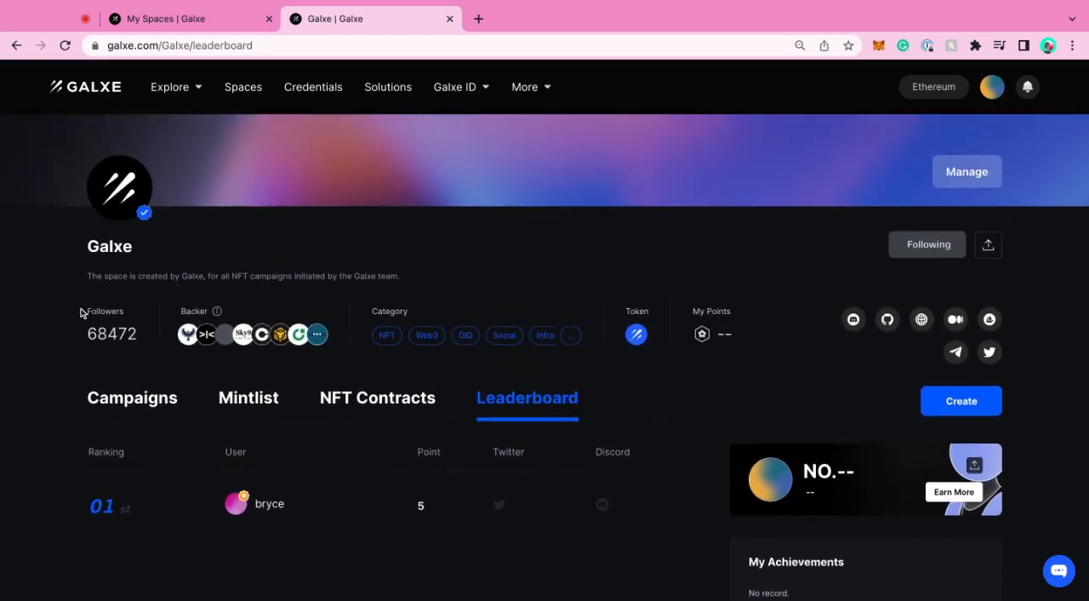
mouse_move(170, 337)
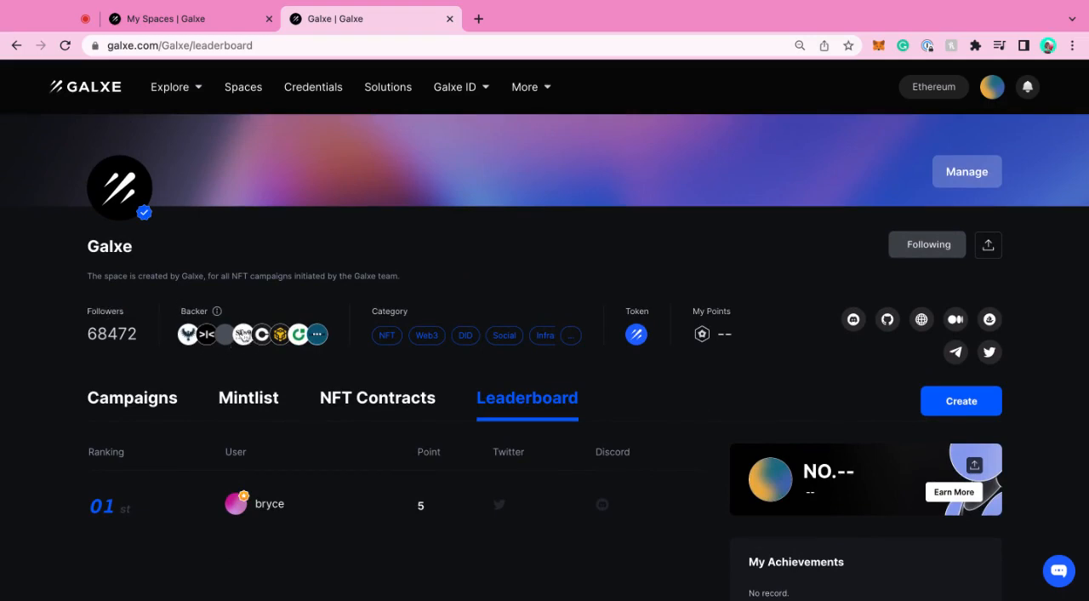
mouse_move(347, 337)
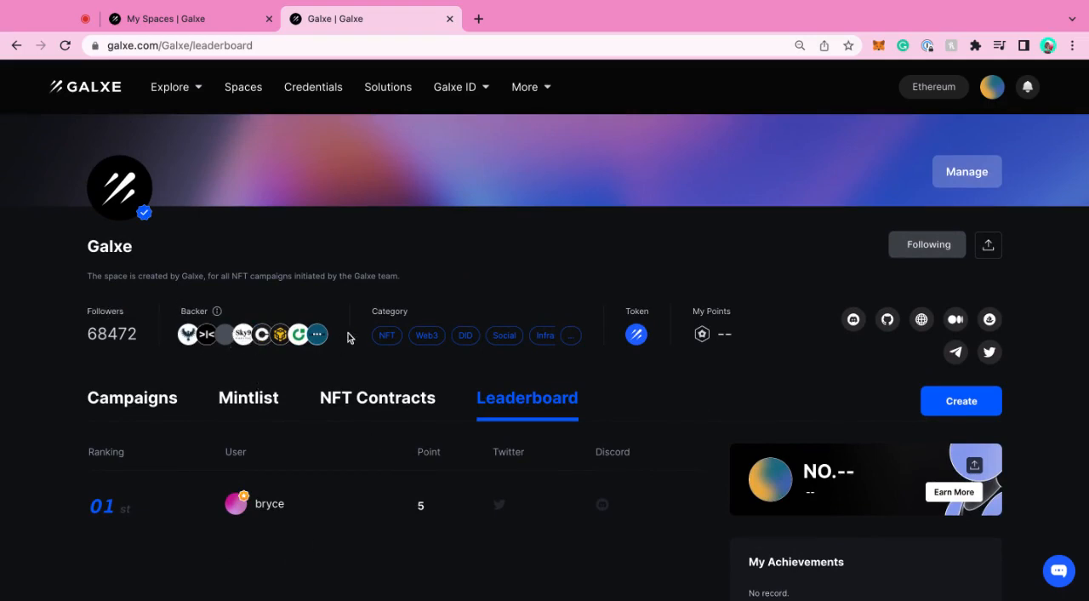
mouse_move(500, 349)
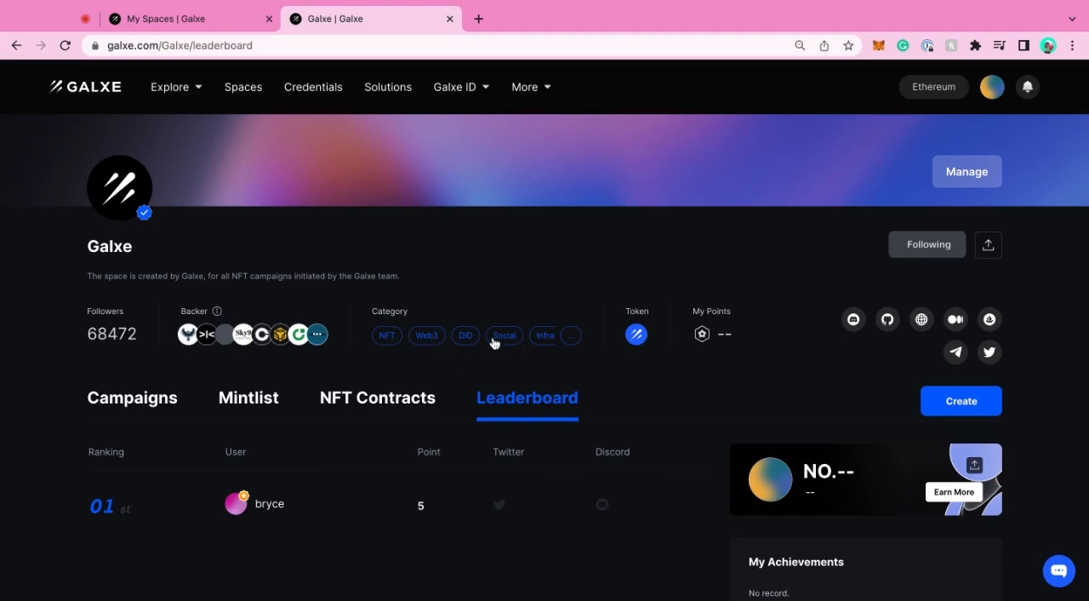
mouse_move(636, 334)
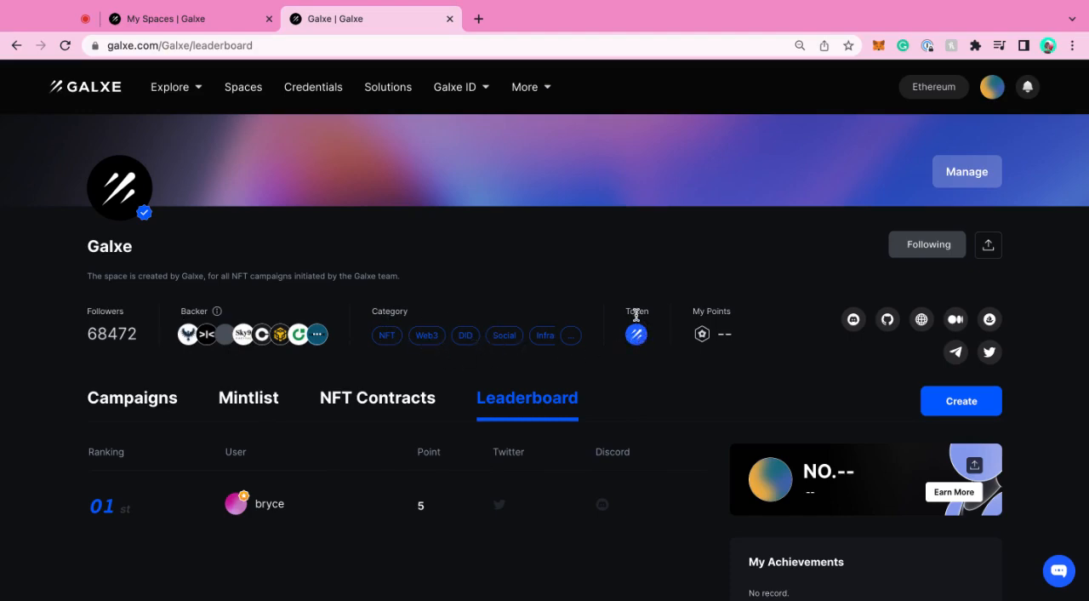
mouse_move(820, 354)
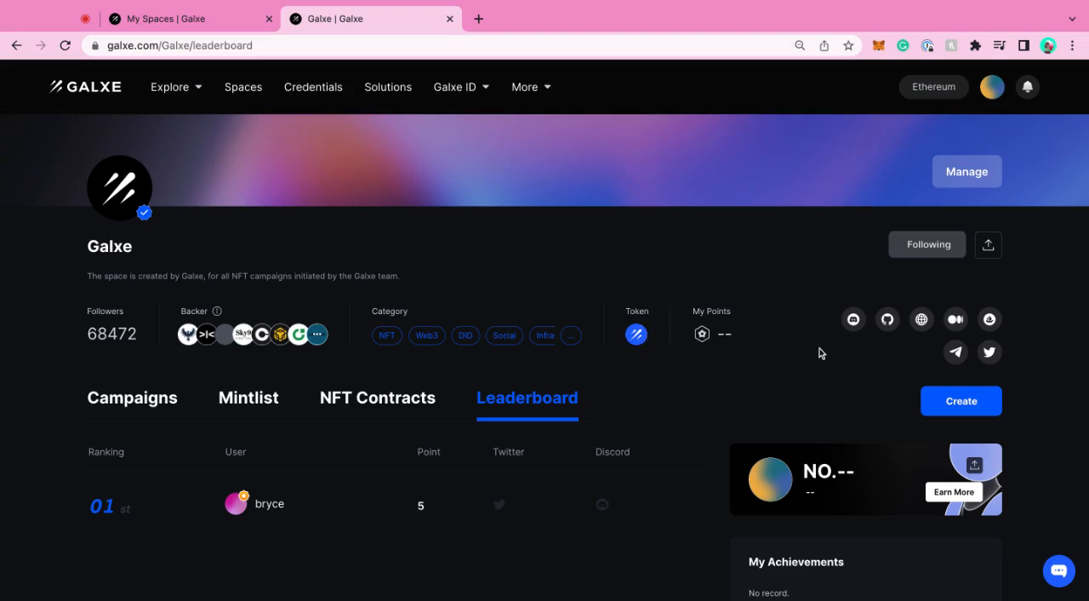
mouse_move(854, 347)
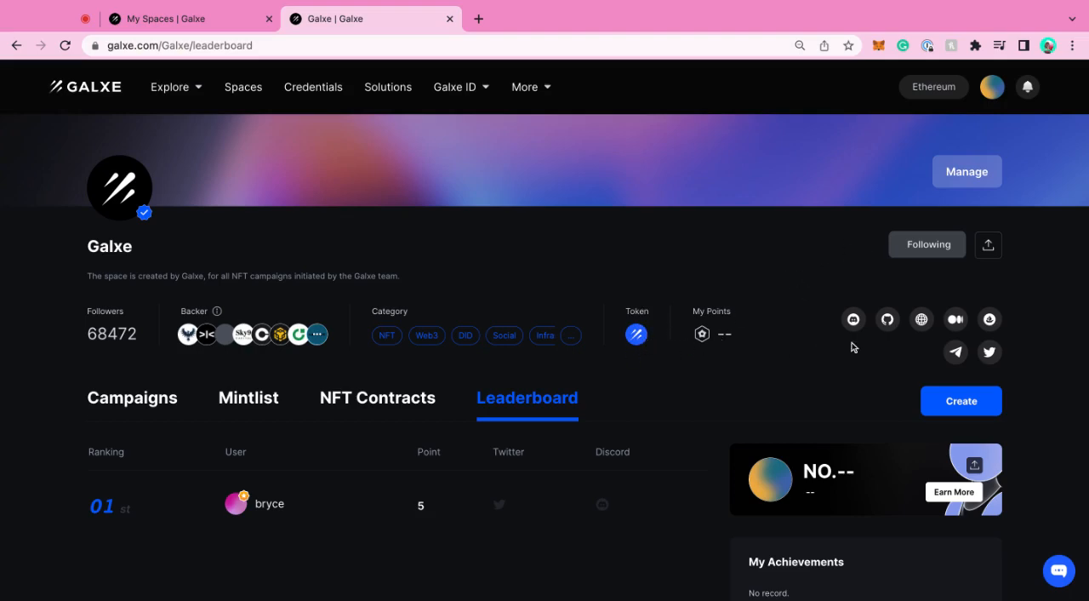
scroll(down, 3)
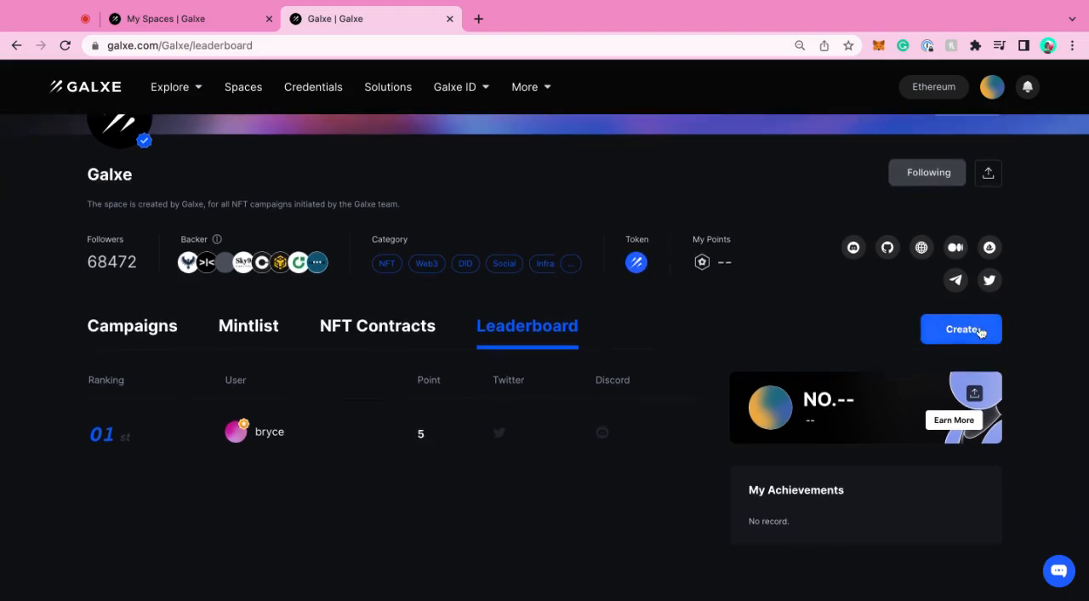
Step: Bring up the Create options: campaign, campaign collection, mintlist or contract
click(959, 330)
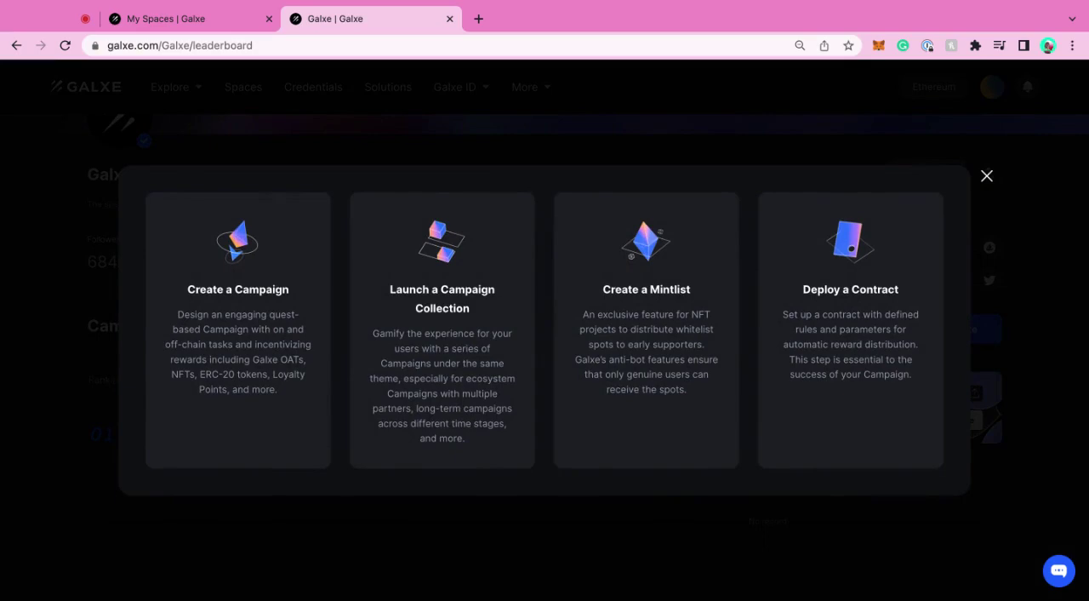
mouse_move(252, 412)
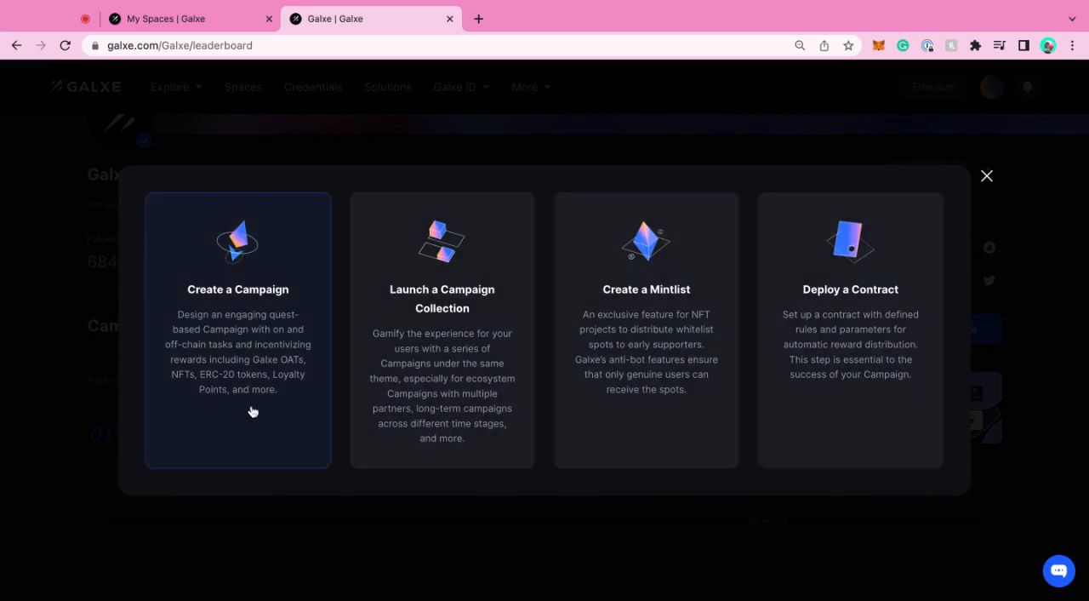
mouse_move(259, 420)
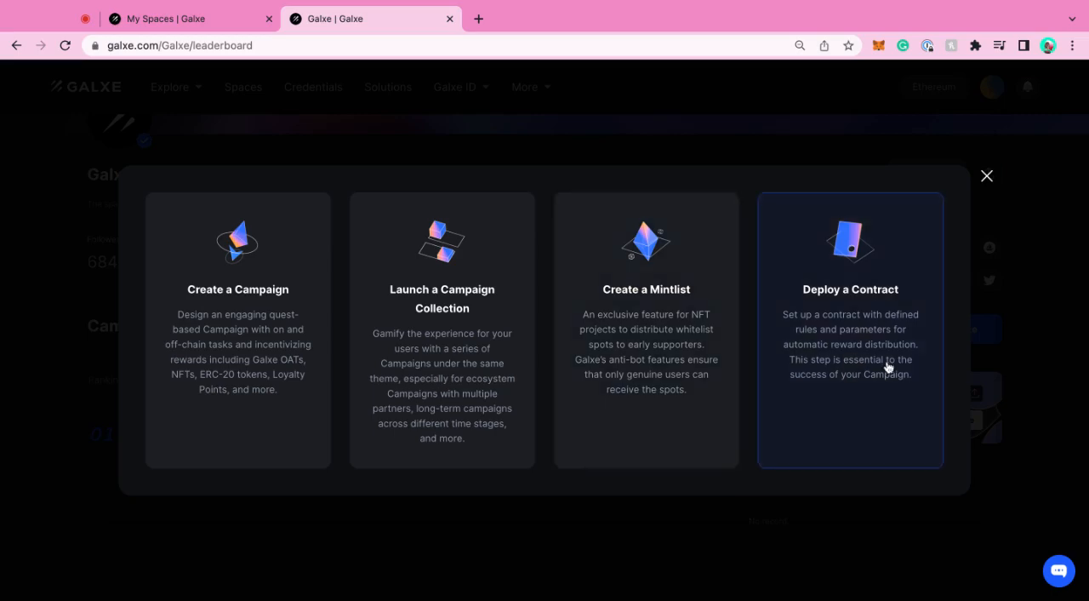
mouse_move(919, 374)
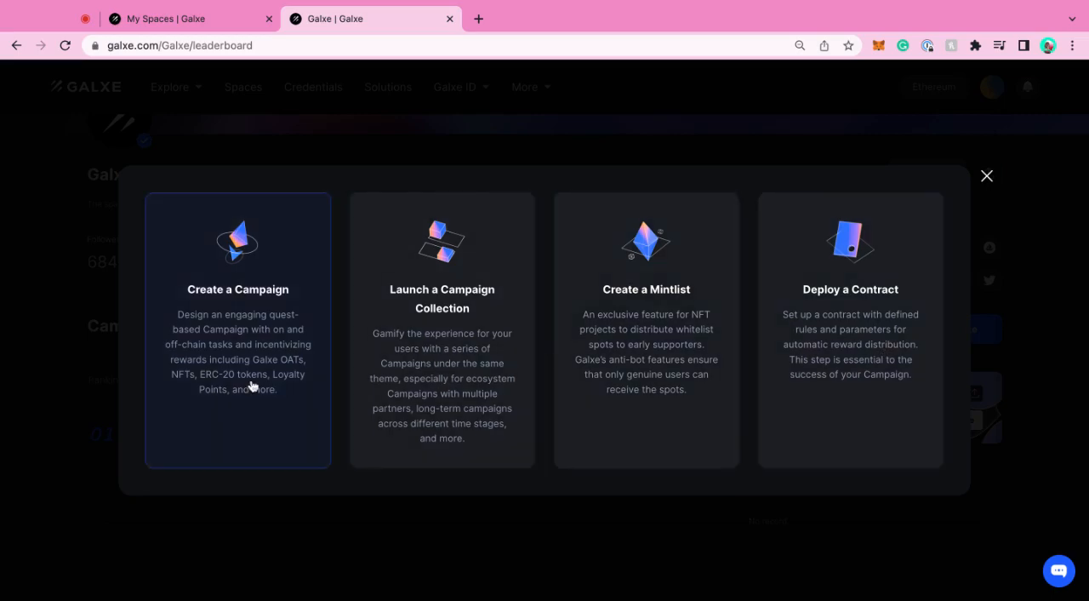
mouse_move(236, 358)
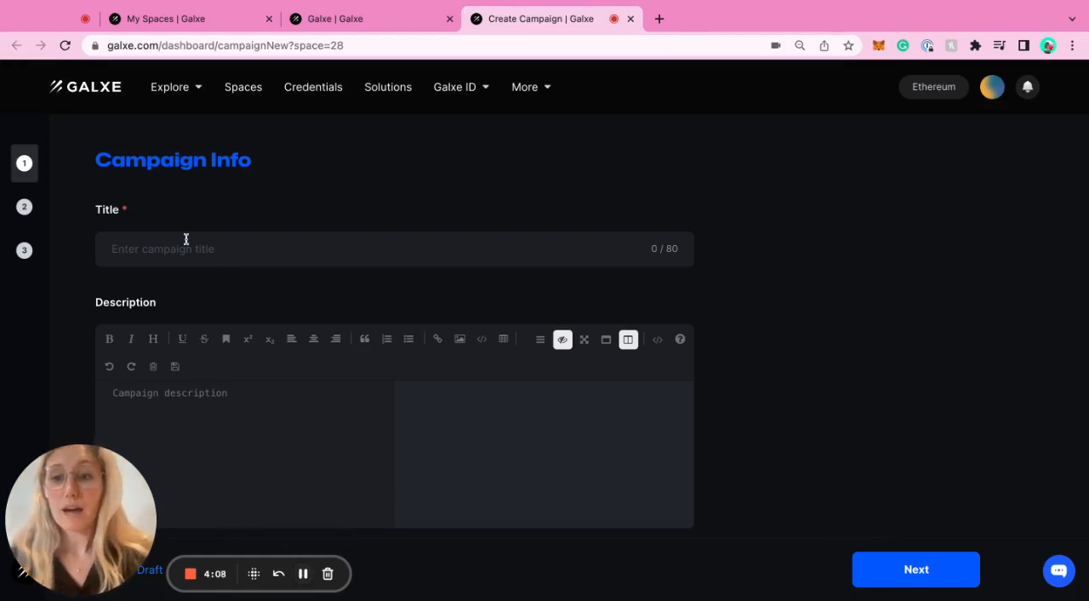
Step: Title the new campaign 'Galxe Onboarding Dashboard' and look through the Campaign Info form
scroll(down, 3)
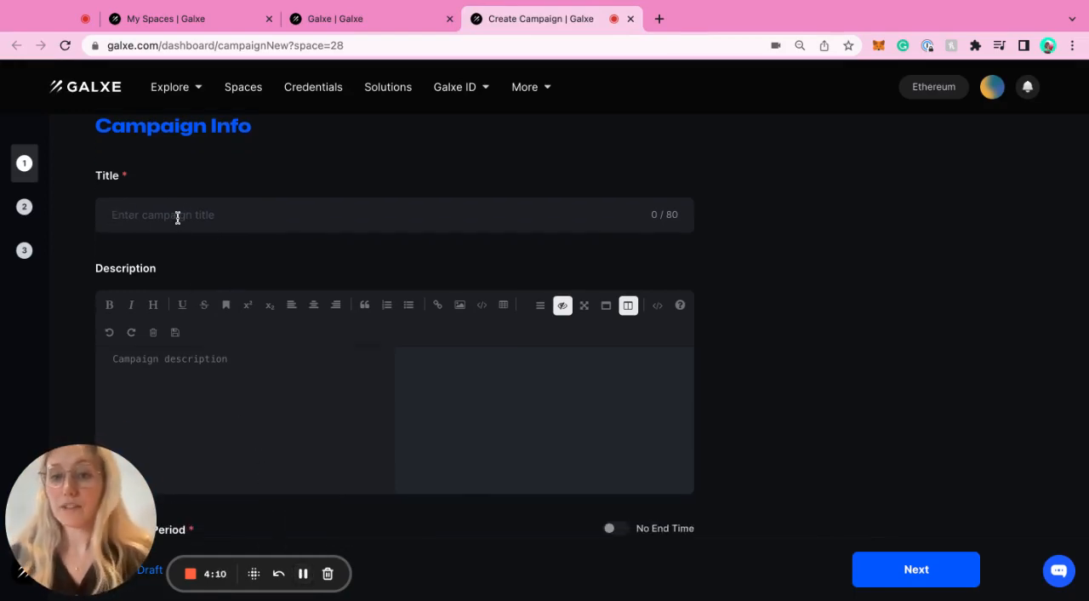
text(Gal)
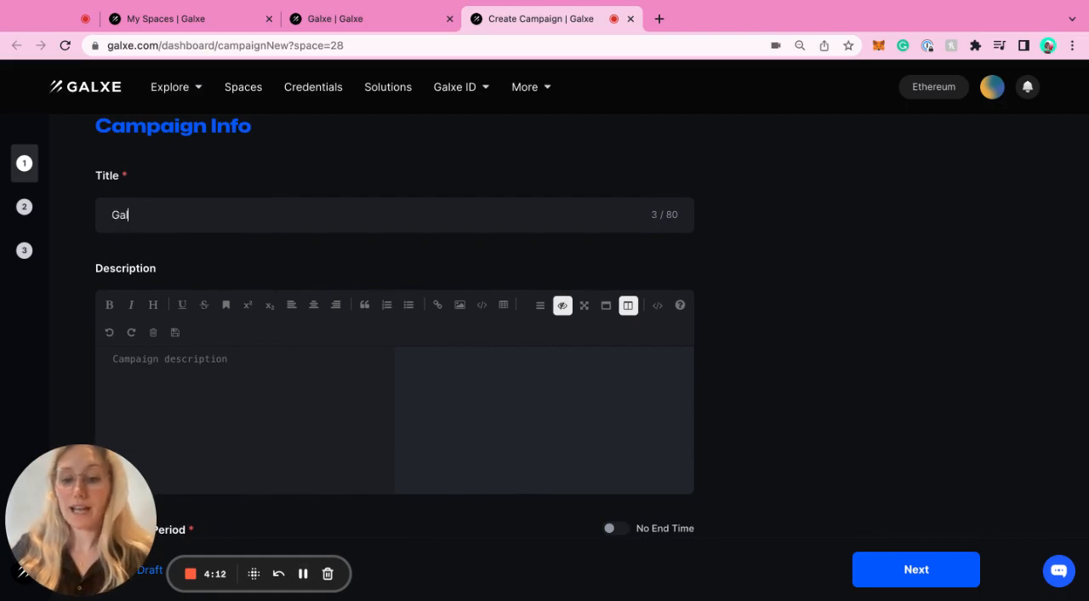
text(xe Onboarding Dashboard)
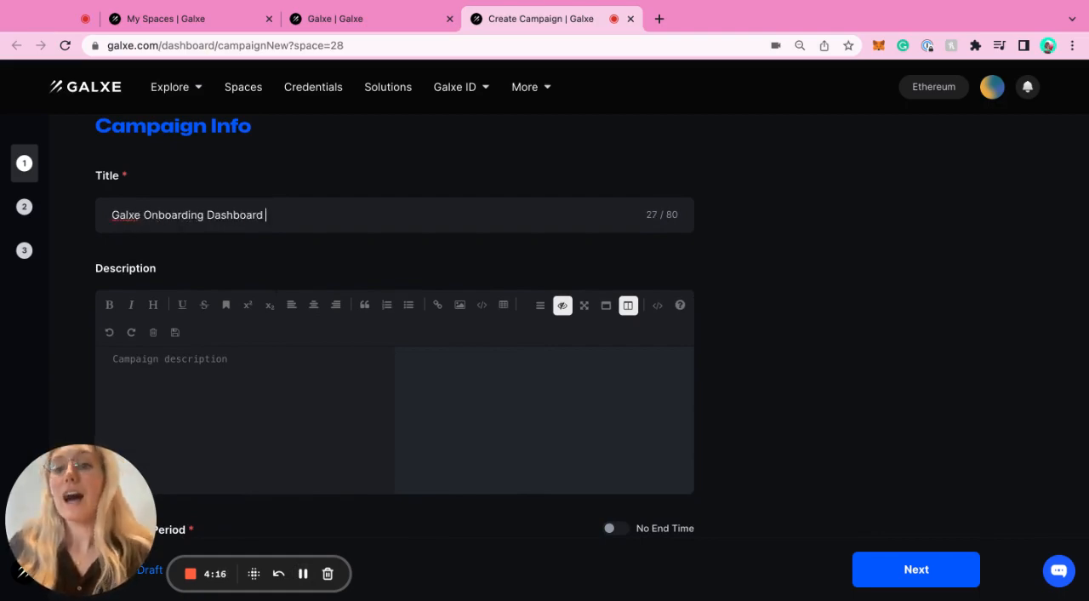
scroll(down, 3)
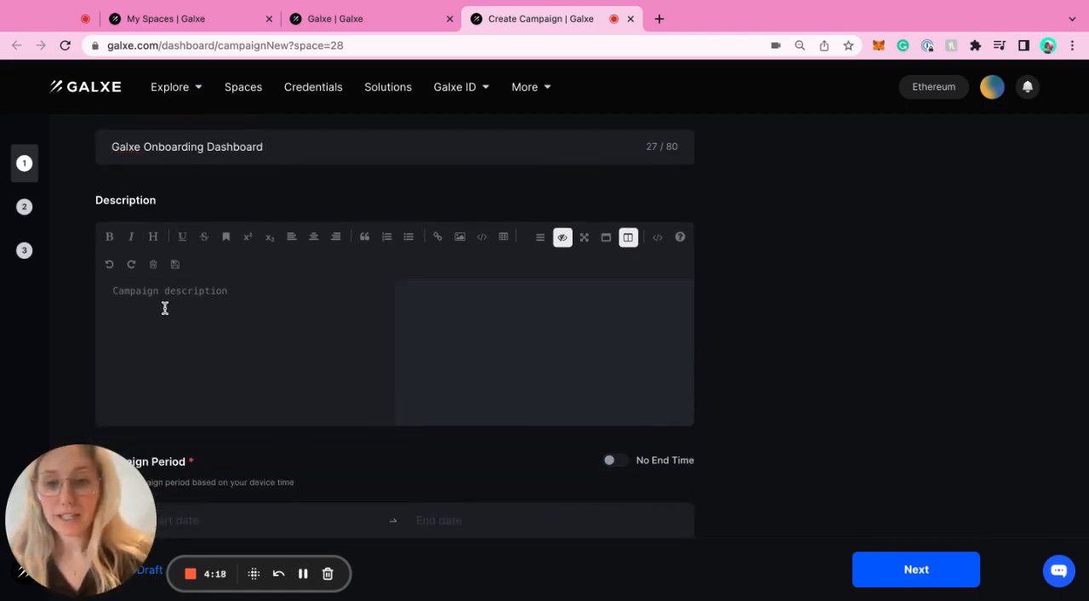
scroll(down, 3)
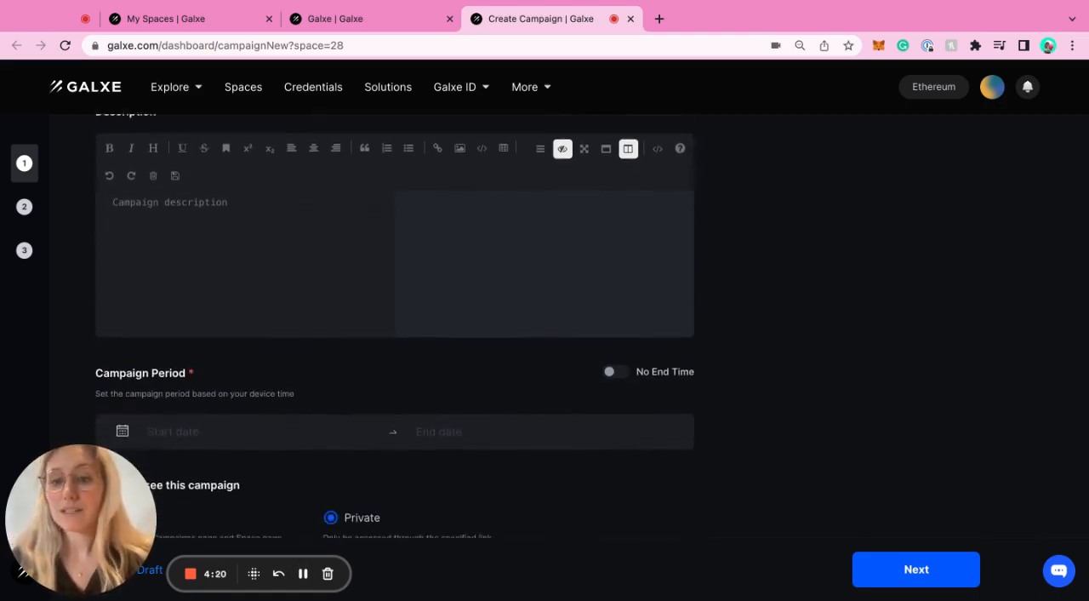
scroll(down, 3)
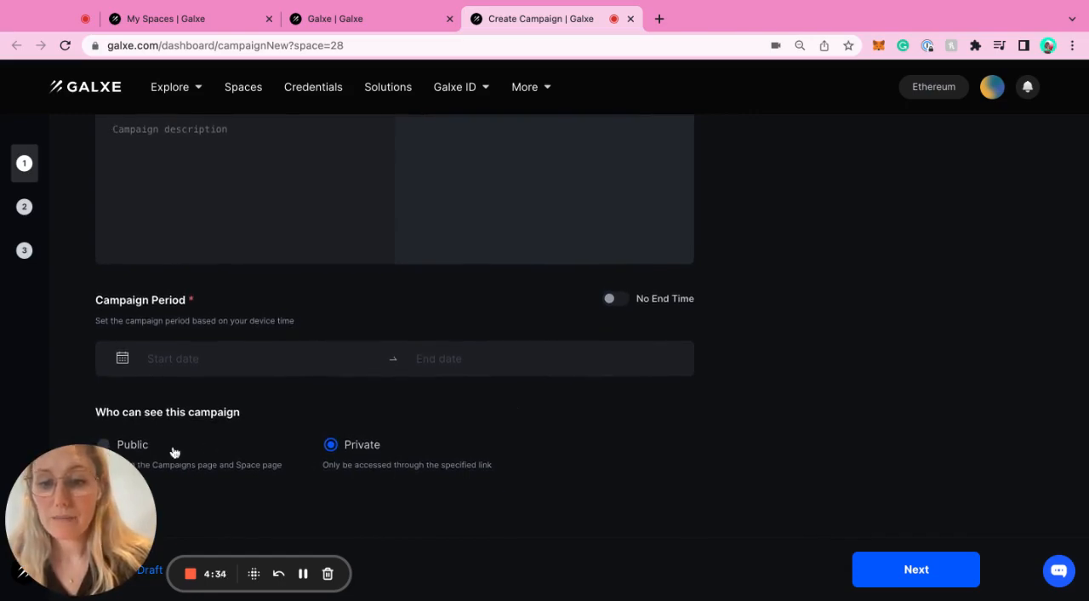
click(102, 444)
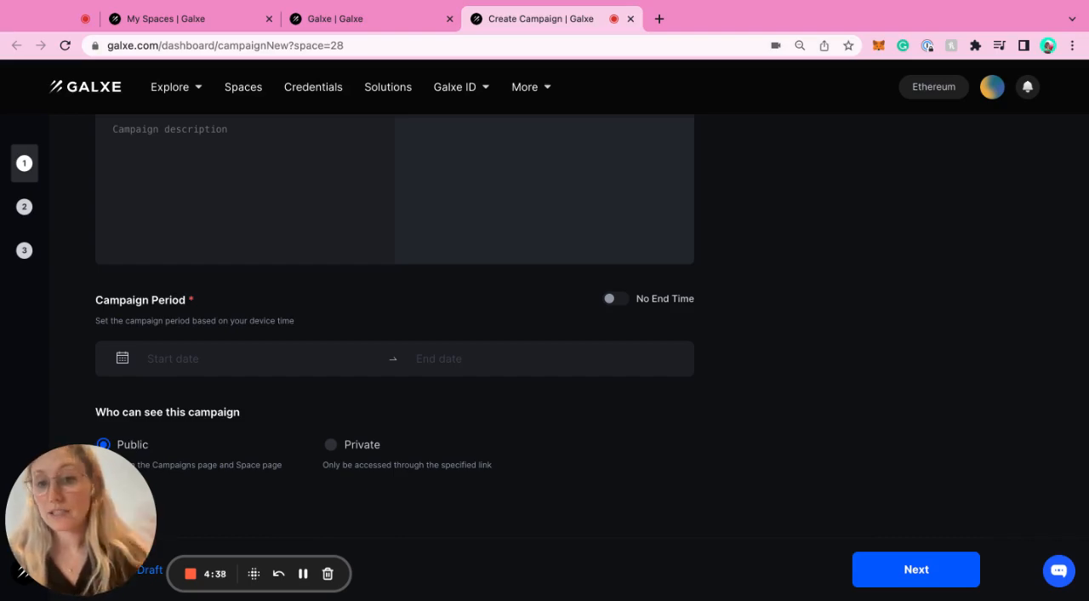
mouse_move(365, 457)
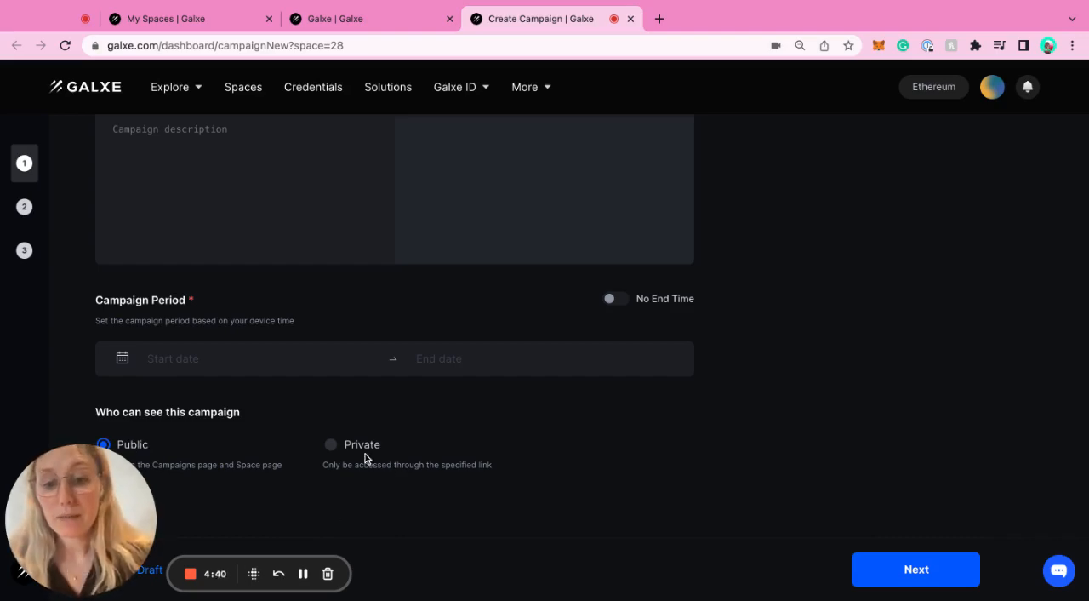
mouse_move(396, 383)
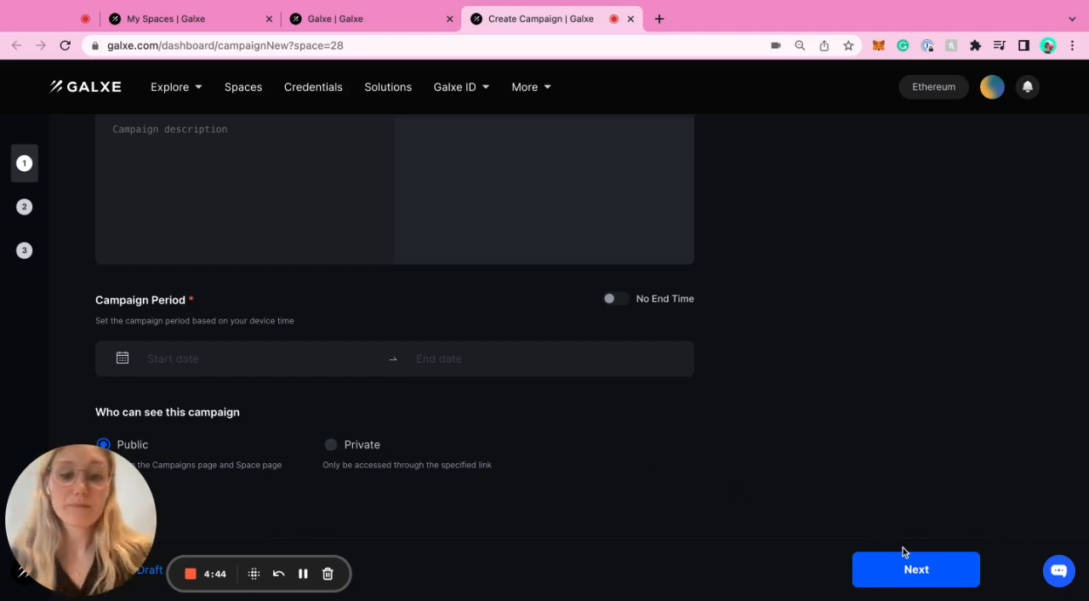
Step: Continue to the Rewards step with OAT selected and review the available networks
click(916, 568)
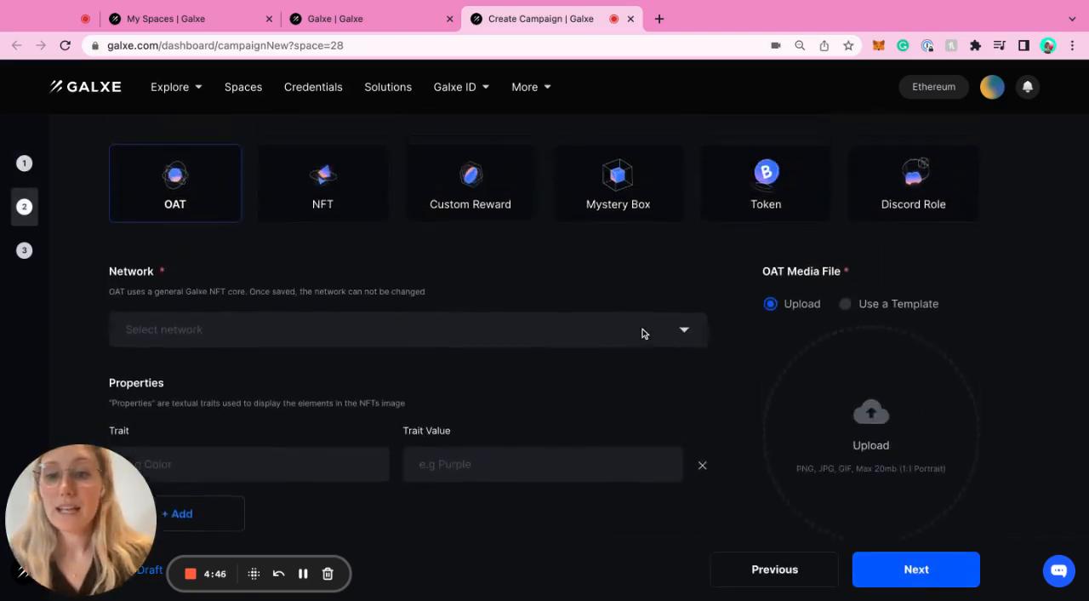
scroll(up, 3)
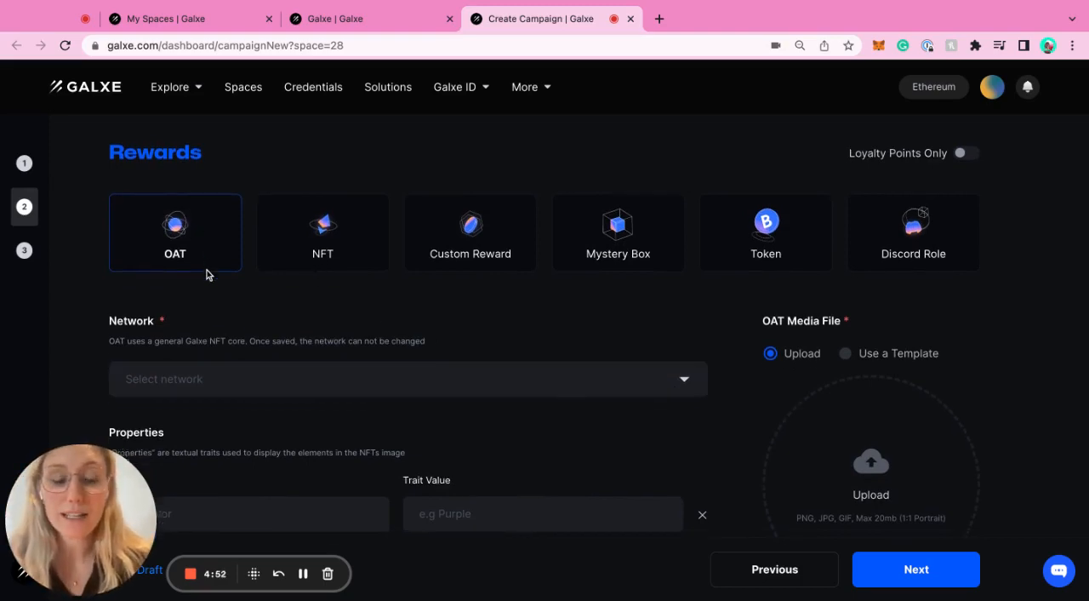
click(407, 378)
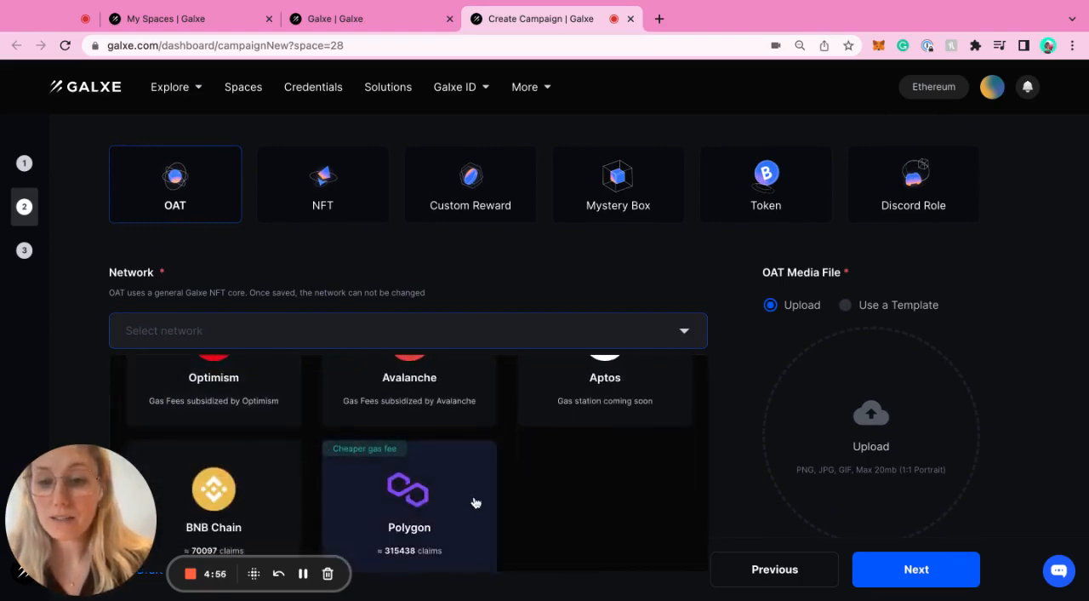
scroll(up, 3)
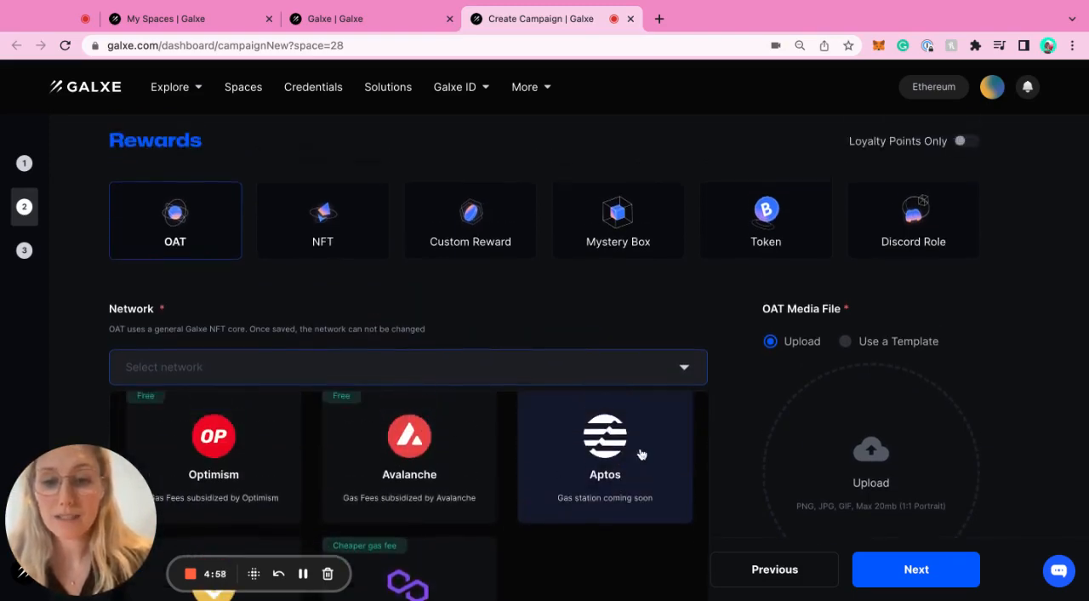
scroll(down, 3)
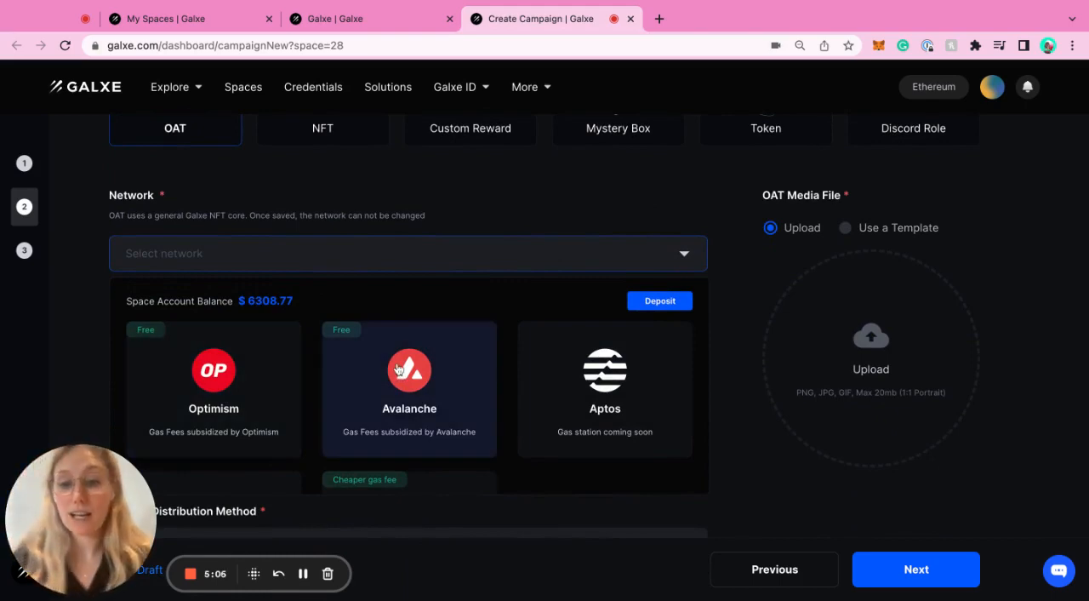
mouse_move(606, 382)
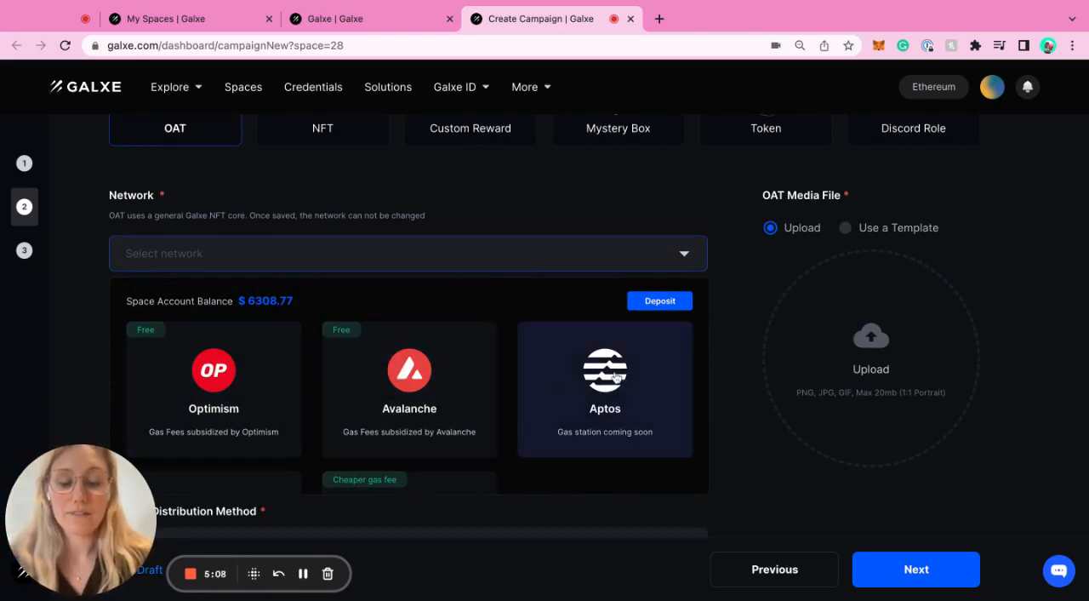
scroll(down, 3)
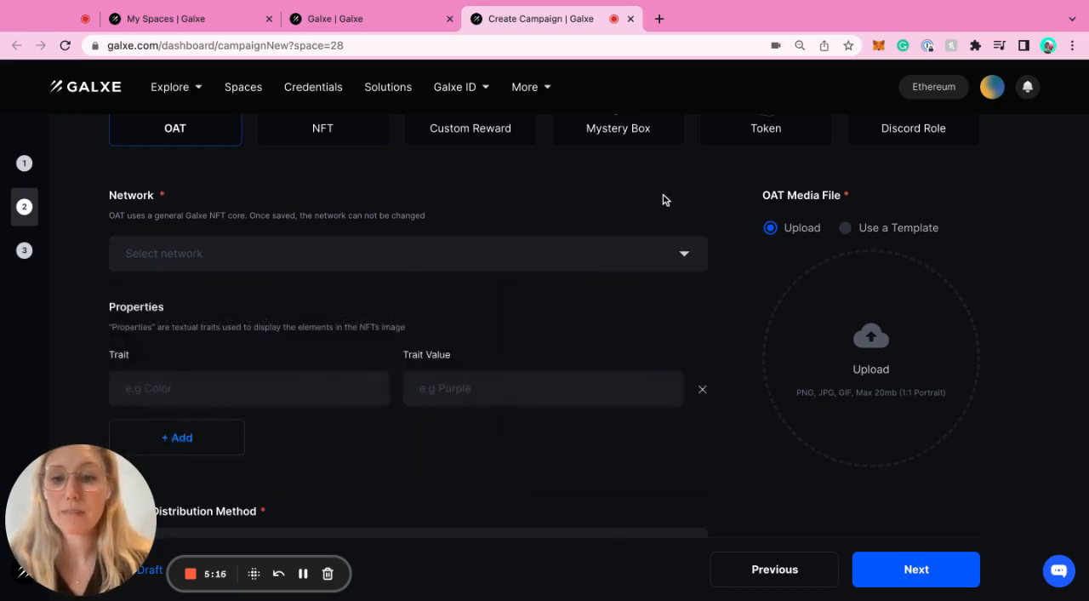
scroll(down, 3)
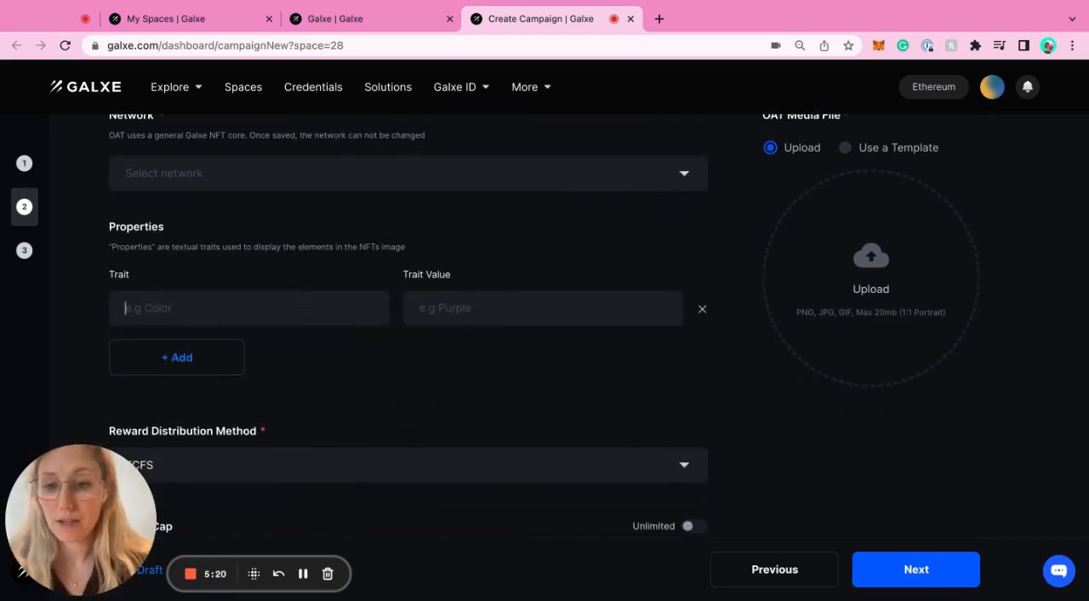
scroll(down, 3)
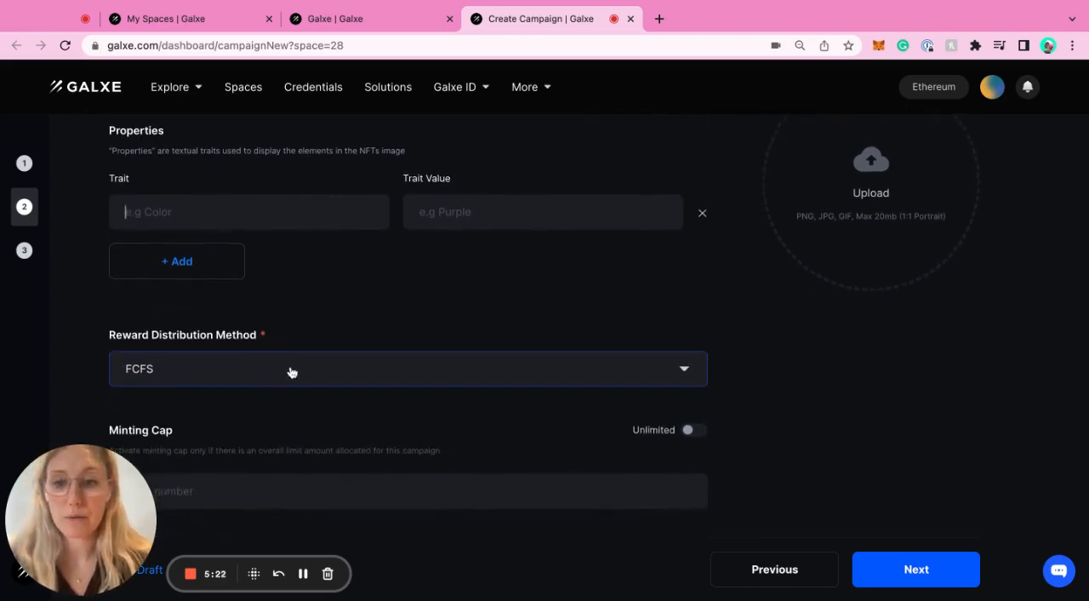
mouse_move(283, 371)
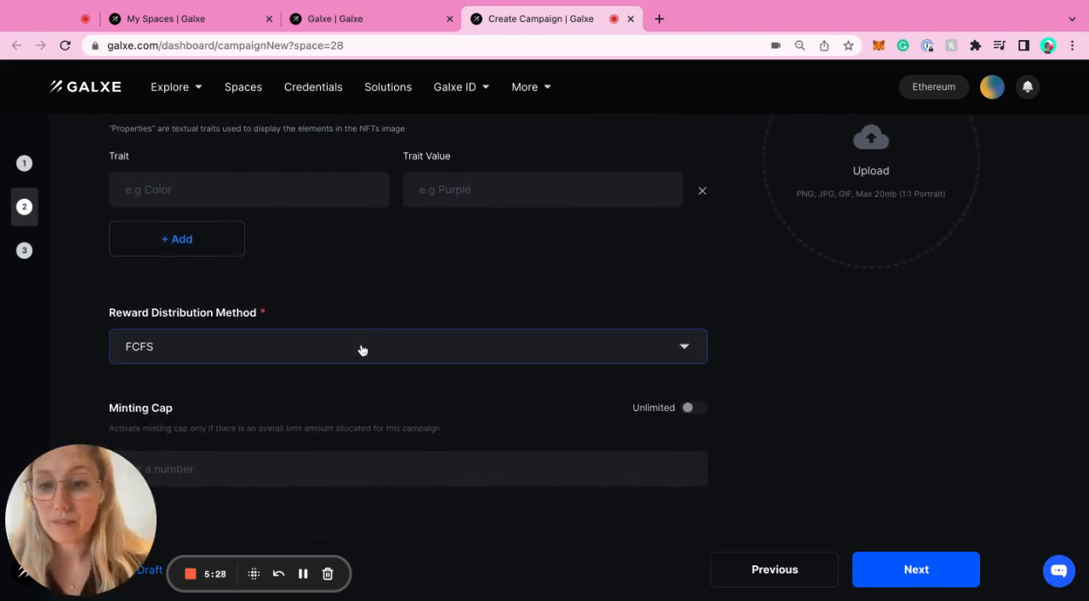
click(407, 346)
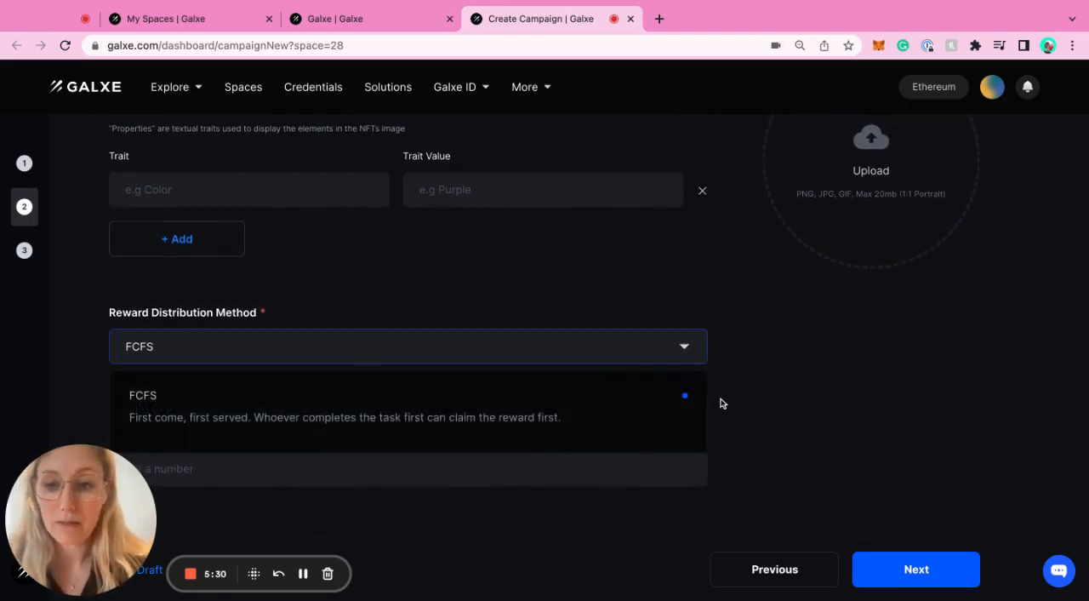
click(408, 405)
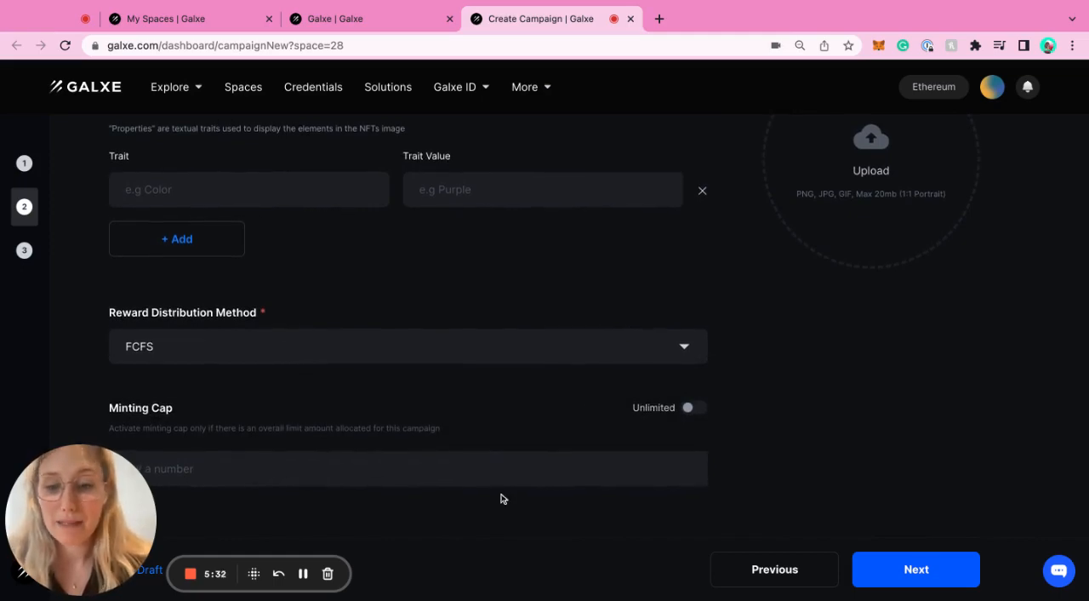
mouse_move(499, 347)
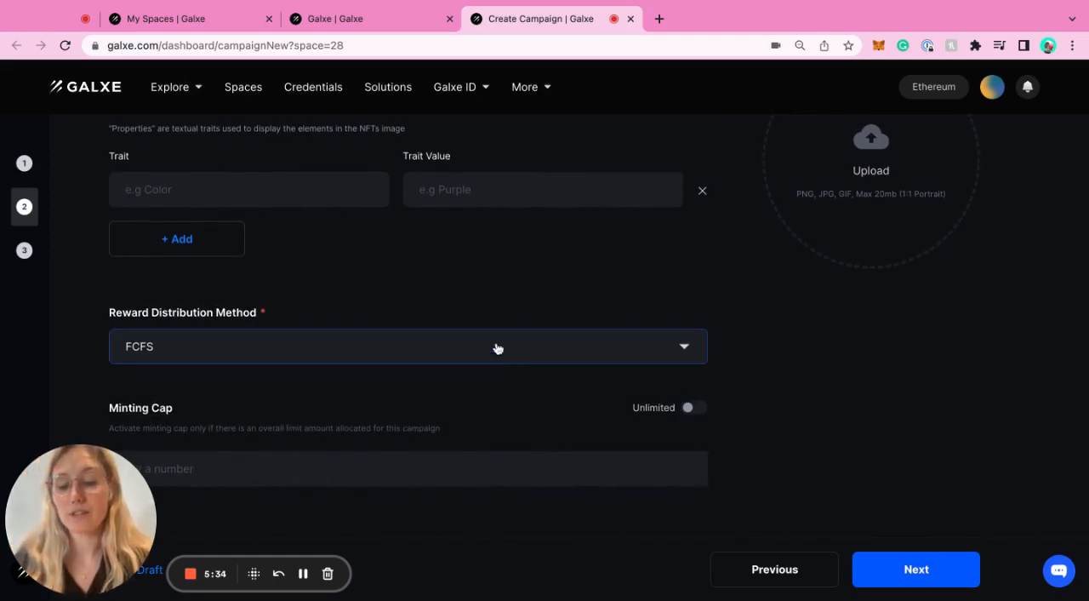
mouse_move(670, 425)
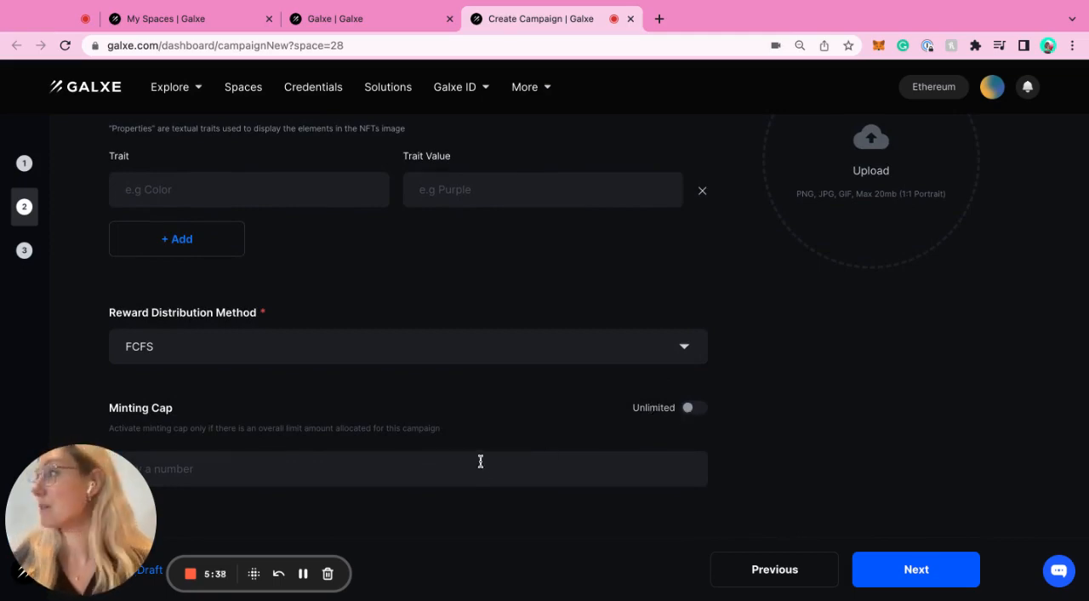
mouse_move(678, 374)
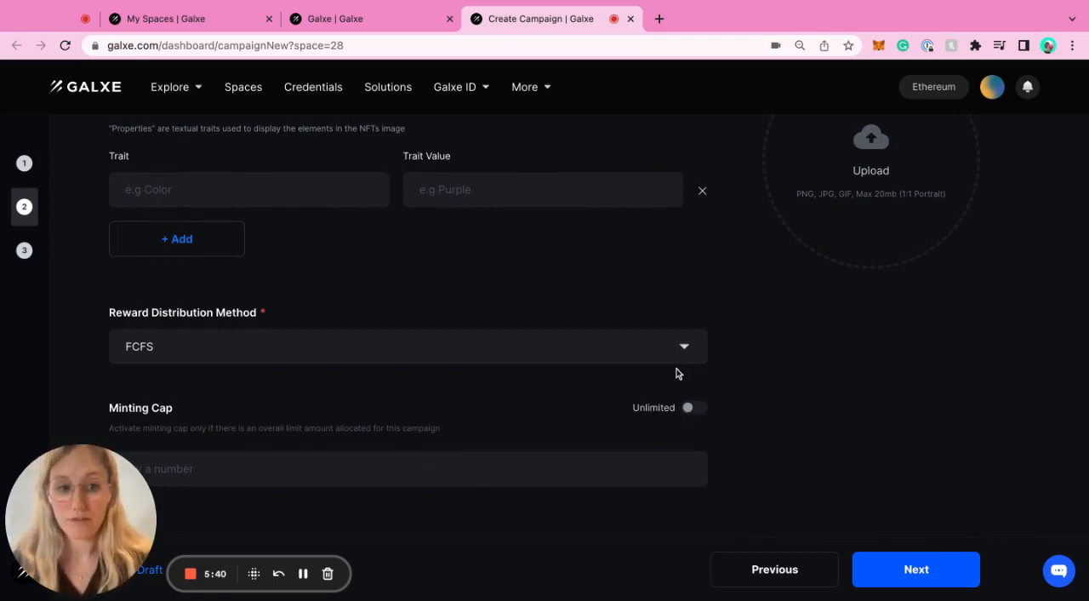
Step: Choose 'Use a Template' for the OAT media file instead of an upload
scroll(up, 3)
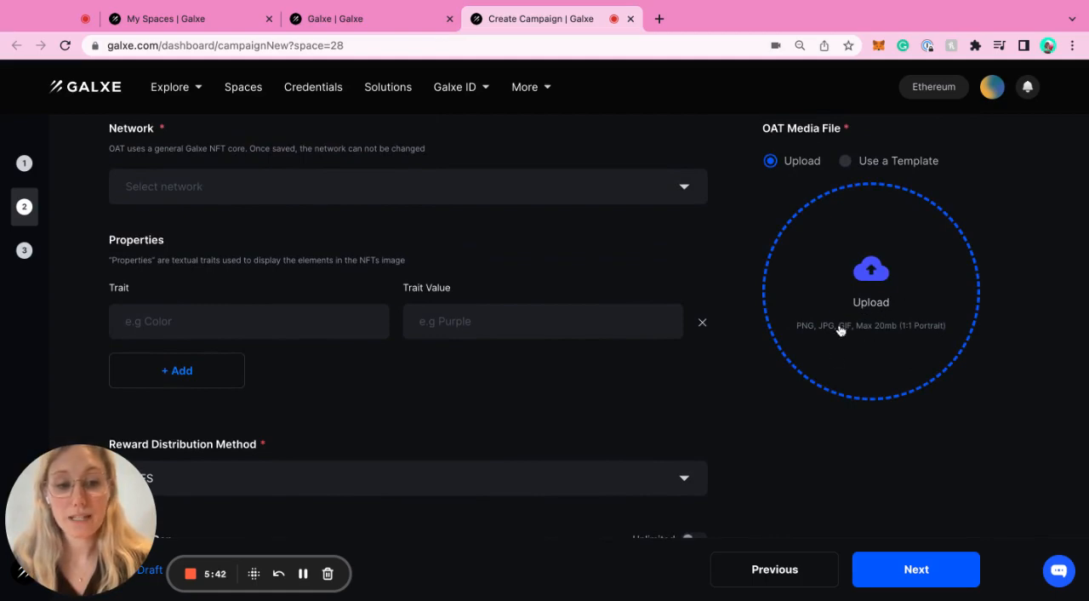
mouse_move(864, 296)
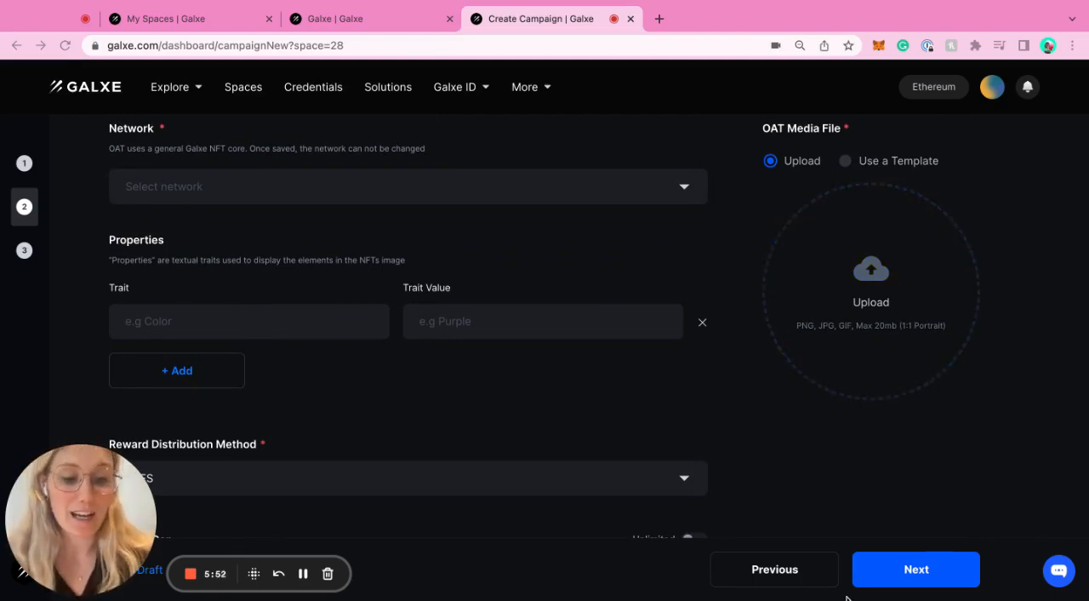
click(844, 160)
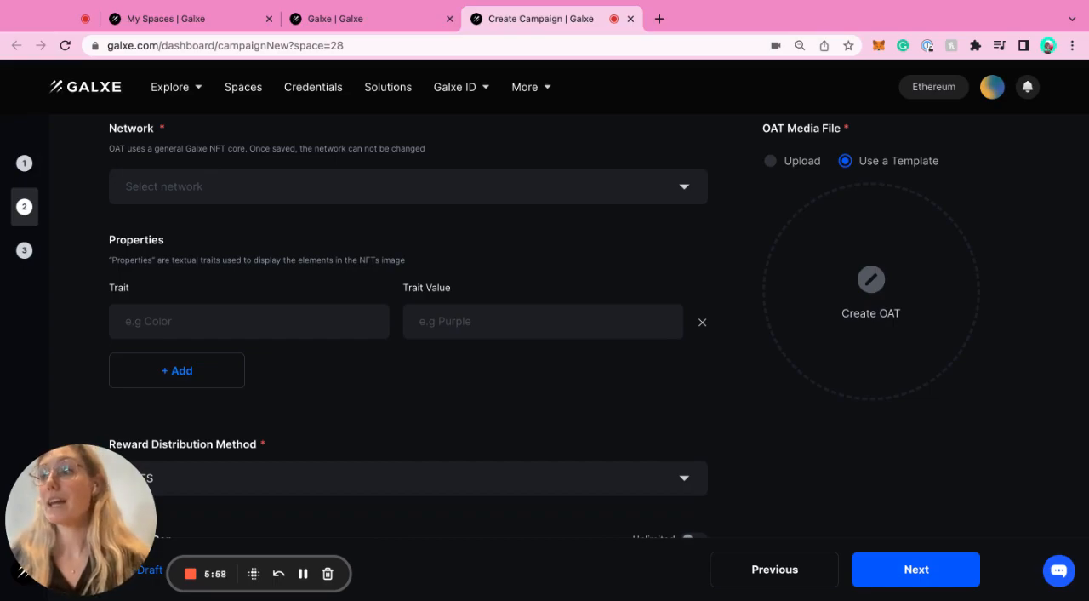
mouse_move(872, 288)
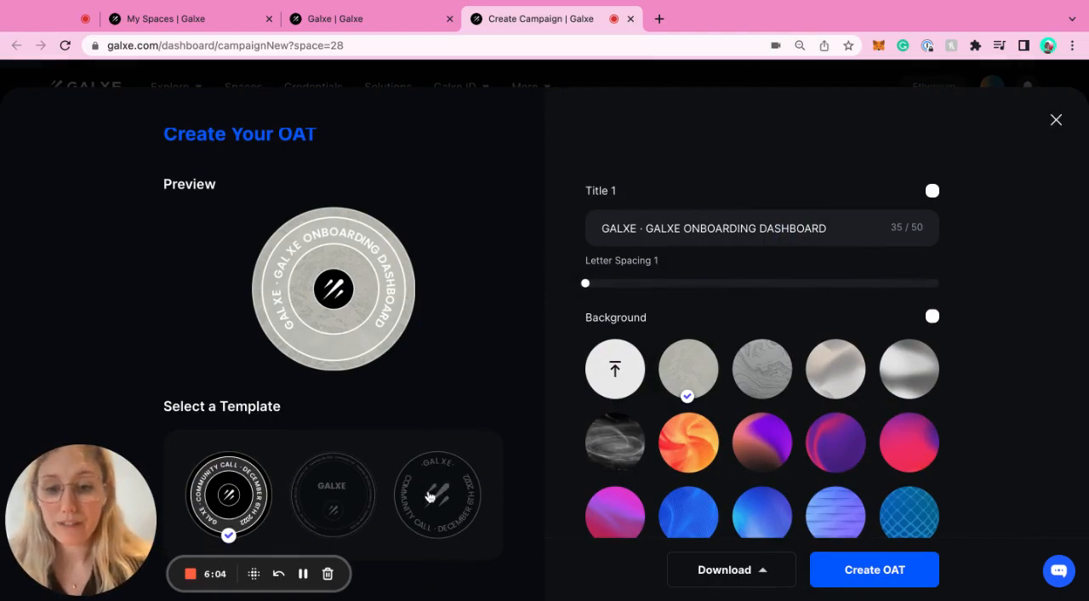
Step: Pick the third OAT template, give it a purple gradient background, and create the OAT
click(437, 493)
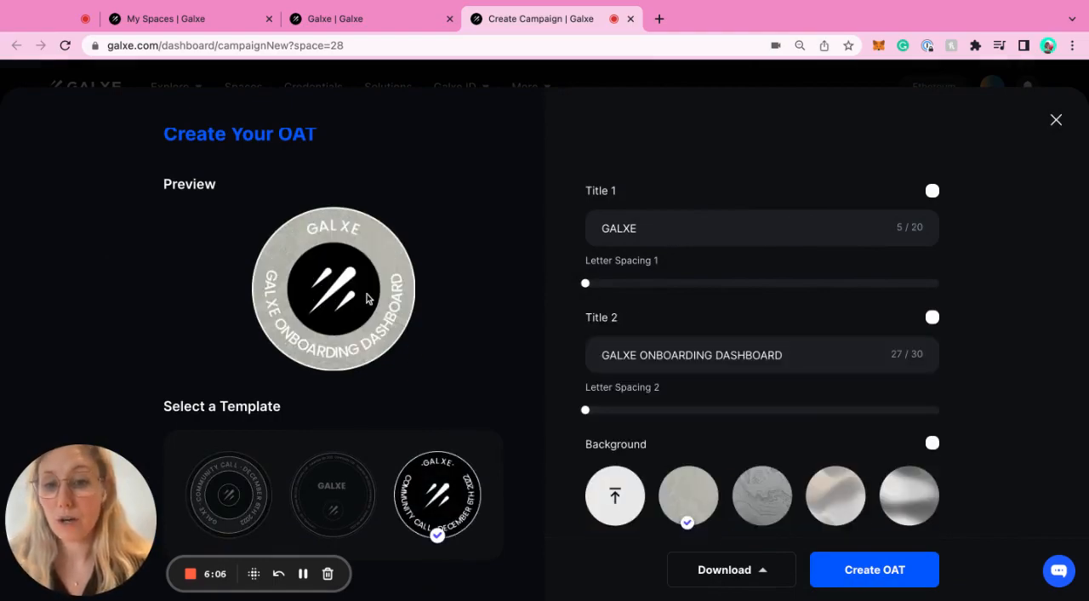
click(762, 356)
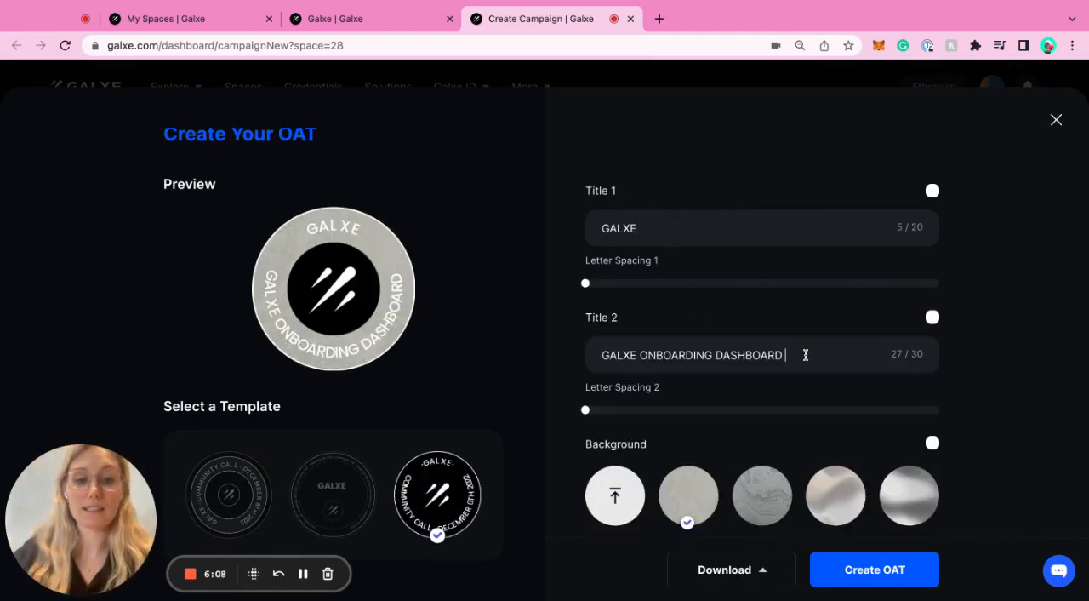
scroll(down, 3)
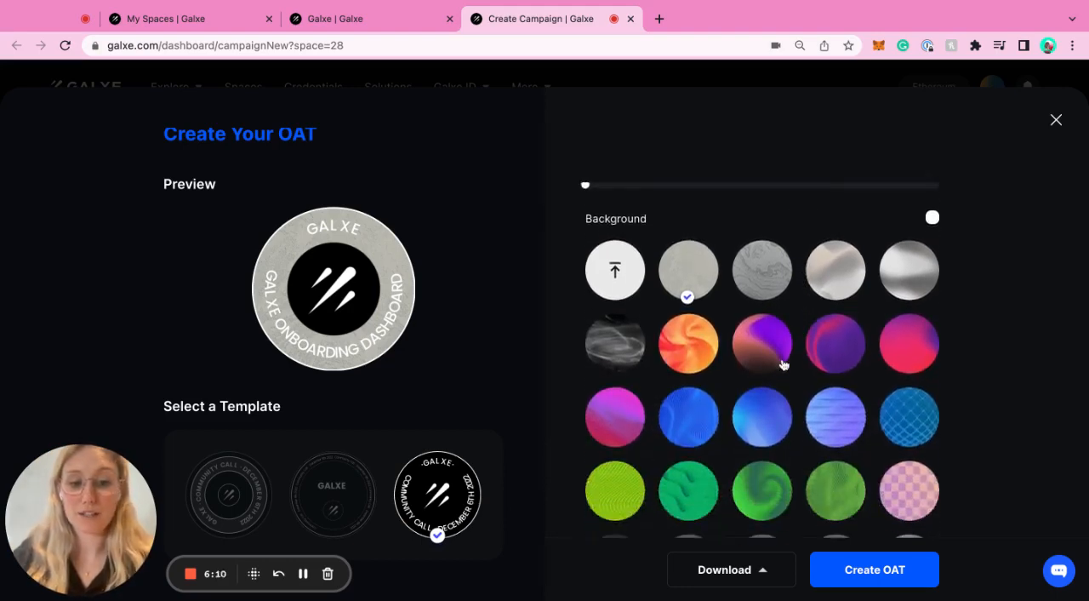
click(762, 344)
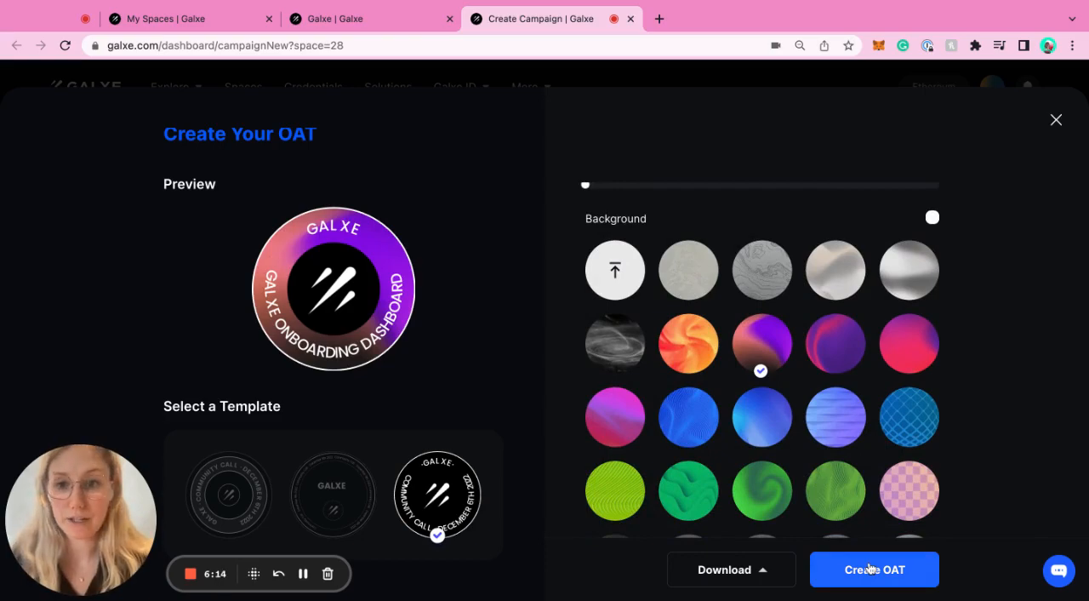
click(874, 569)
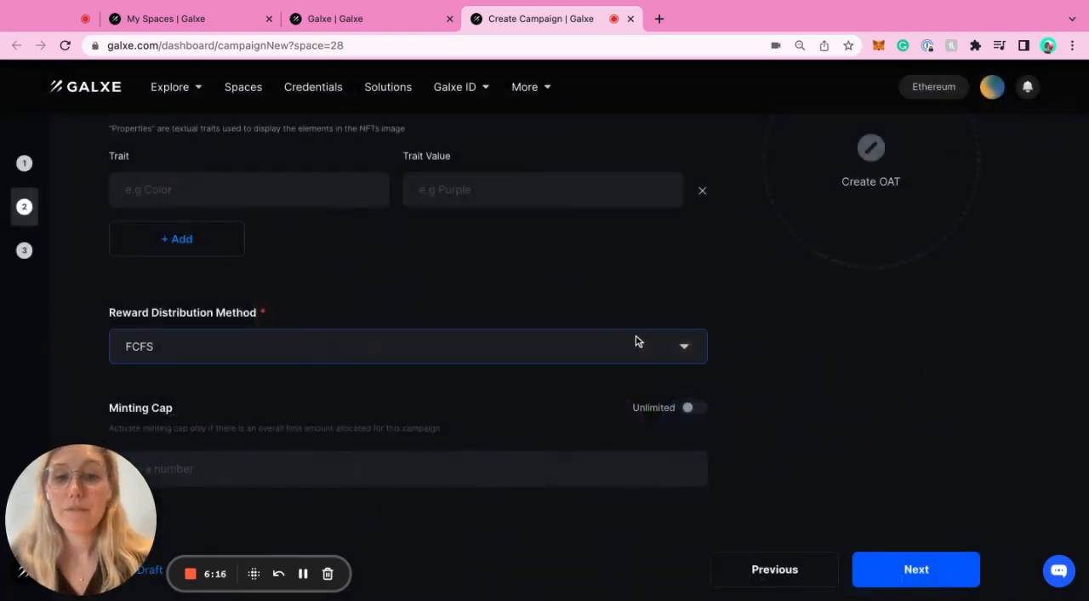
scroll(up, 3)
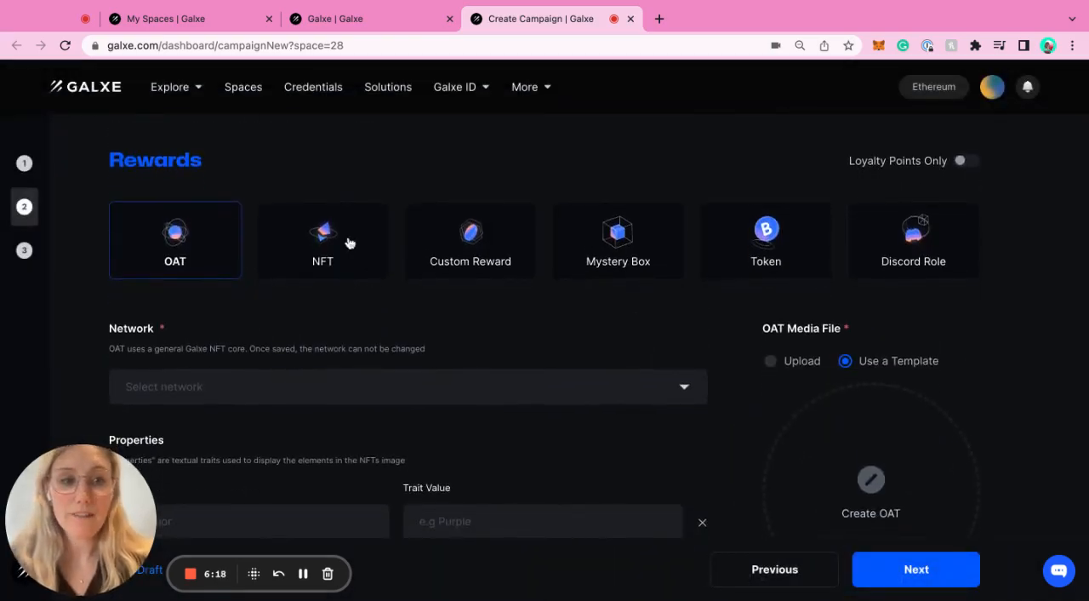
Step: Switch the reward type to NFT and show the NFT Contract list
click(324, 240)
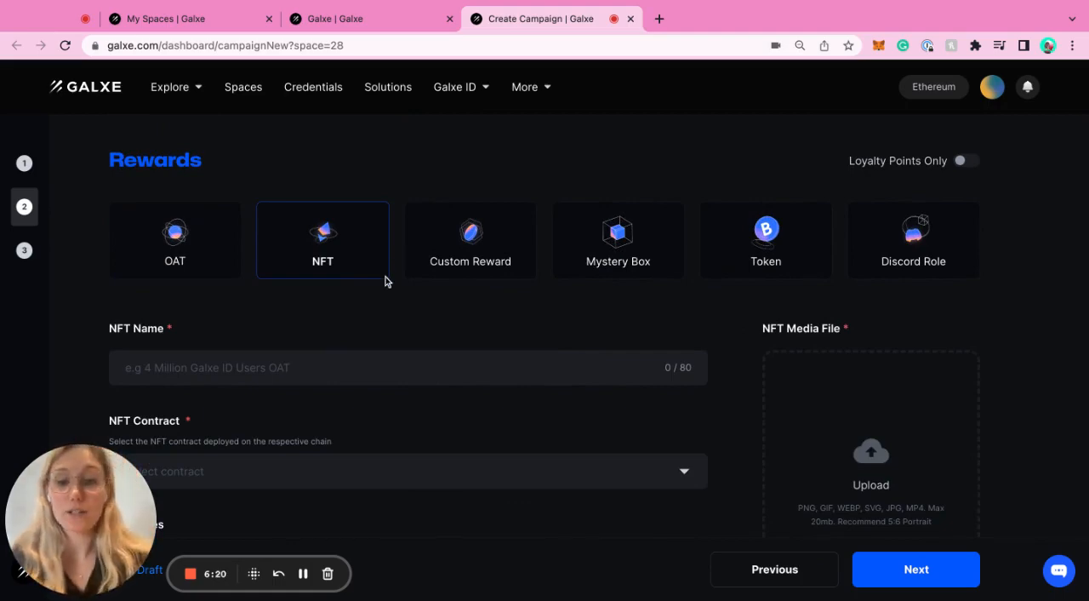
scroll(down, 3)
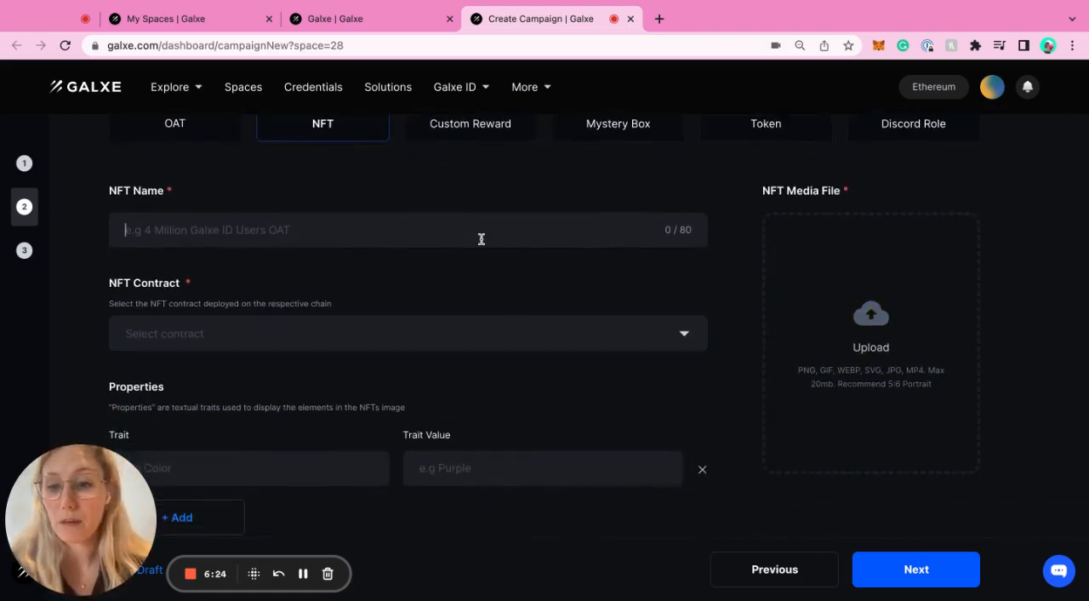
click(408, 332)
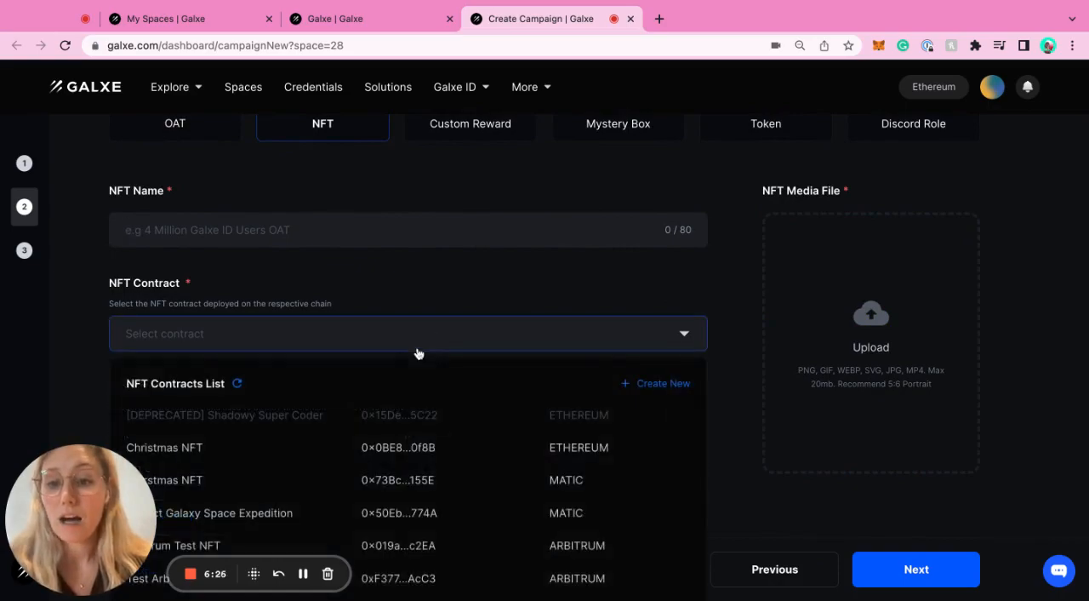
Step: Start 'Create New' NFT contract and view the Network choices on the Deploy page
click(663, 382)
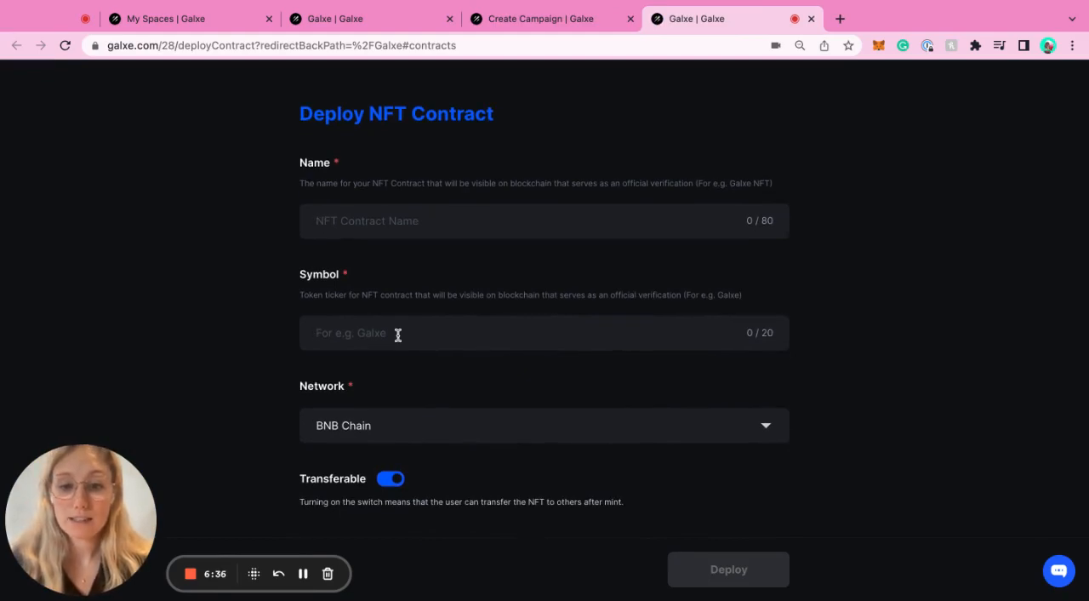
click(545, 426)
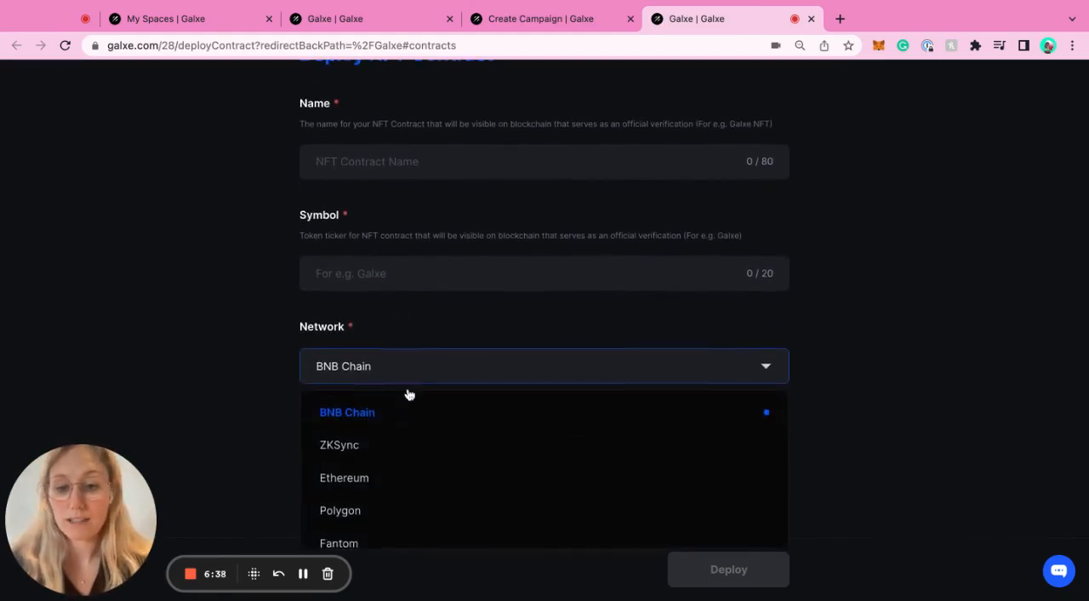
scroll(down, 3)
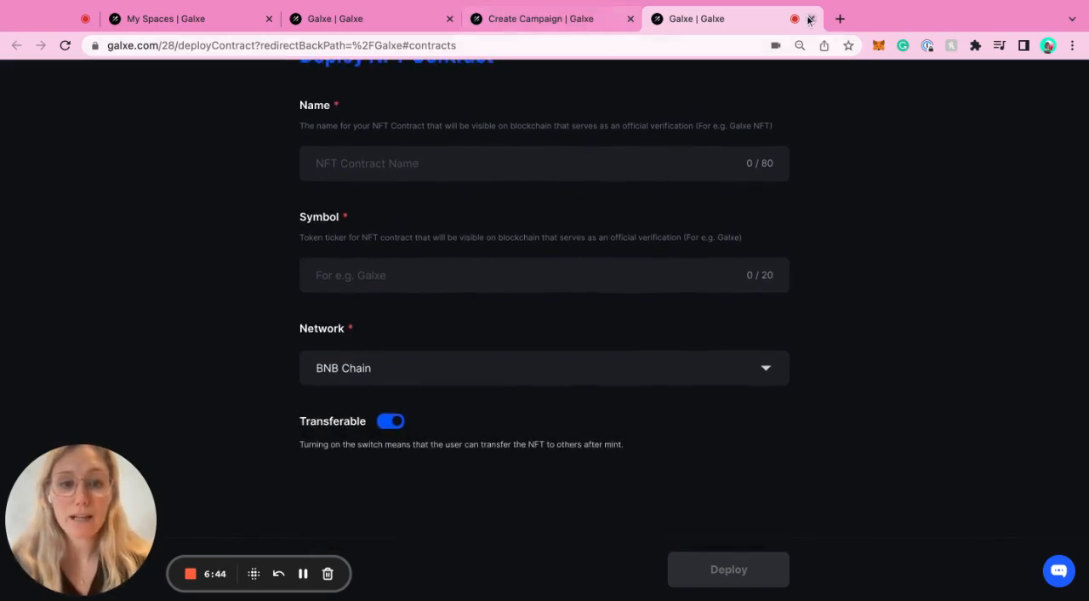
Step: Return to the Create Campaign tab and review the NFT reward fields
click(810, 19)
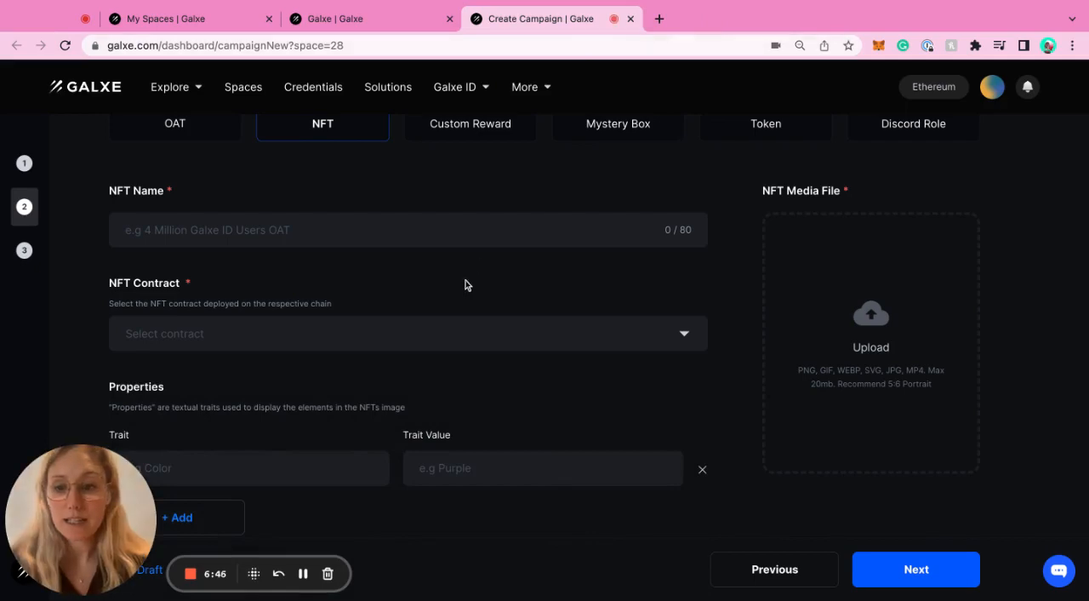
scroll(down, 3)
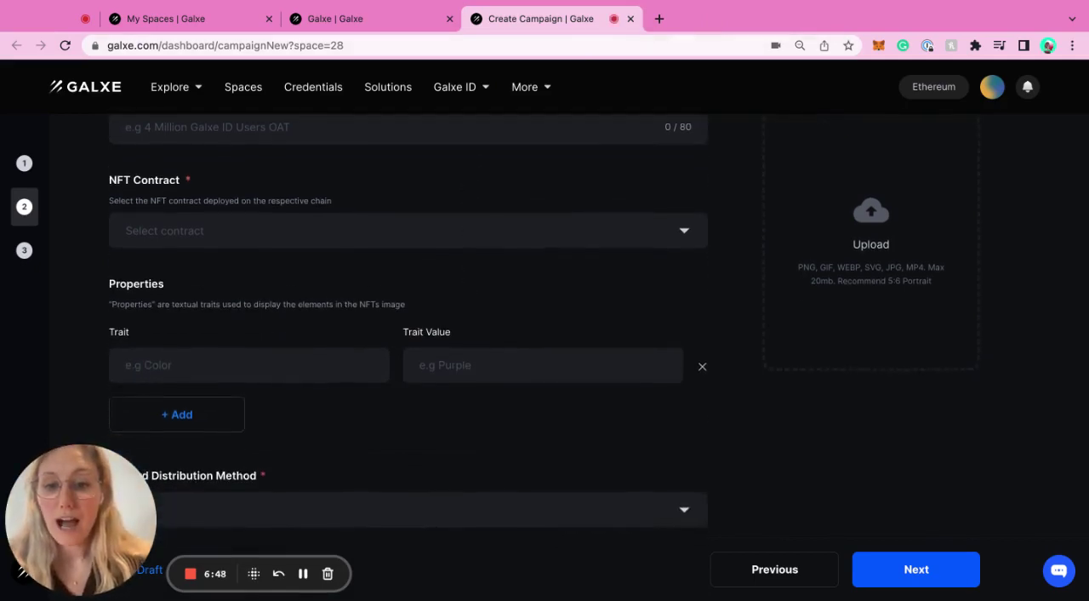
mouse_move(371, 388)
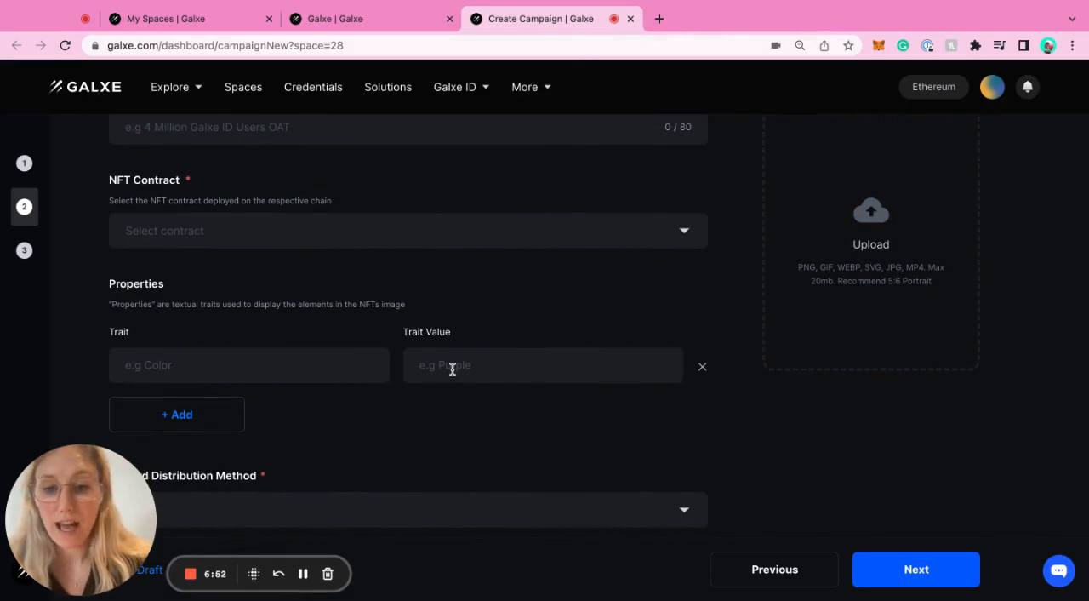
scroll(down, 3)
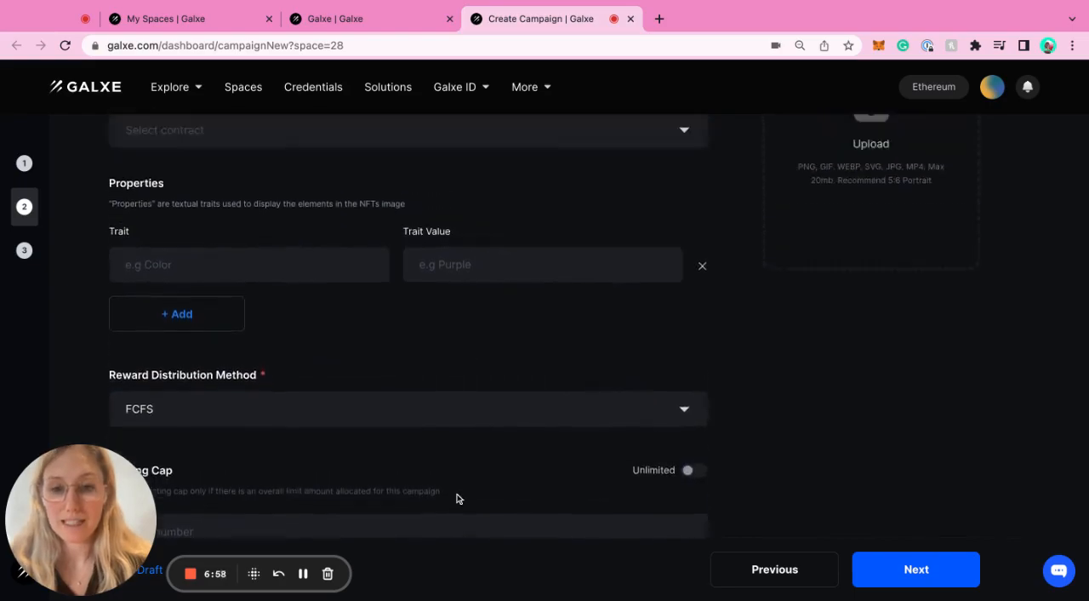
scroll(up, 3)
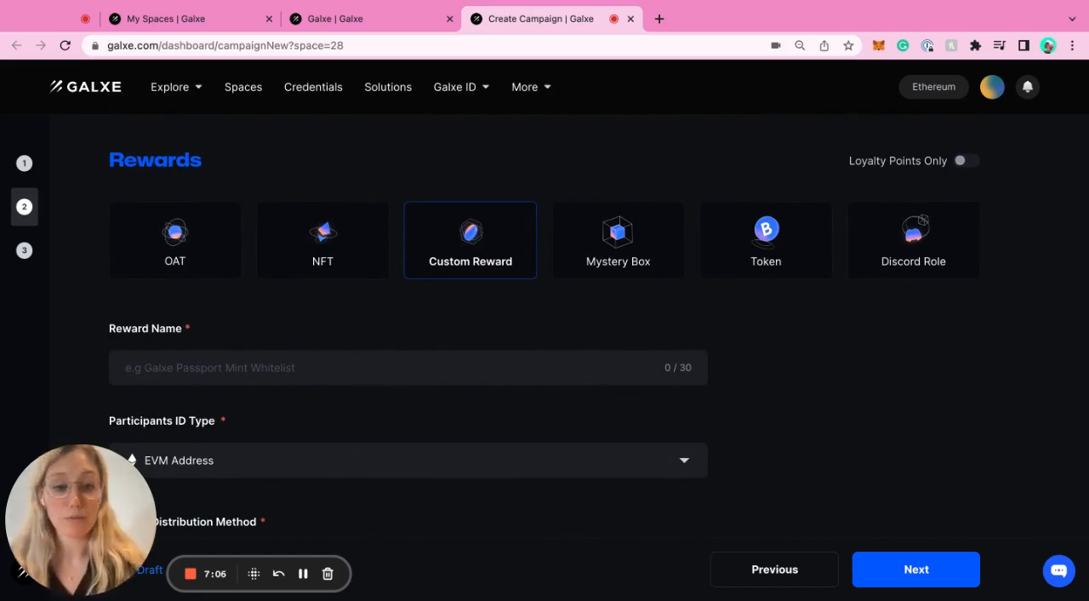
scroll(down, 3)
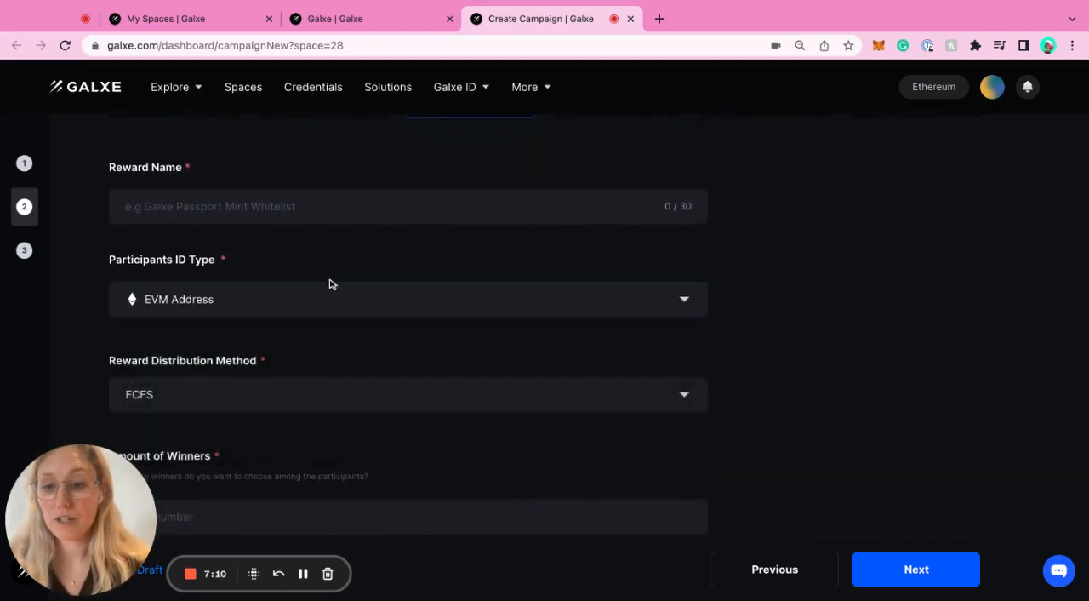
click(408, 300)
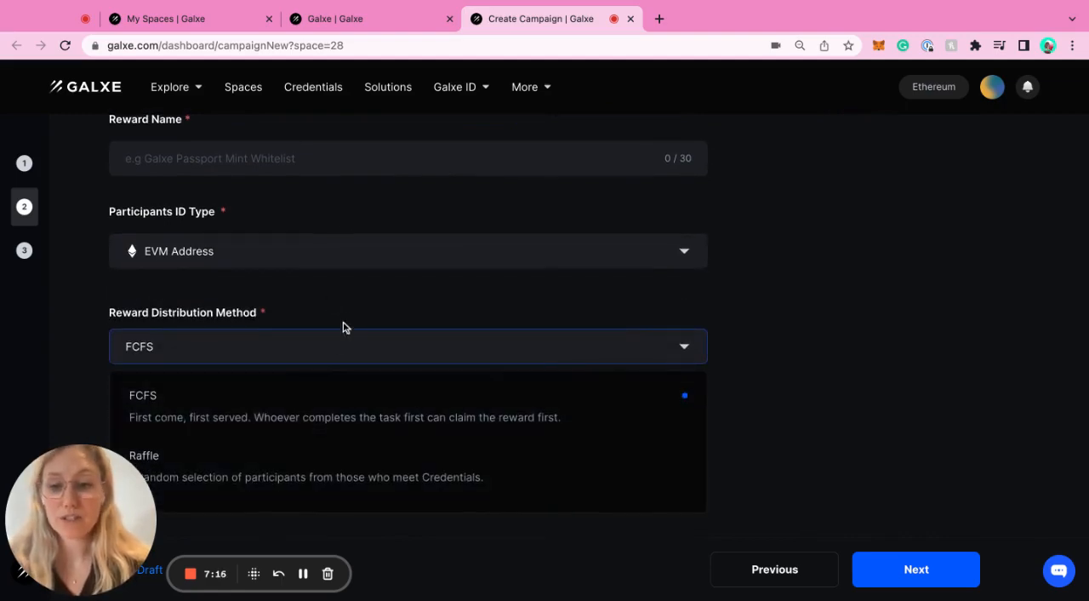
mouse_move(320, 398)
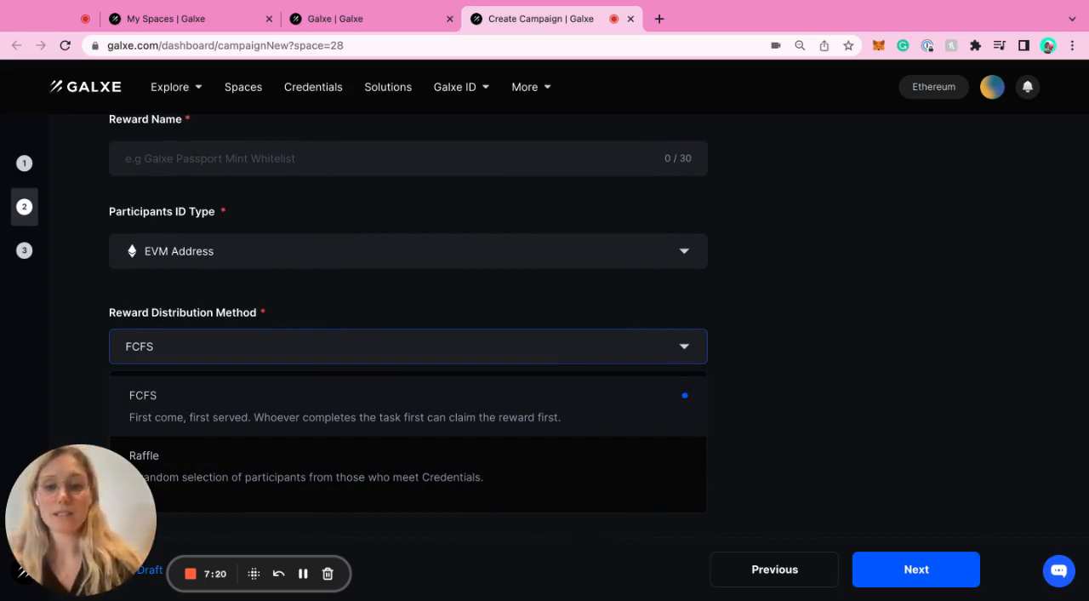
scroll(up, 3)
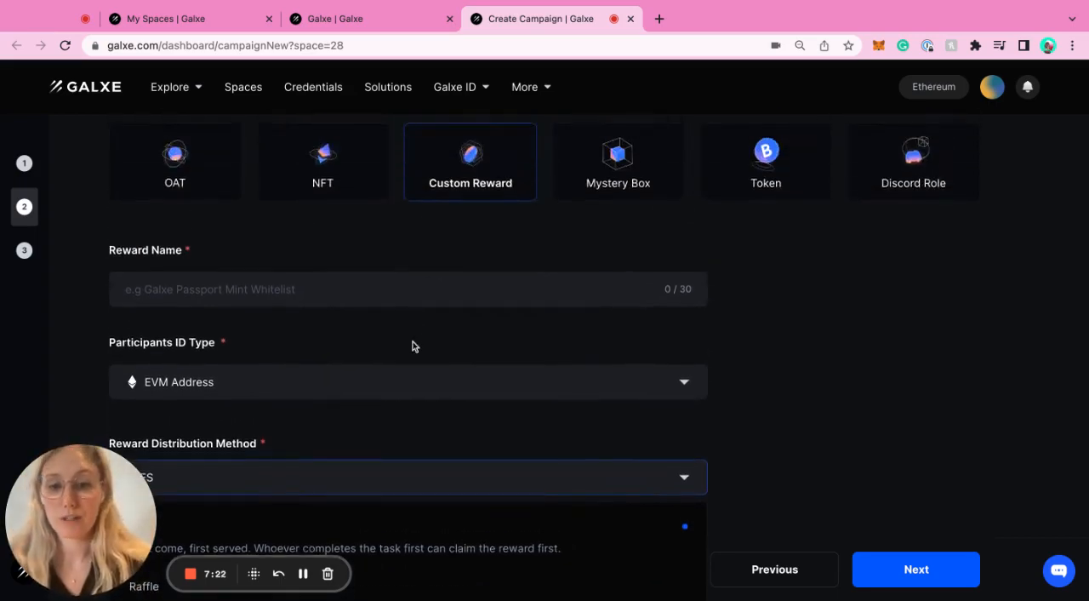
scroll(down, 3)
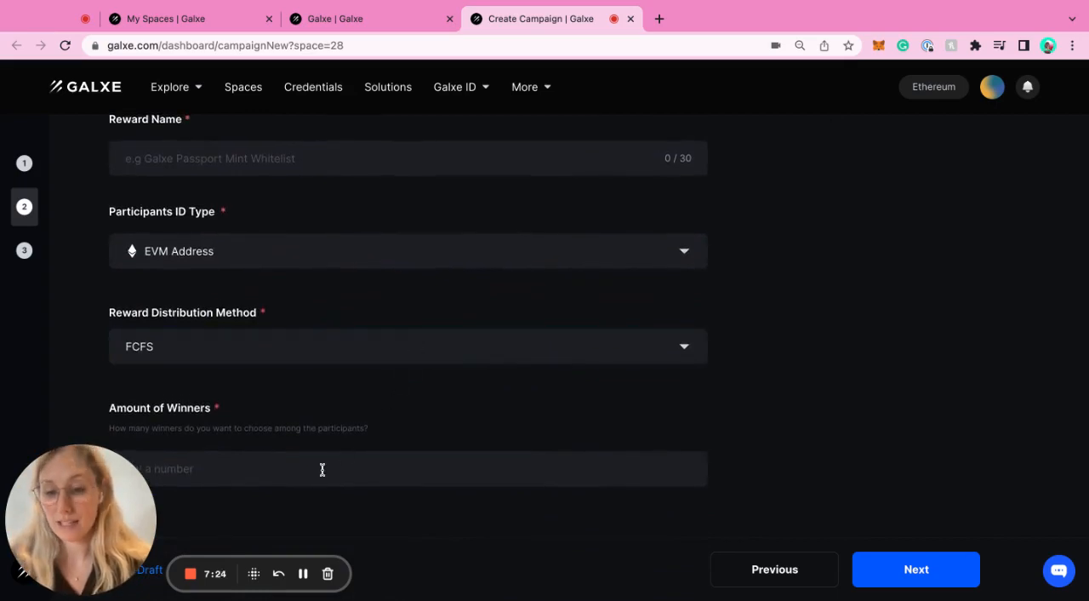
scroll(up, 3)
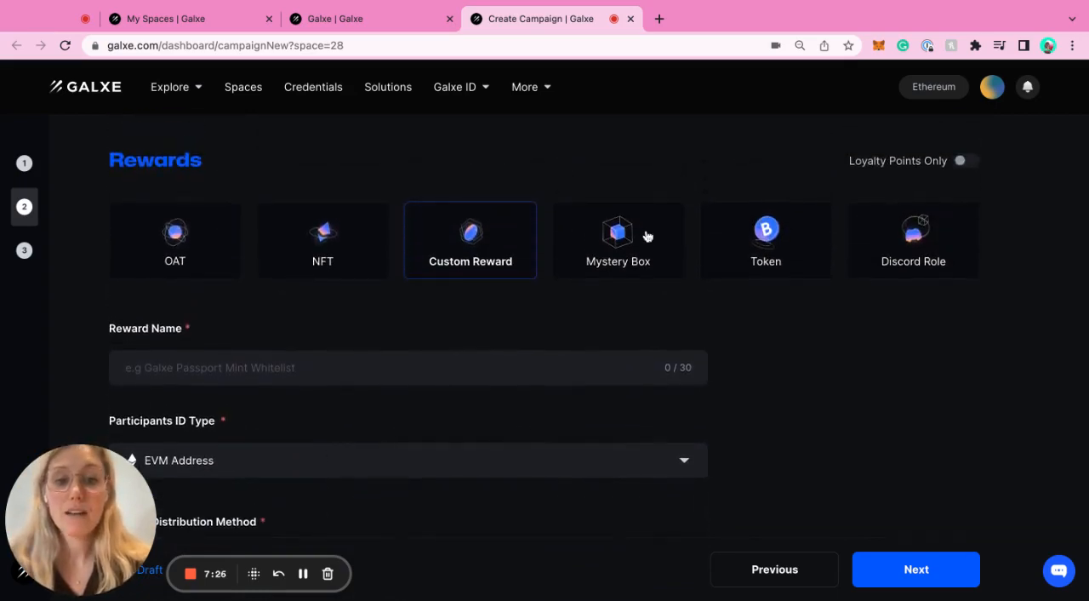
Step: Preview the Mystery Box reward type before settling on Token
click(617, 240)
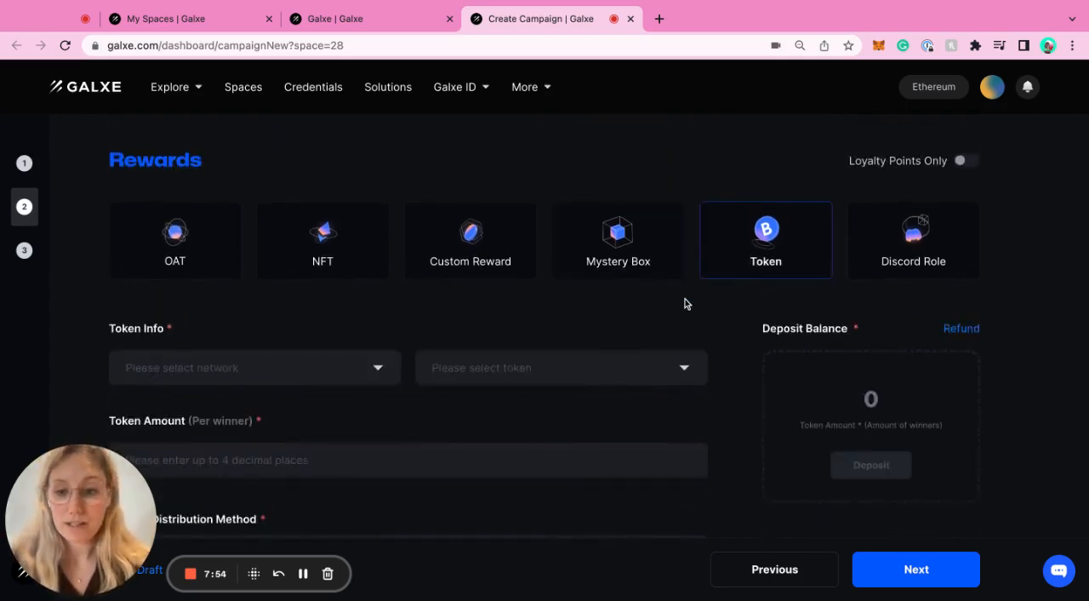
Step: Try Polygon as the token network, check distribution options, then make Discord Role the reward
click(256, 368)
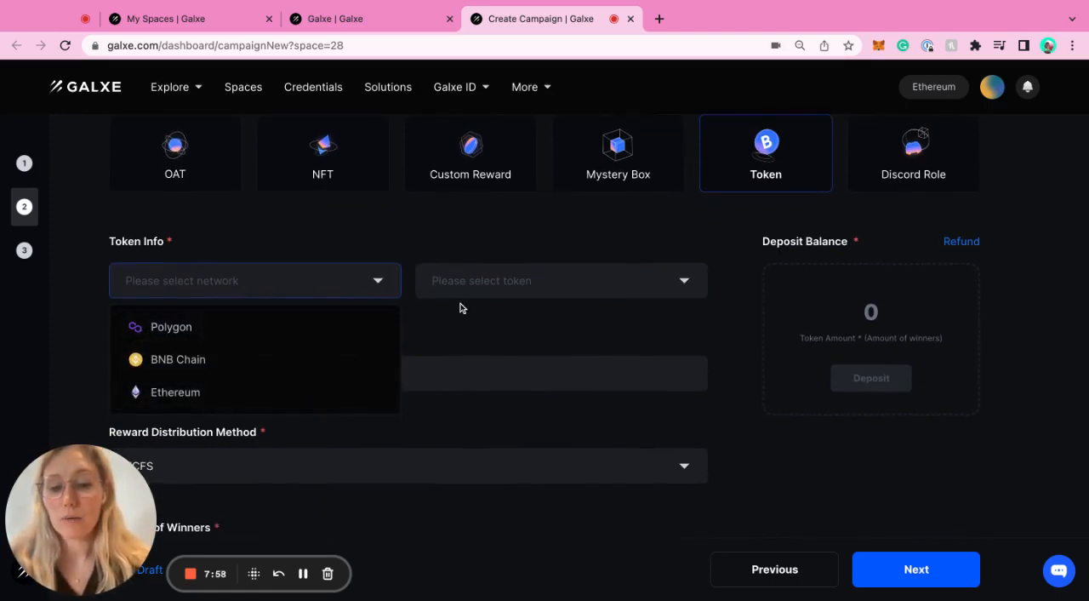
click(170, 327)
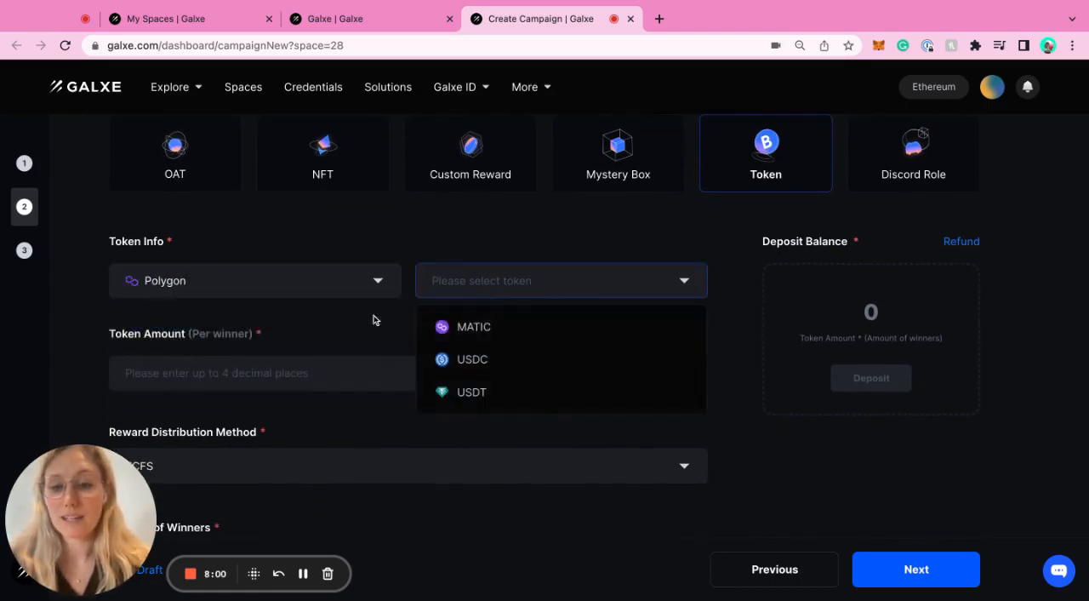
click(254, 279)
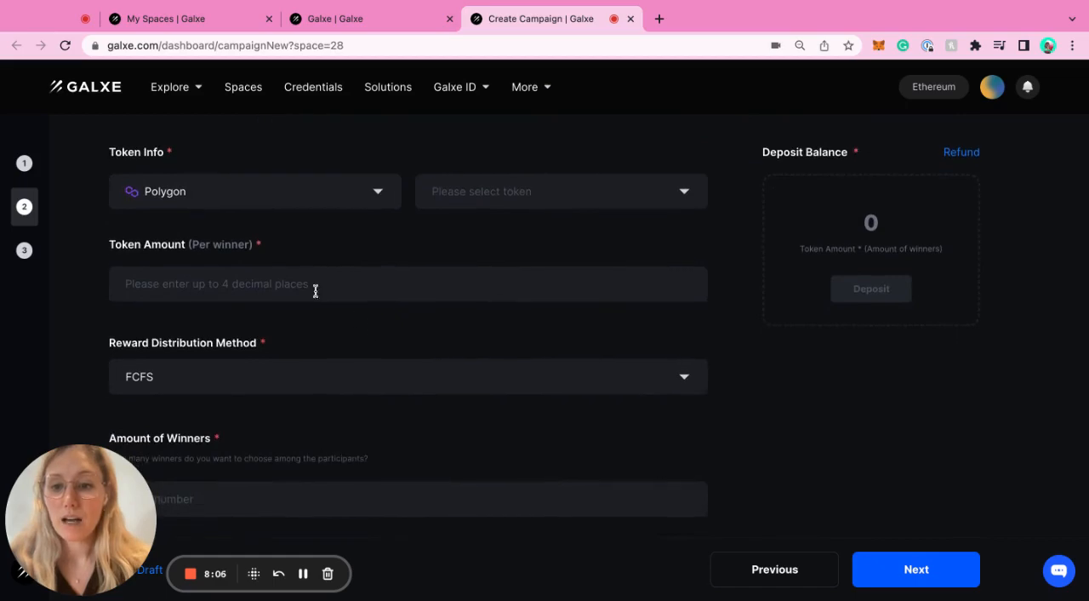
click(409, 376)
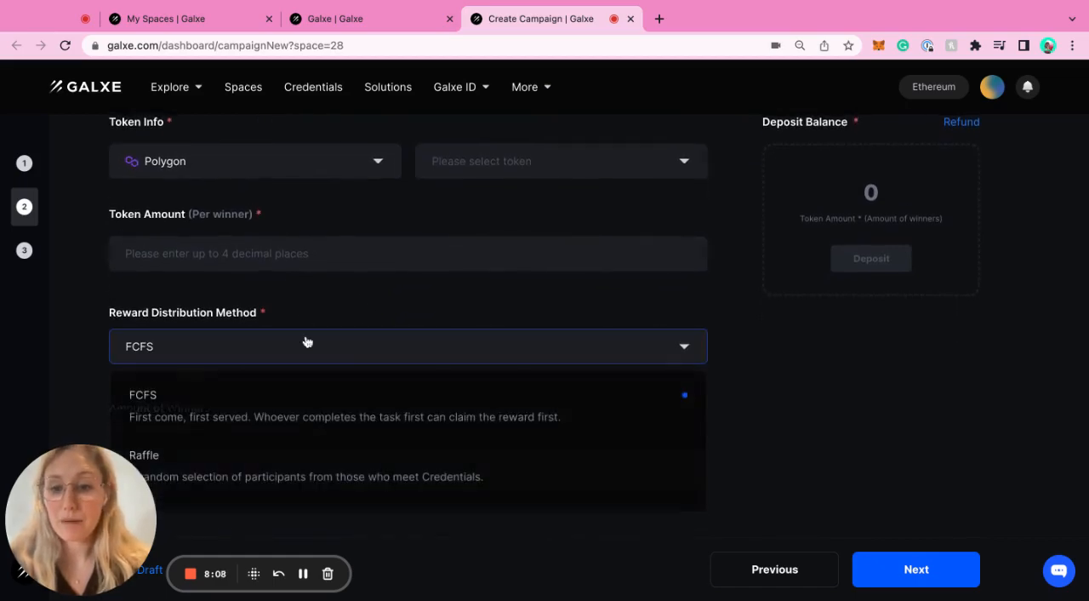
mouse_move(923, 394)
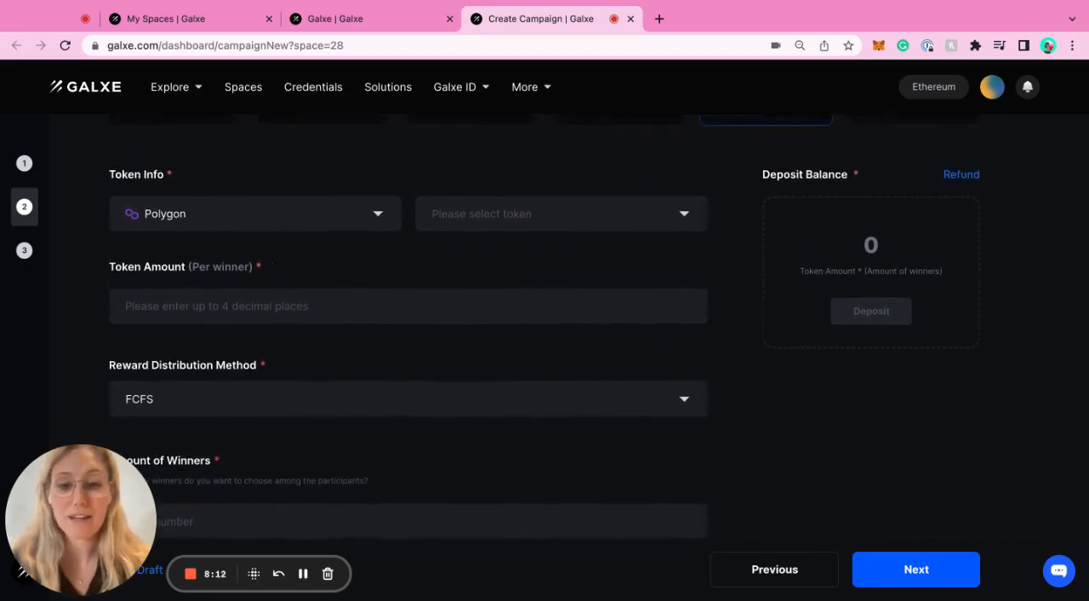
click(911, 240)
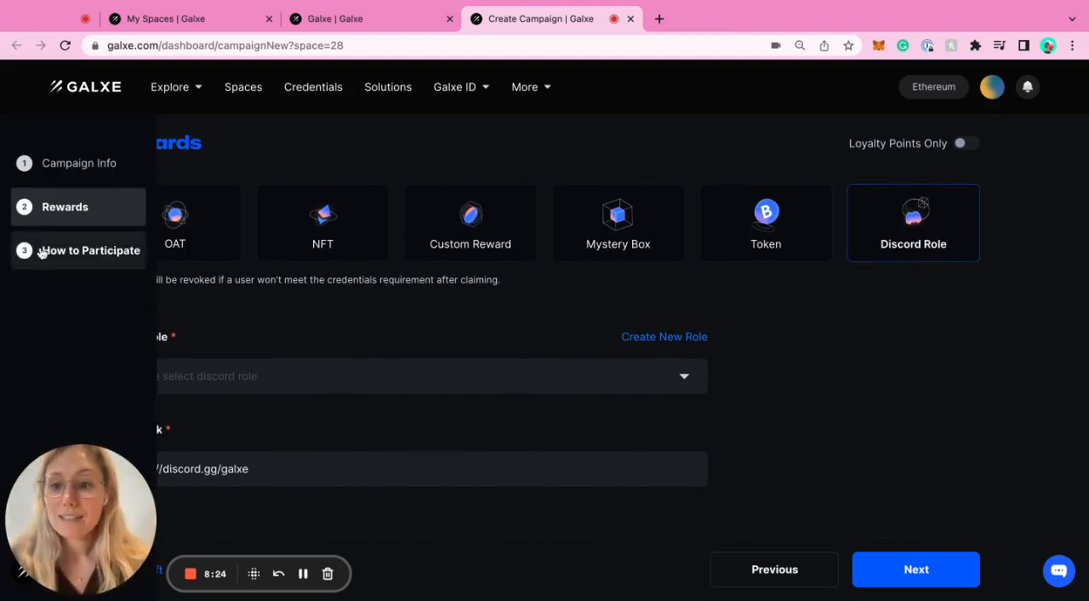
Step: Go to the How to Participate step and start setting up a credential group
click(916, 568)
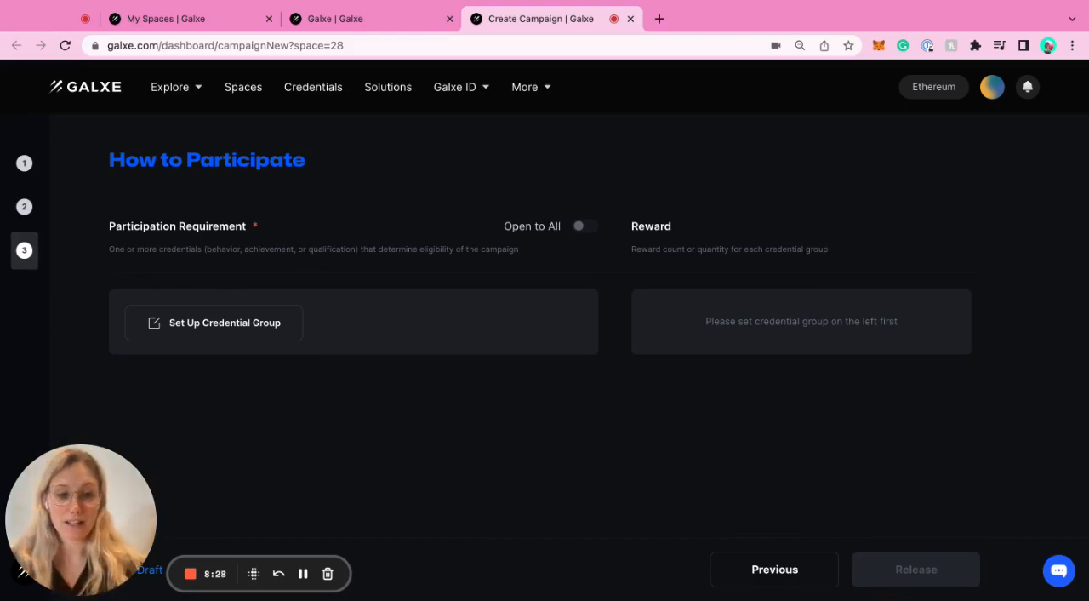
click(213, 321)
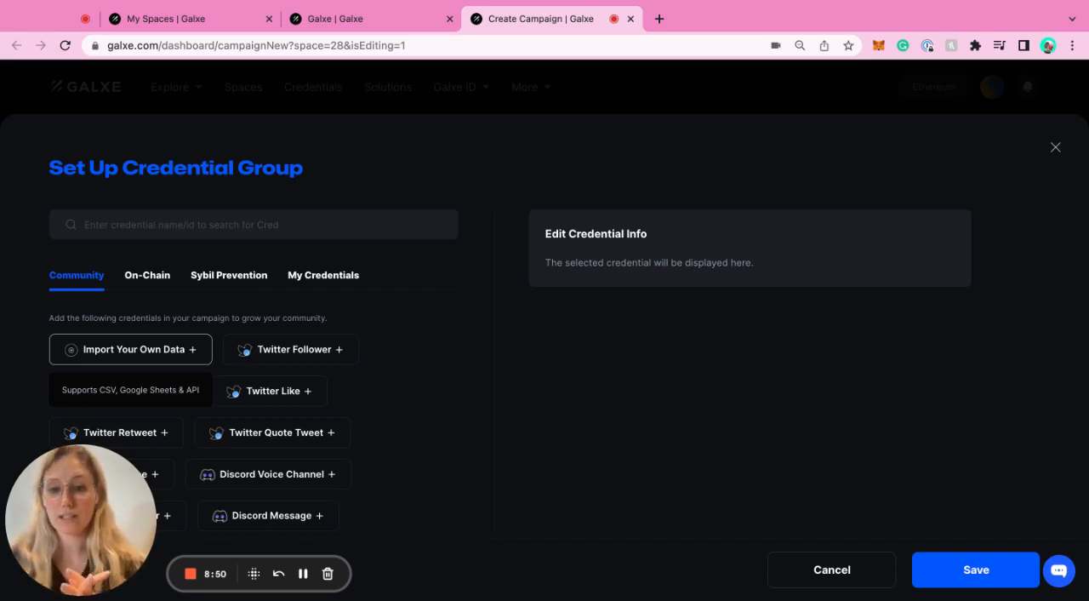
Step: Add Twitter Like and Twitter Retweet credentials below Twitter Follower
click(289, 349)
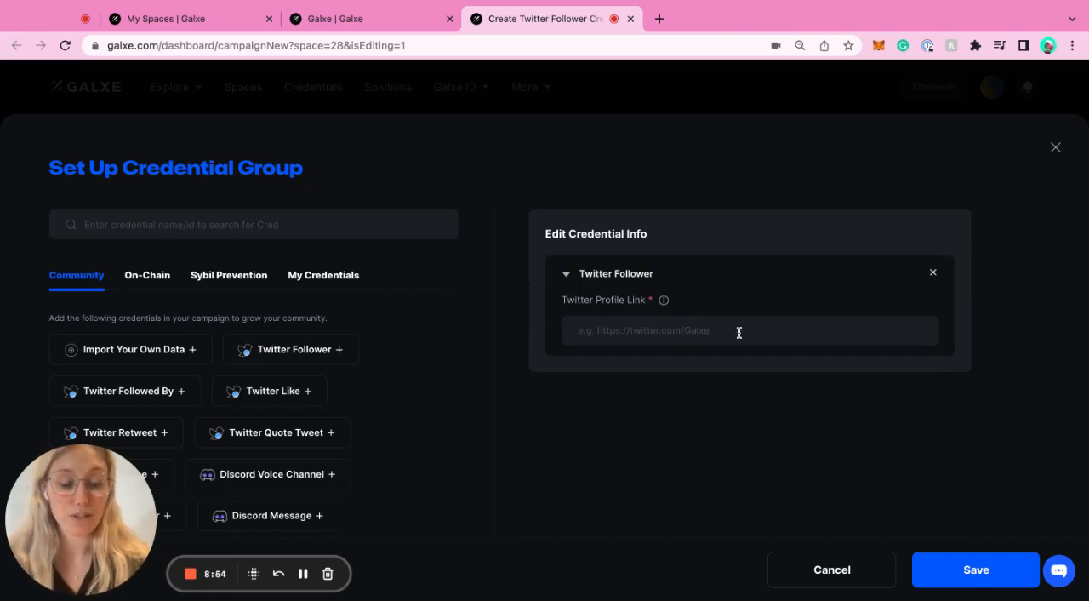
mouse_move(645, 385)
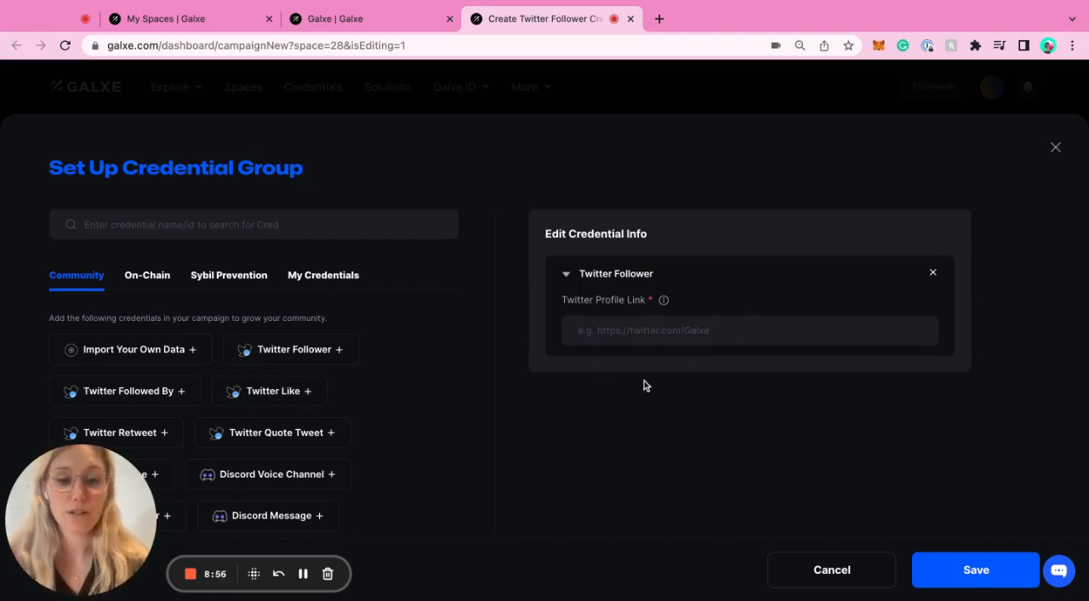
mouse_move(491, 360)
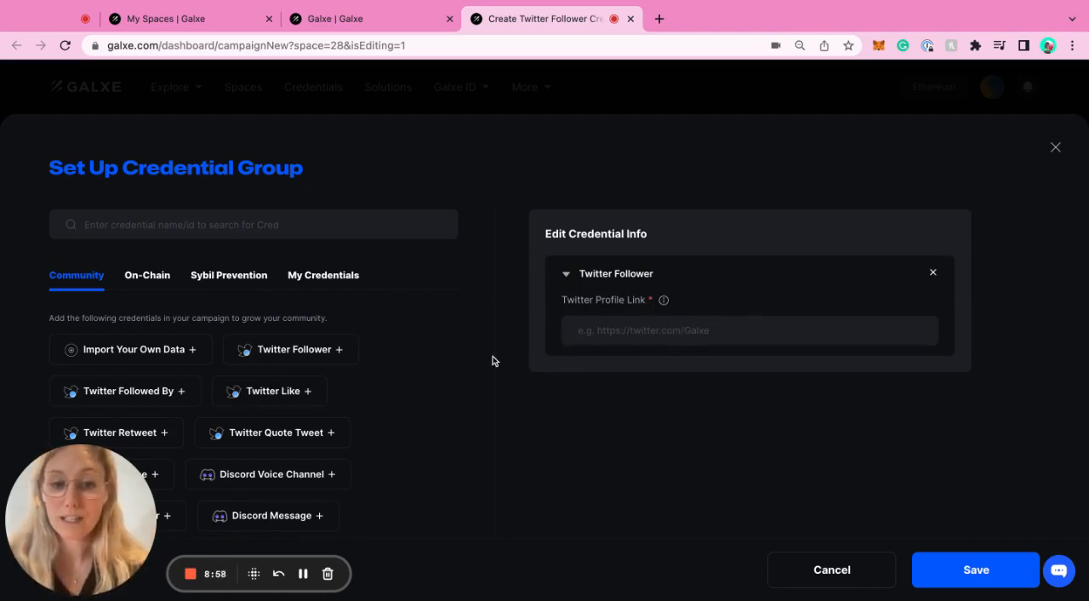
mouse_move(463, 330)
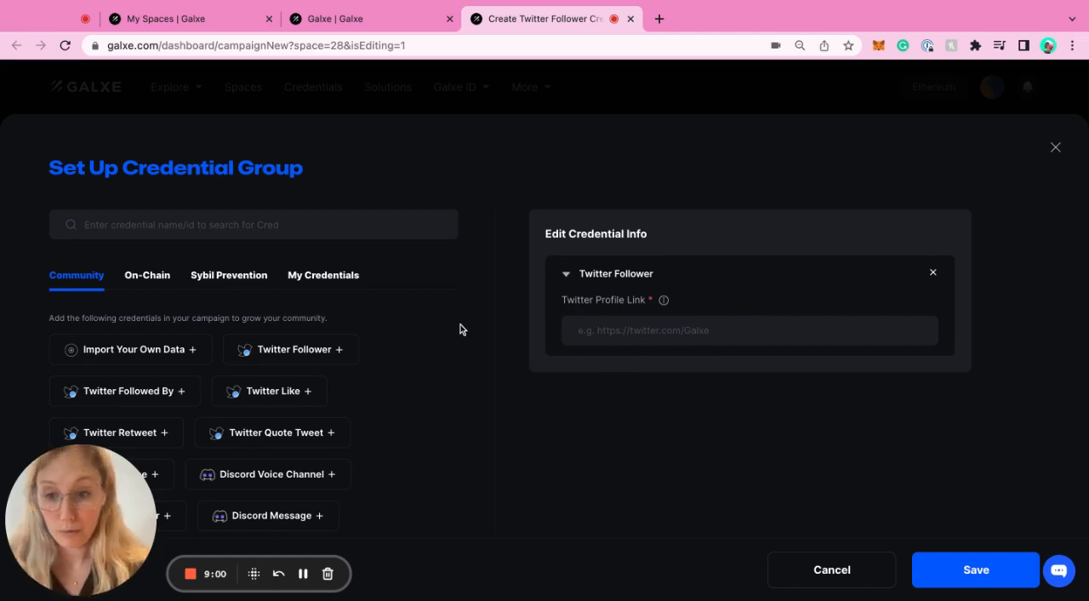
mouse_move(125, 391)
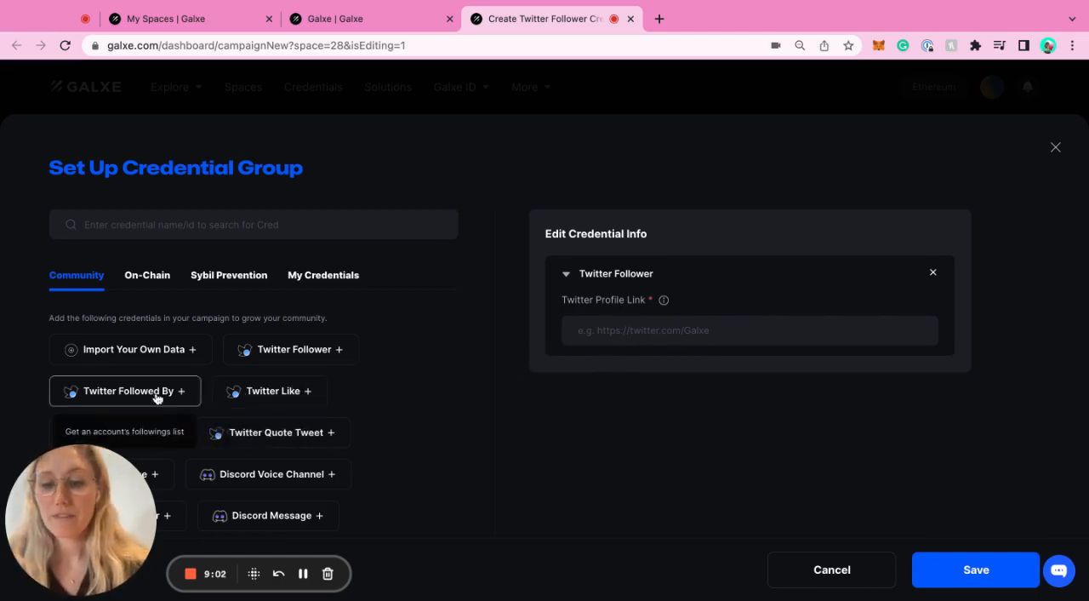
click(271, 392)
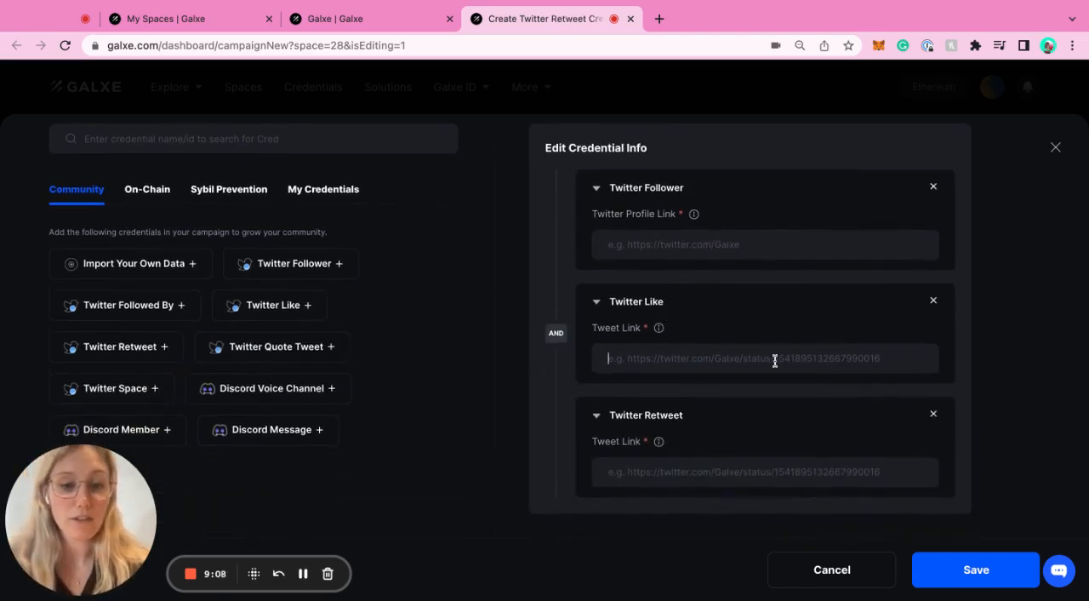
mouse_move(745, 339)
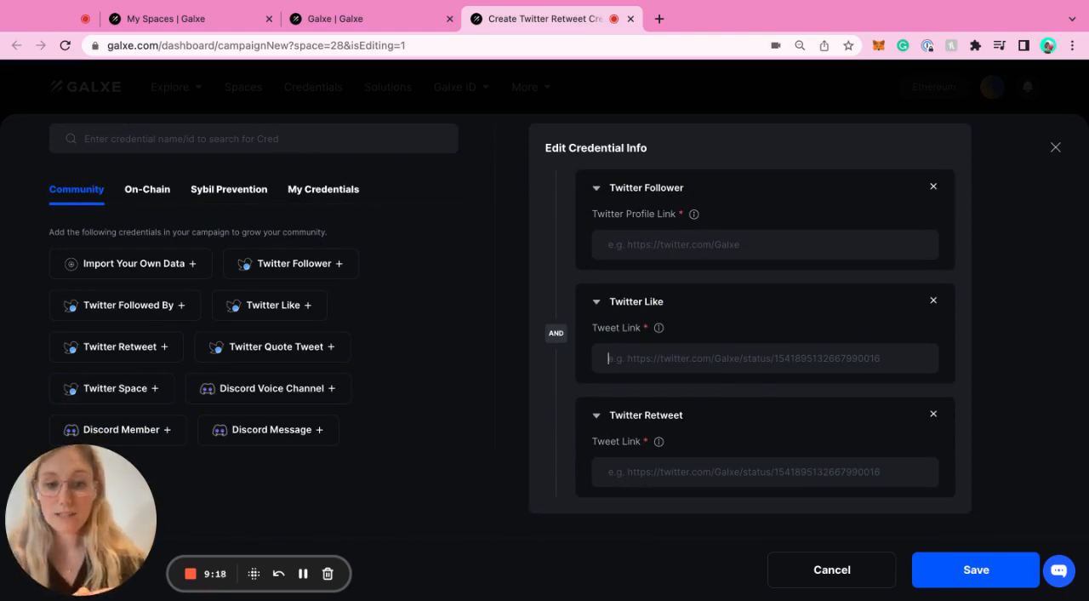
mouse_move(554, 331)
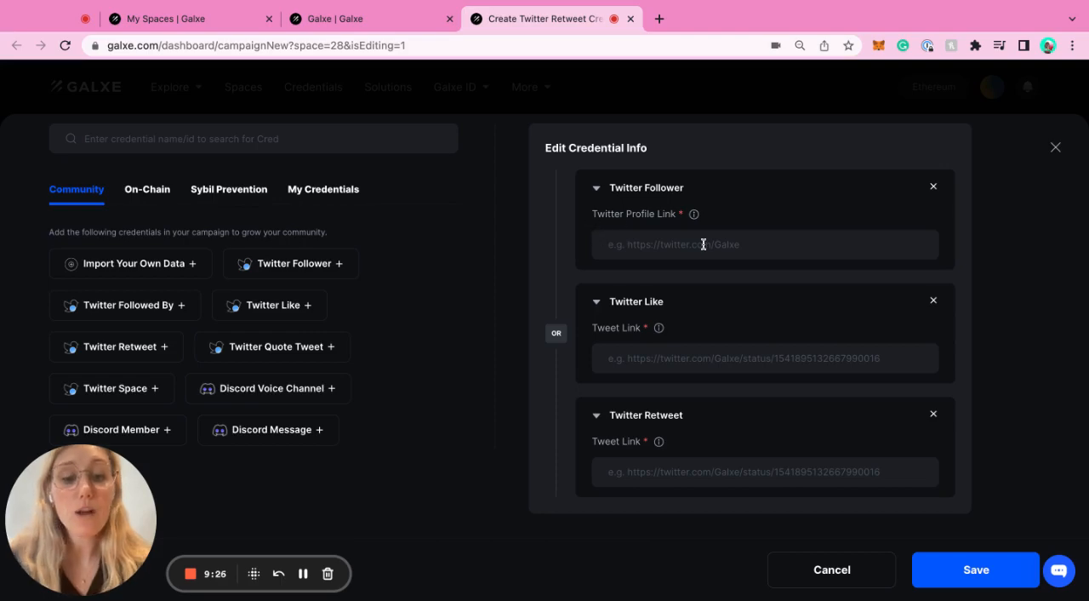
mouse_move(718, 449)
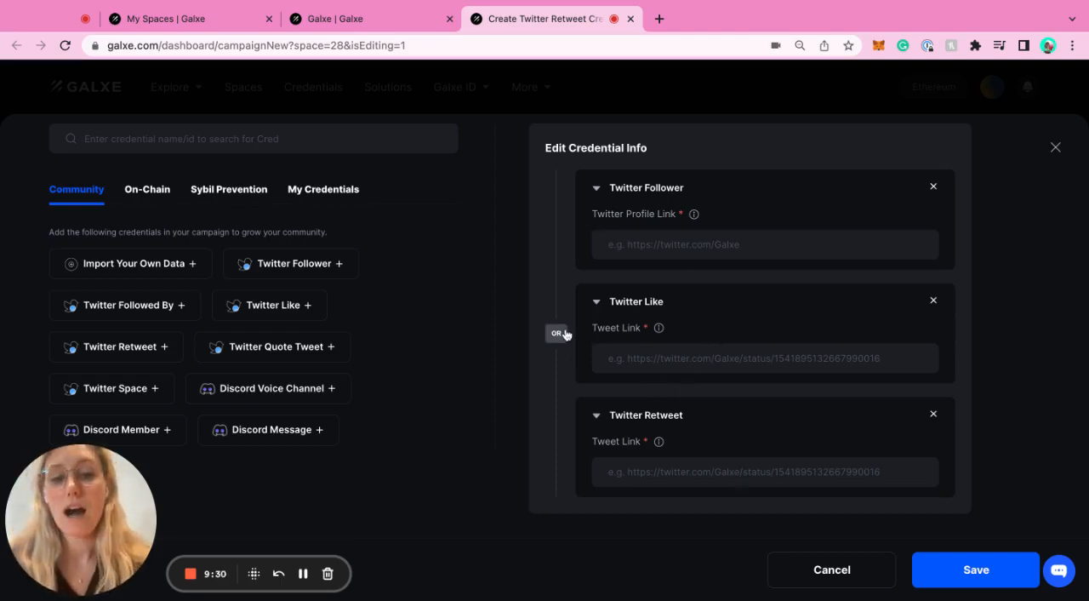
click(556, 332)
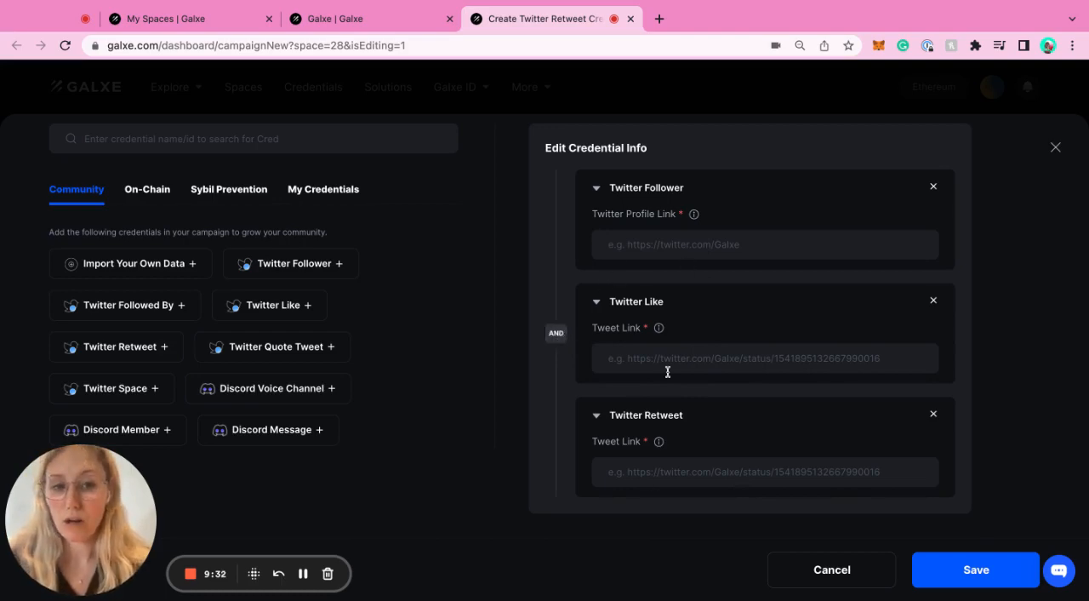
mouse_move(698, 366)
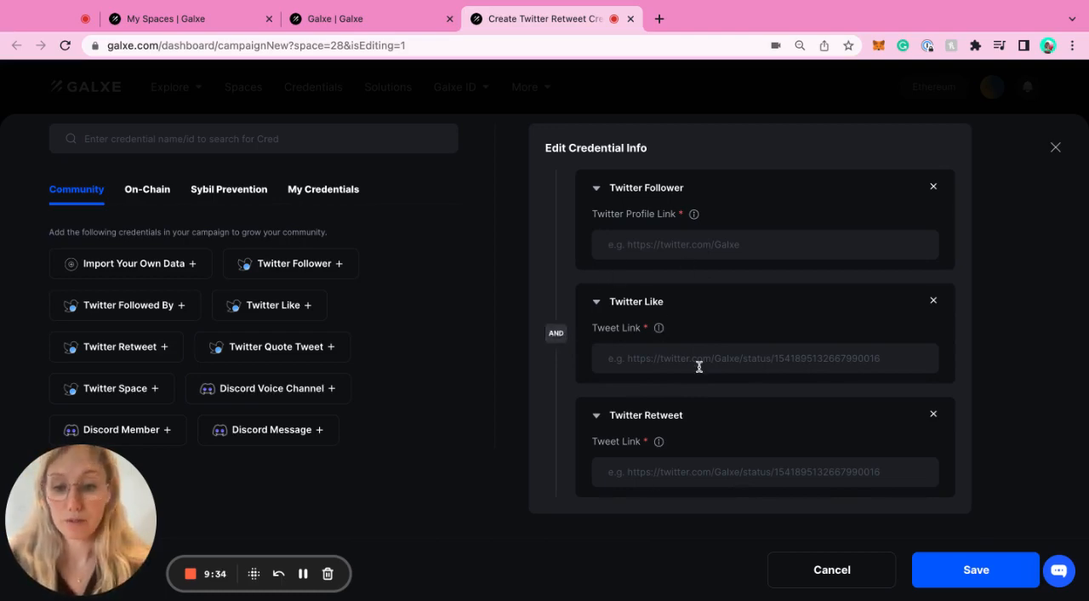
mouse_move(112, 388)
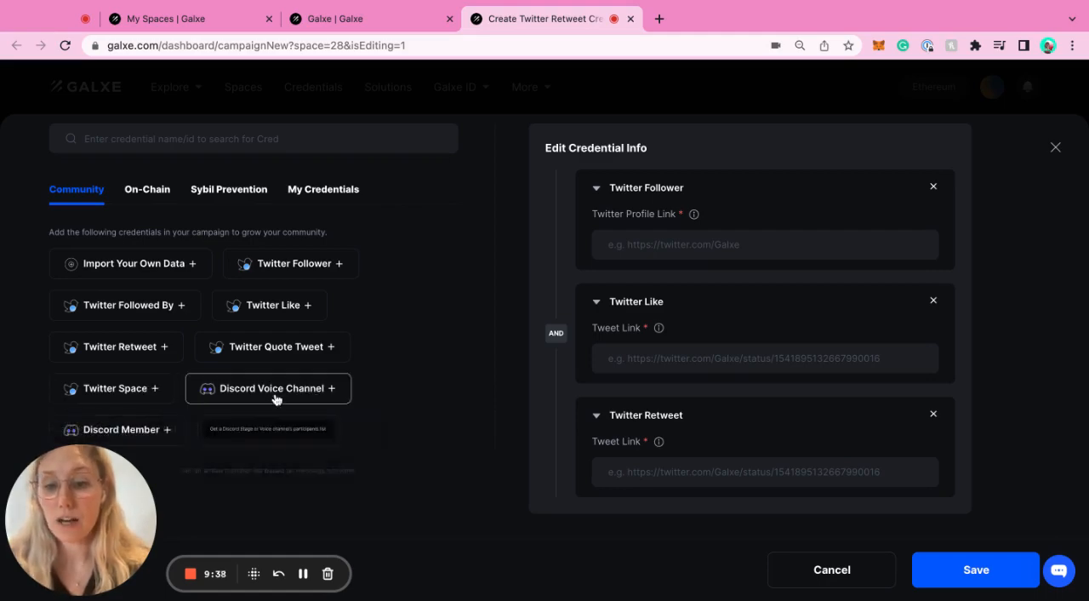
mouse_move(310, 418)
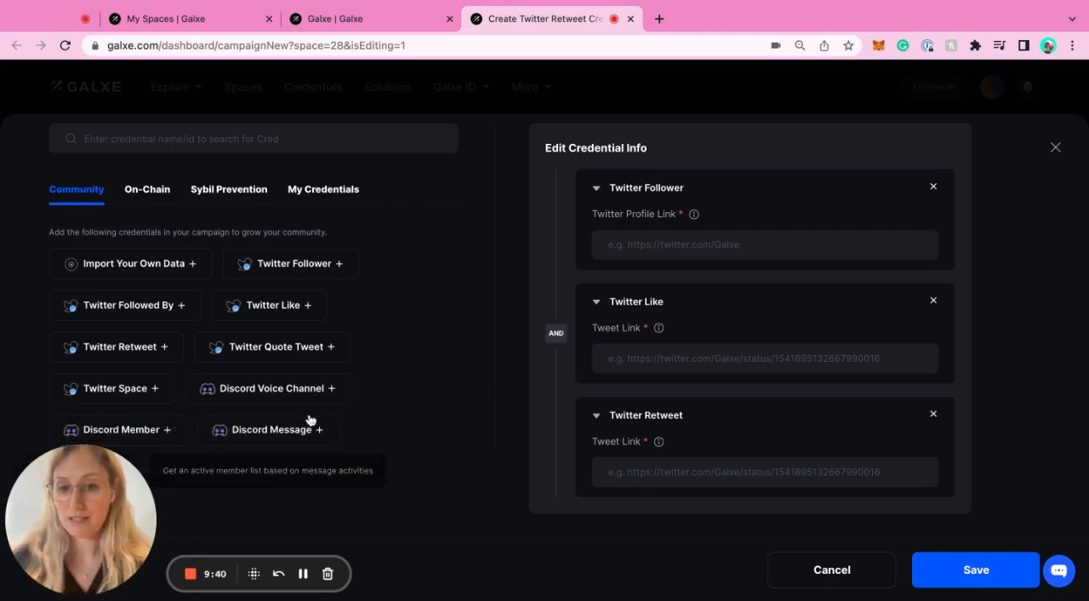
scroll(down, 3)
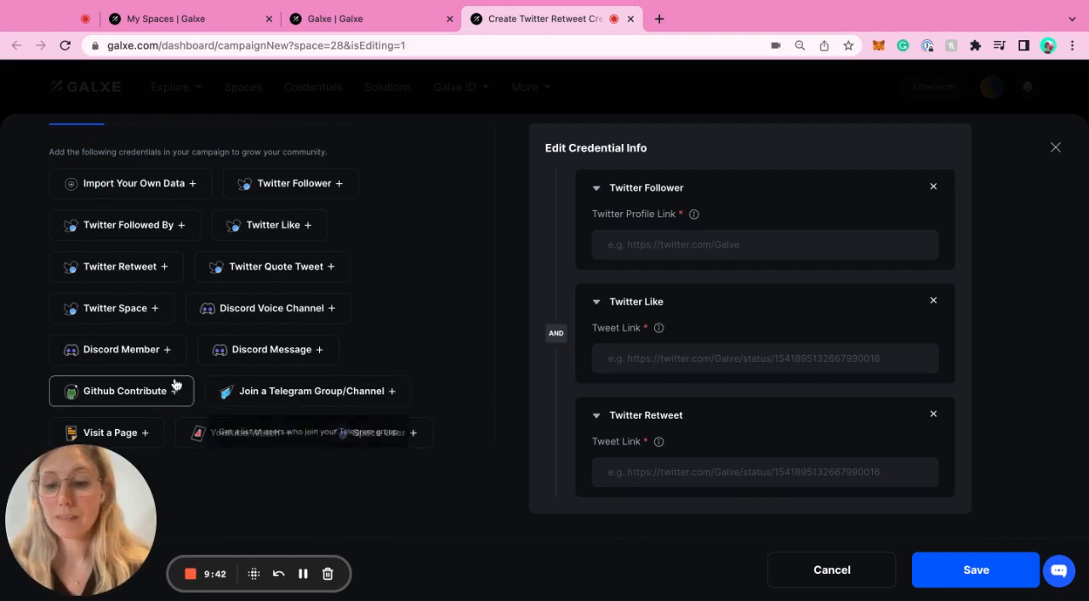
mouse_move(313, 391)
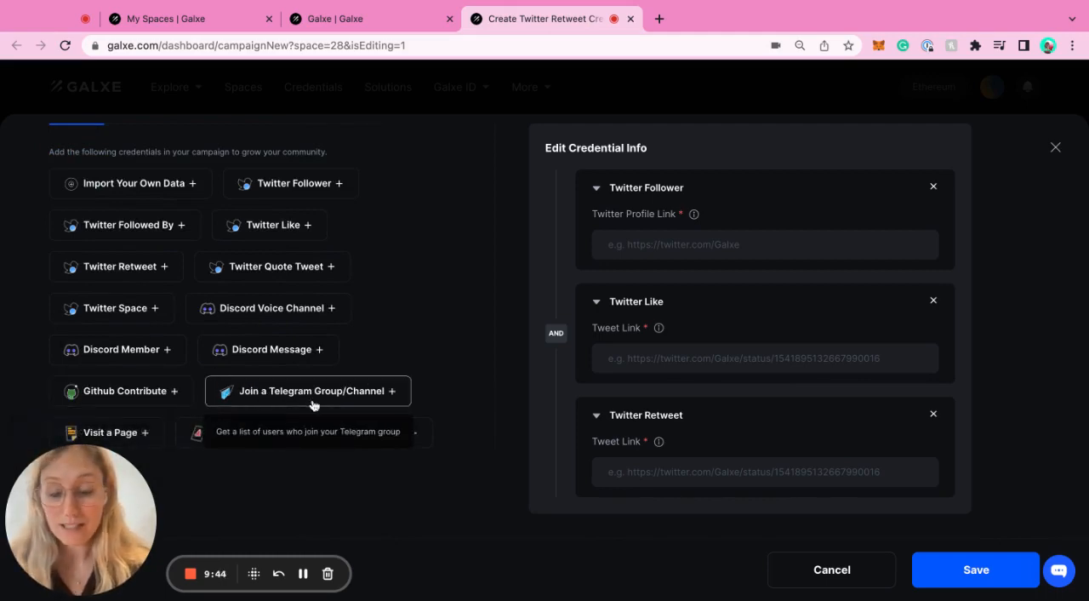
mouse_move(276, 446)
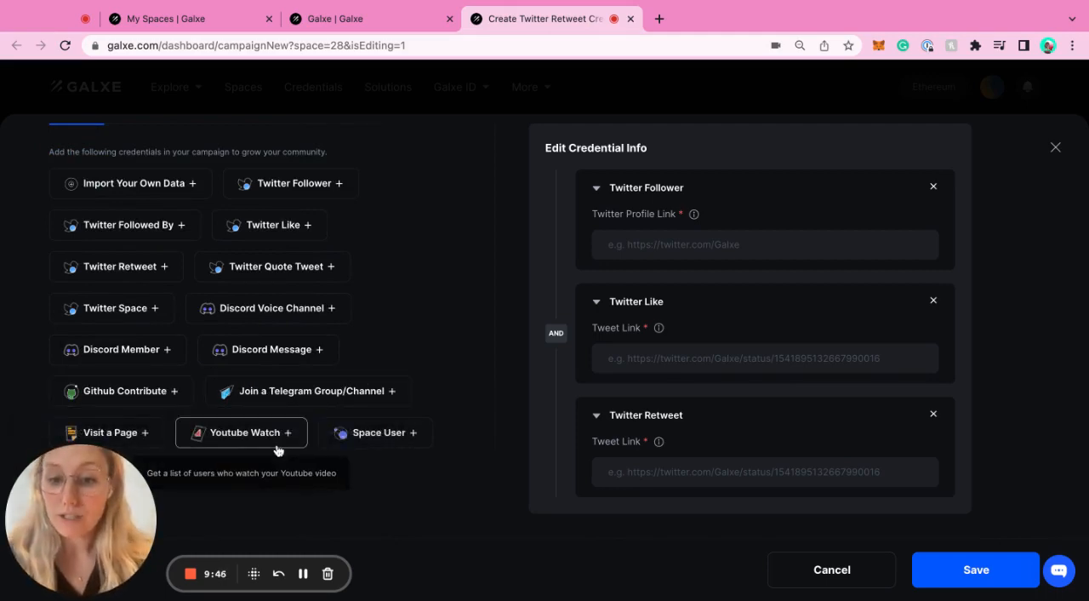
mouse_move(374, 432)
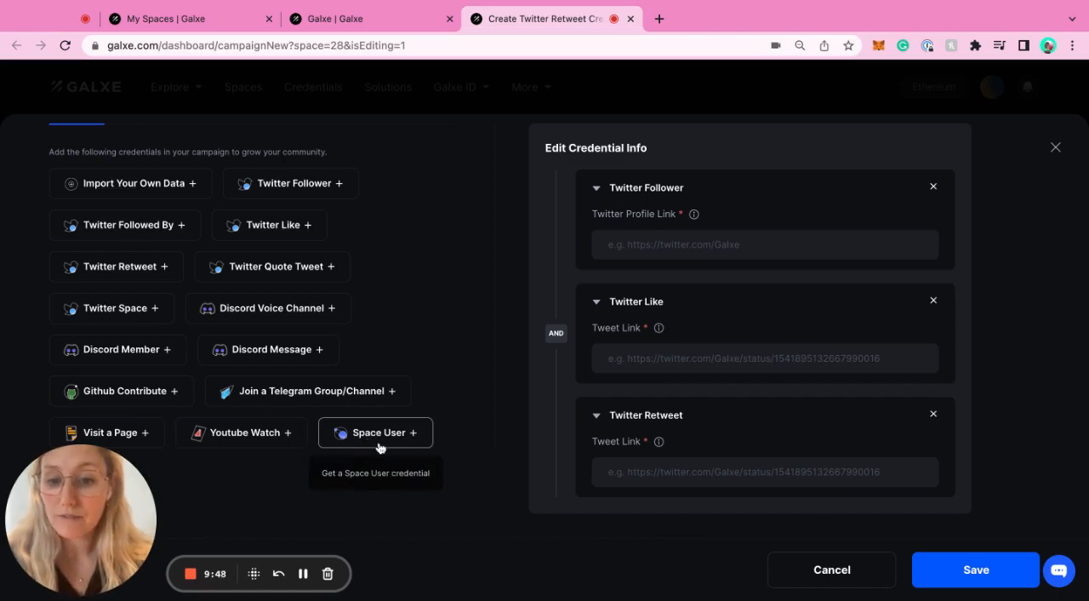
mouse_move(324, 434)
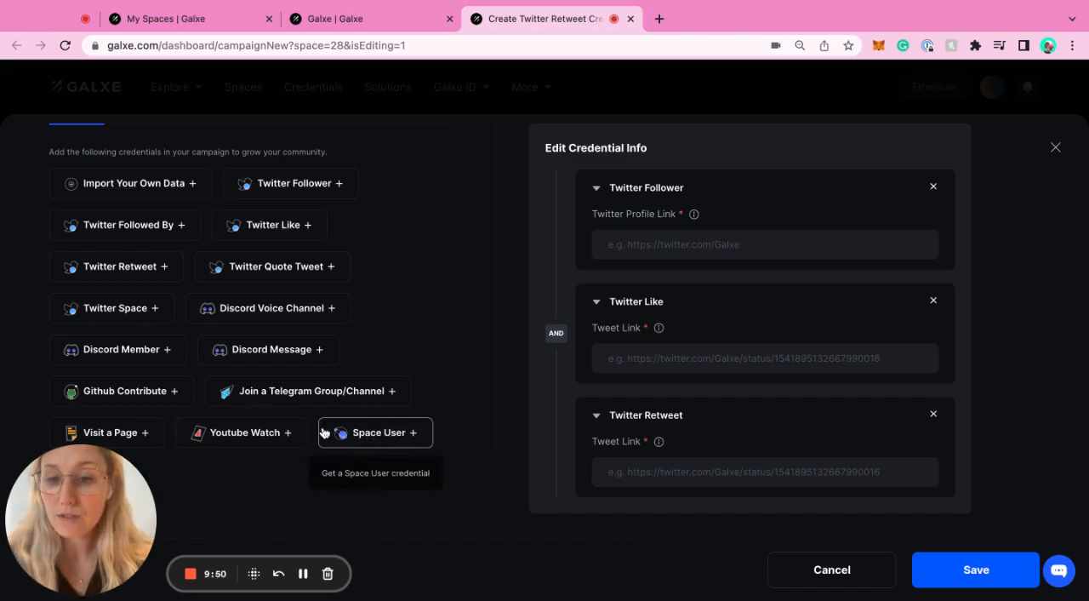
mouse_move(1051, 153)
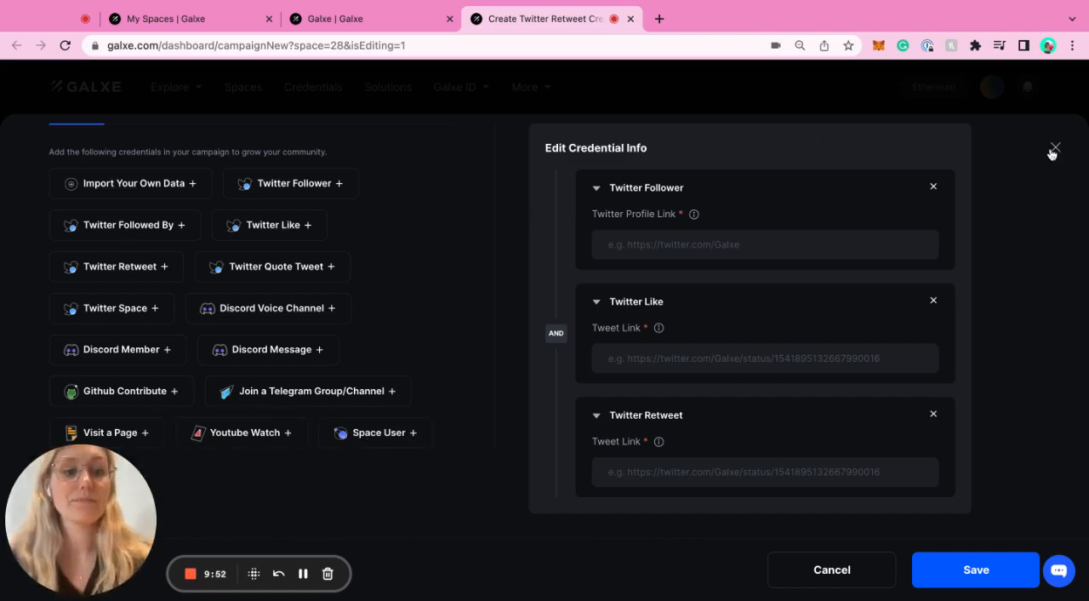
Step: Close the credential group dialog to discard the three Twitter credentials
click(1054, 148)
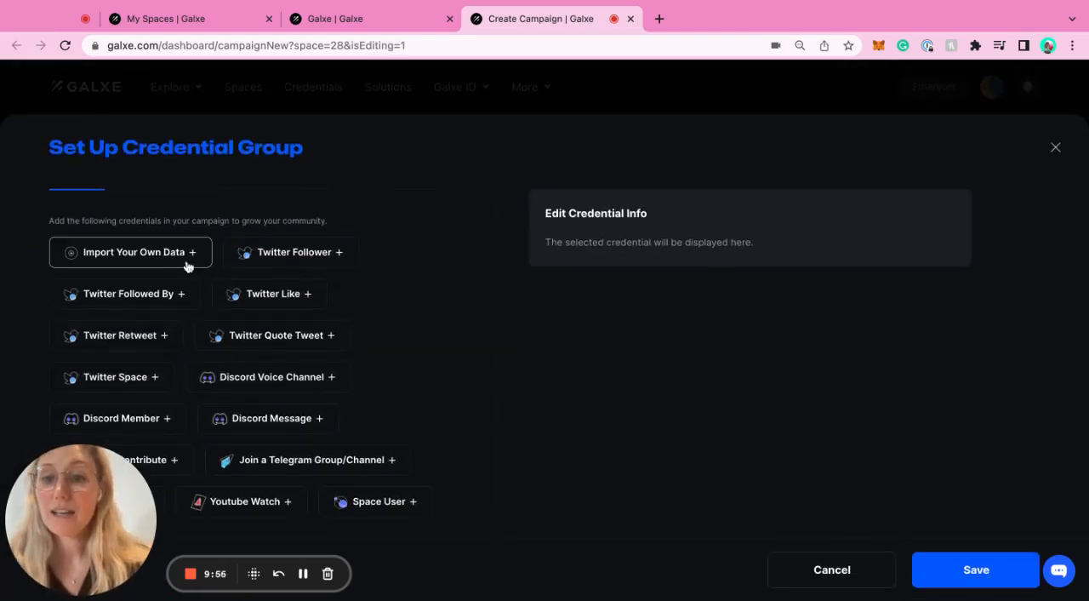
Step: Show the On-Chain credential category with NFT Holder, Subgraph and Snapshot Vote
click(146, 256)
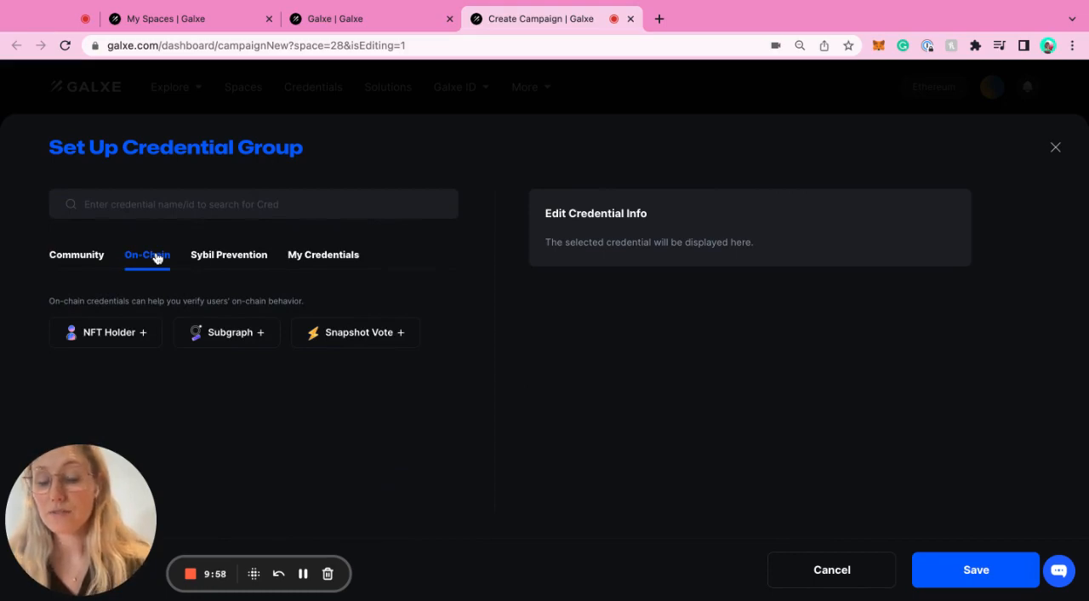
mouse_move(105, 331)
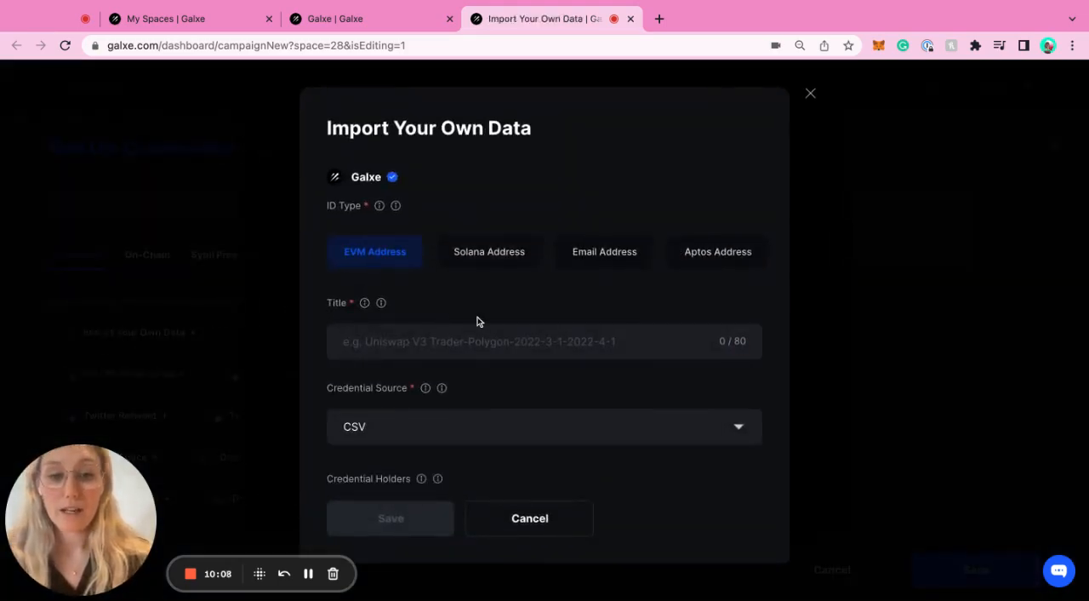
Step: Review the Import Your Own Data source choices, keep CSV, and cancel the import
scroll(down, 3)
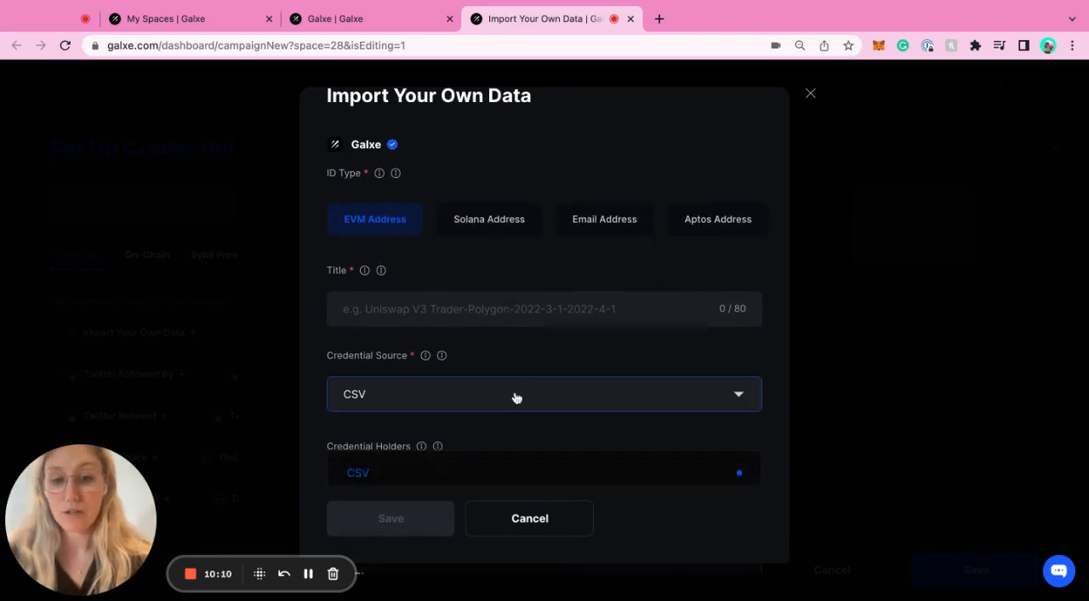
click(545, 393)
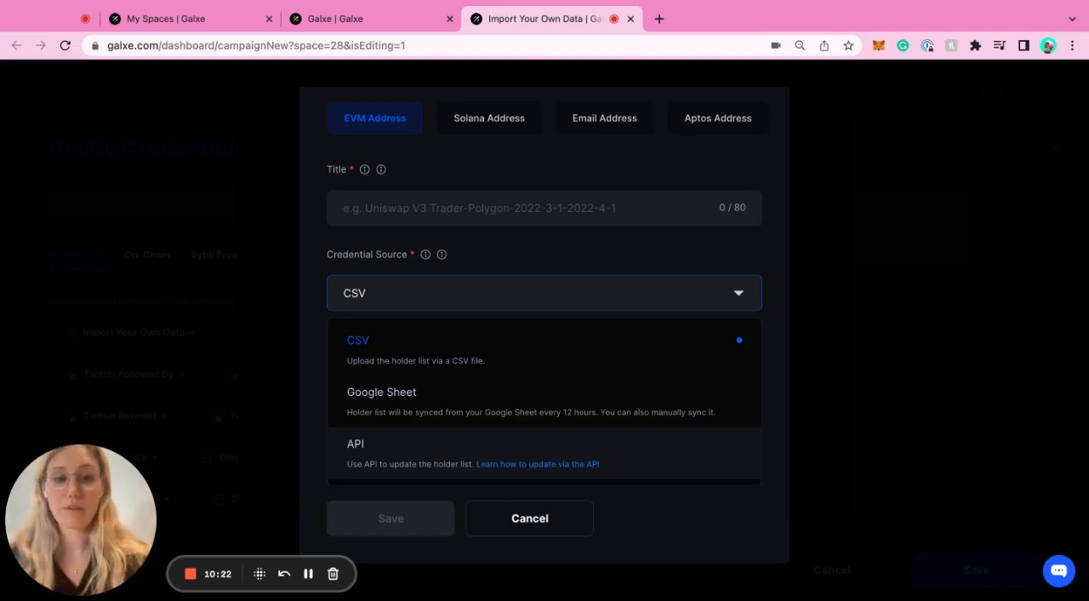
click(357, 340)
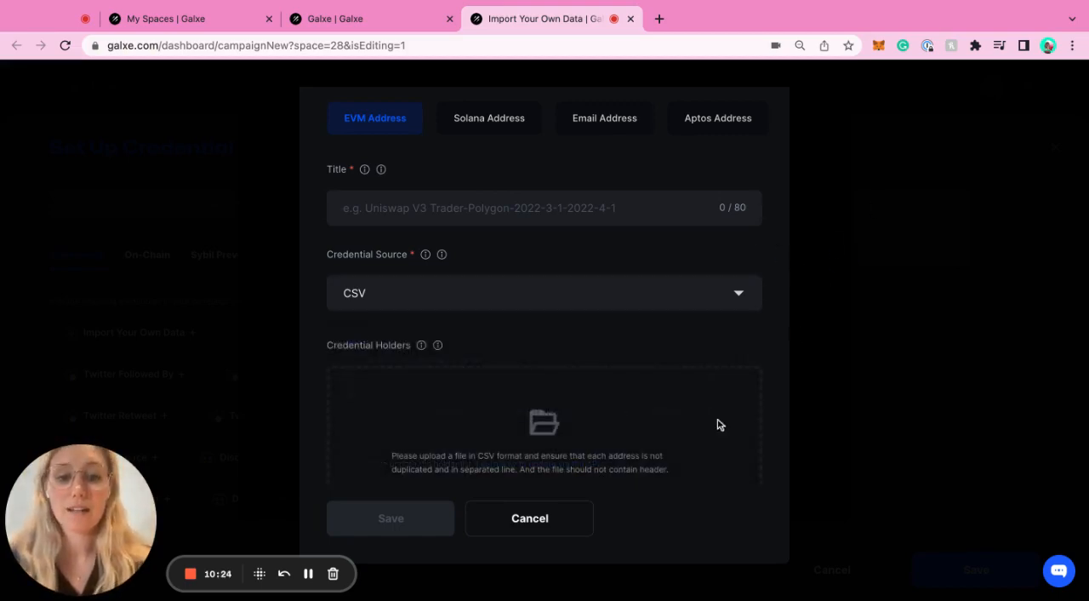
click(529, 517)
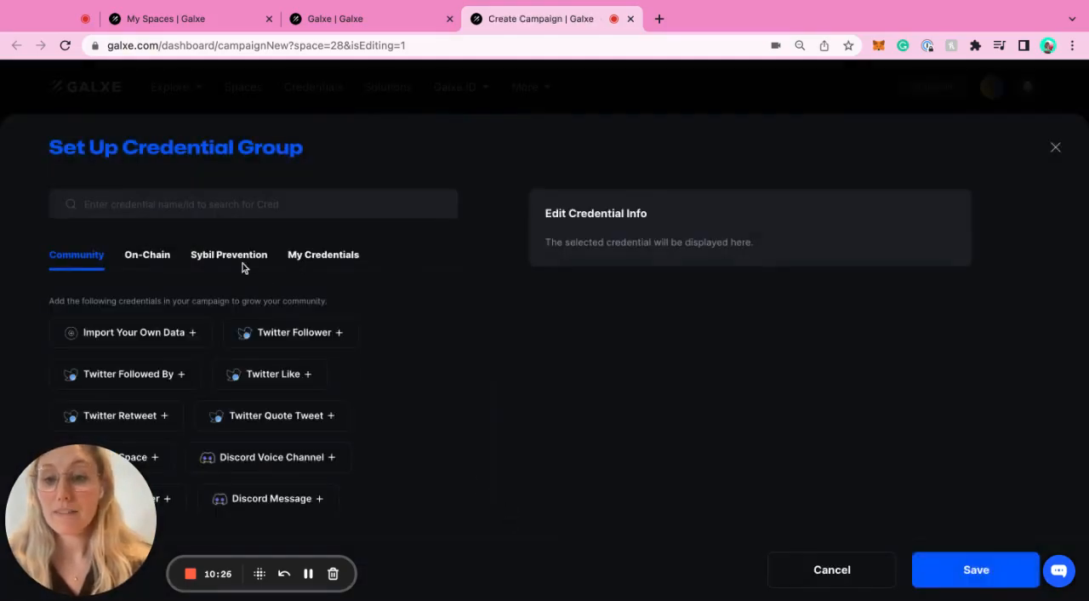
Step: Show the Sybil Prevention credentials: Snapshot Vote, Galxe Passport Holder and BAB Token Holder
click(228, 256)
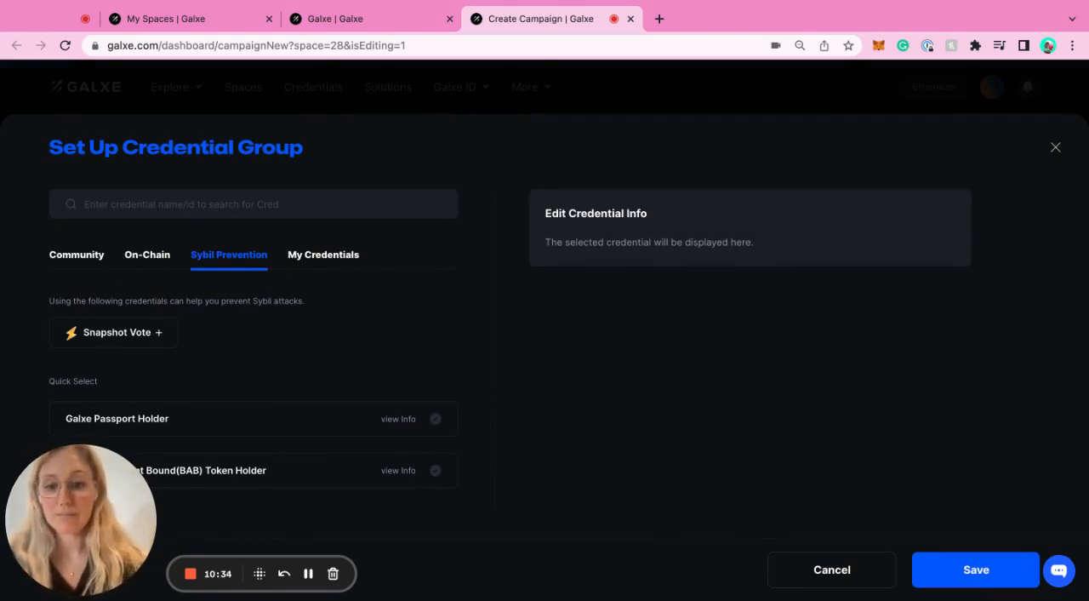
scroll(down, 3)
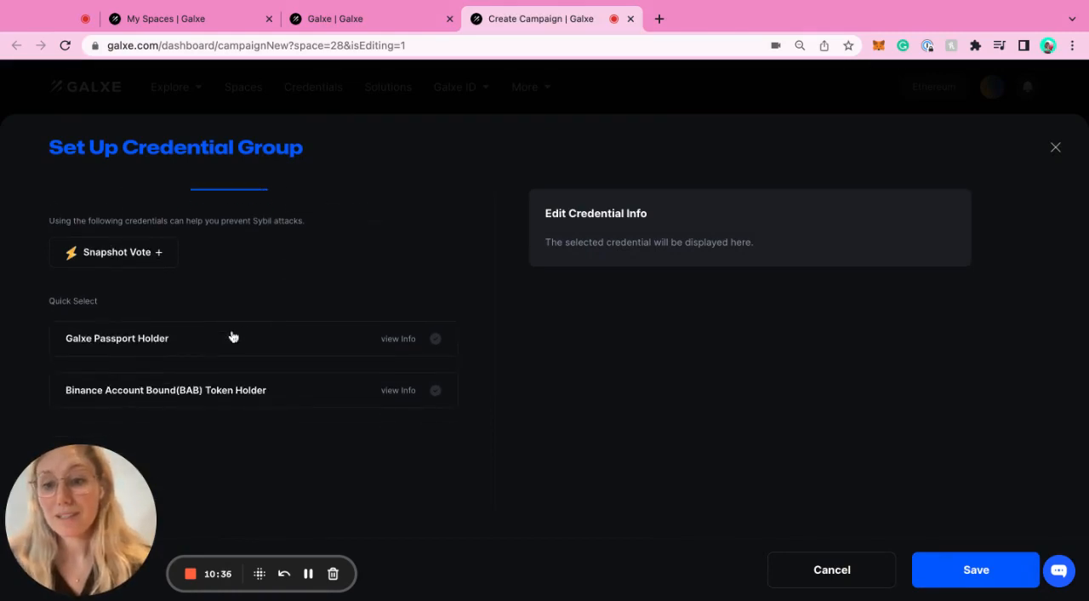
mouse_move(204, 339)
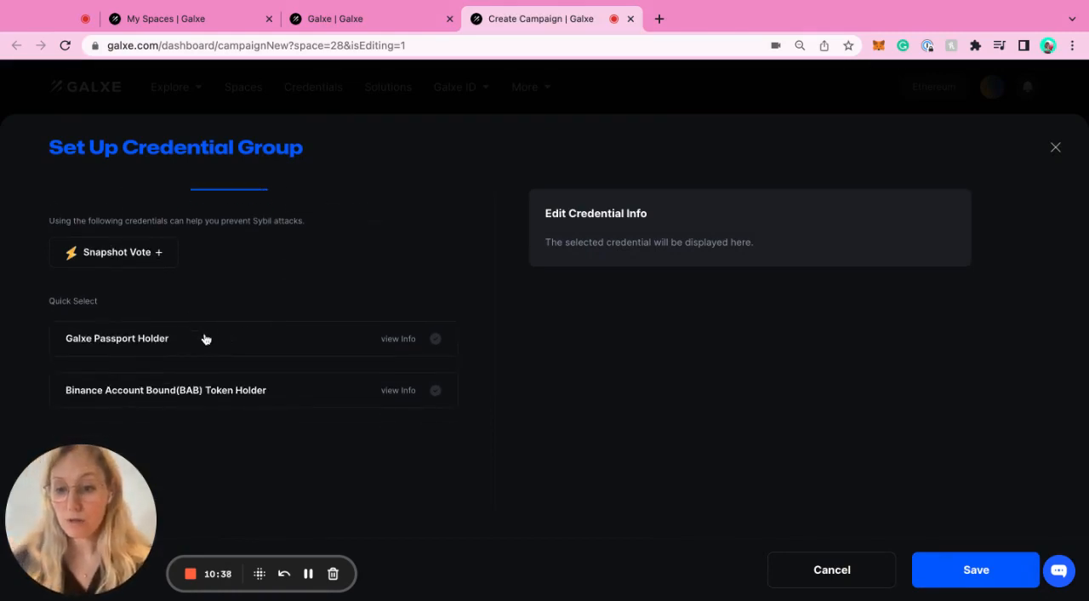
mouse_move(272, 286)
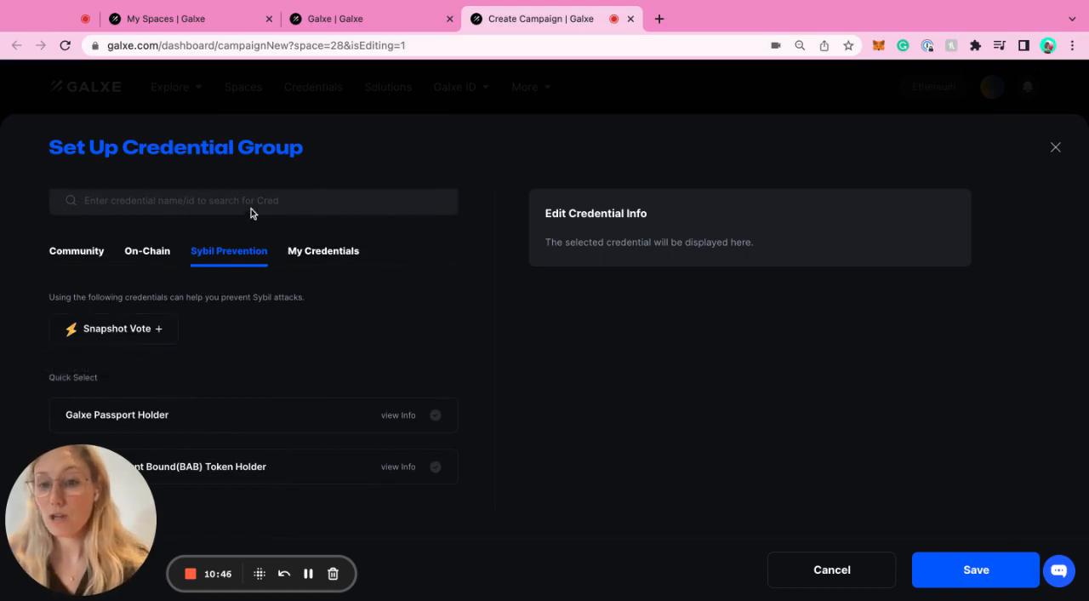
text(Eth)
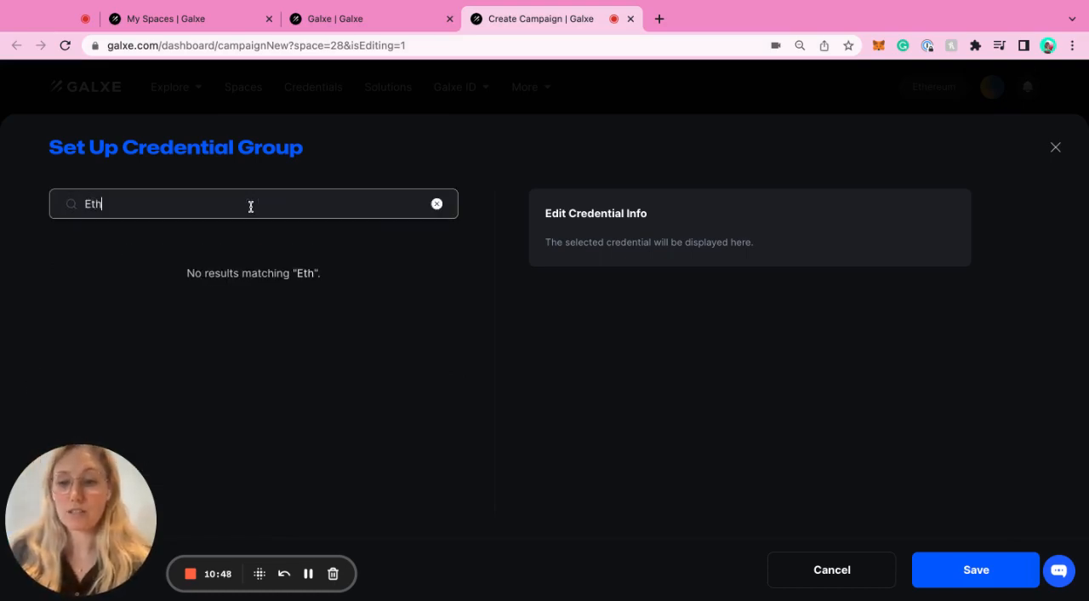
text(Mini)
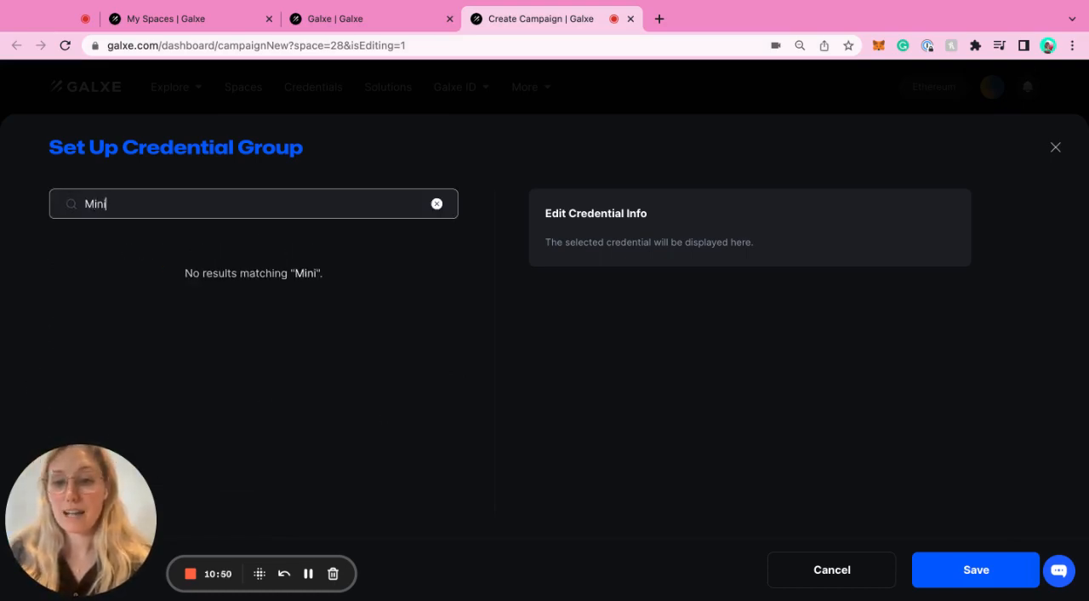
click(436, 204)
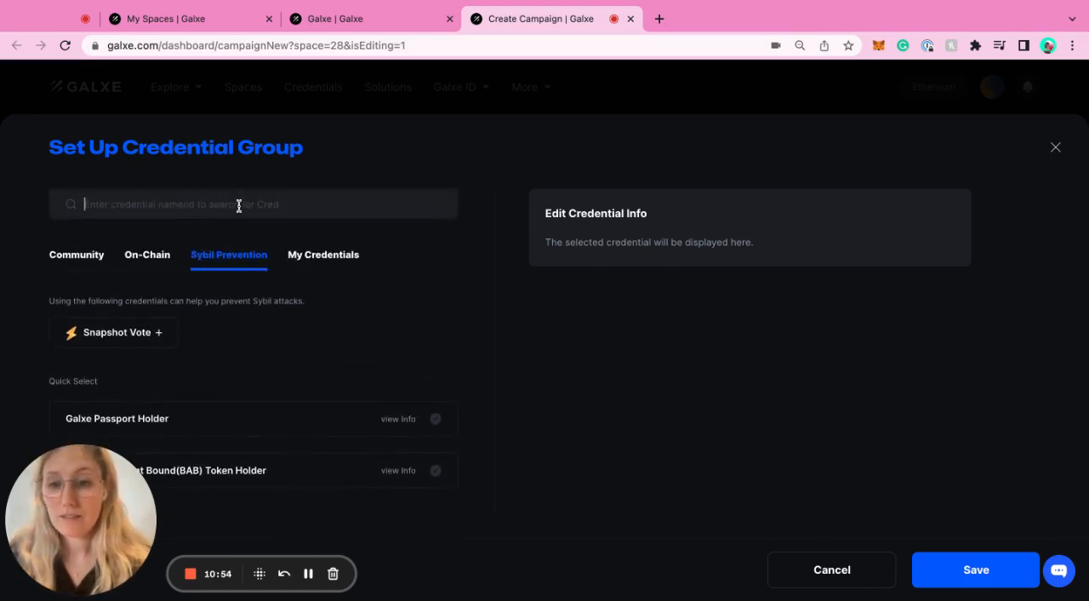
text(tran)
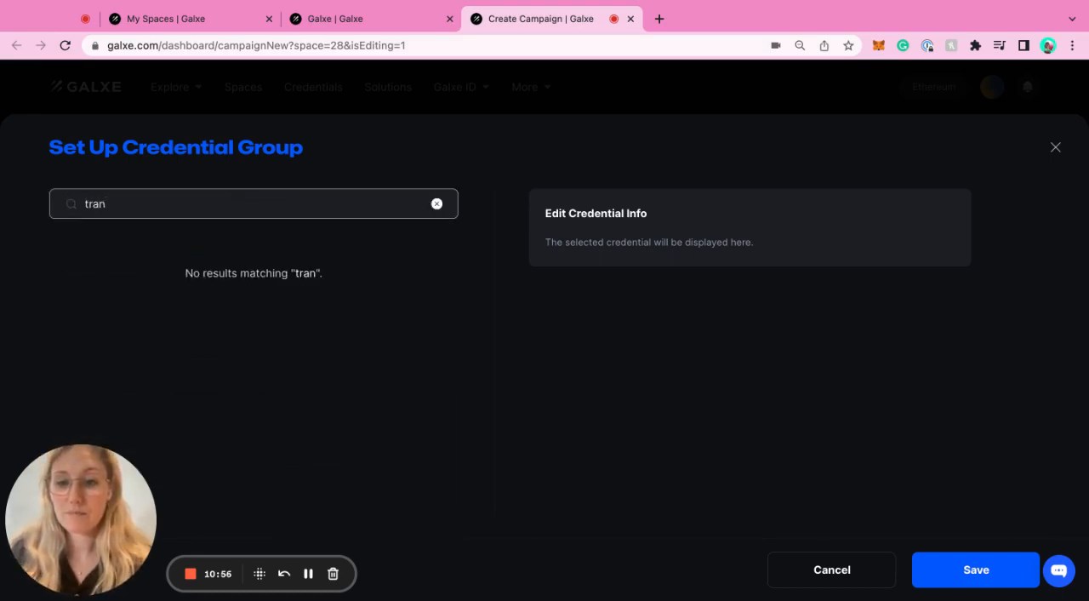
click(435, 204)
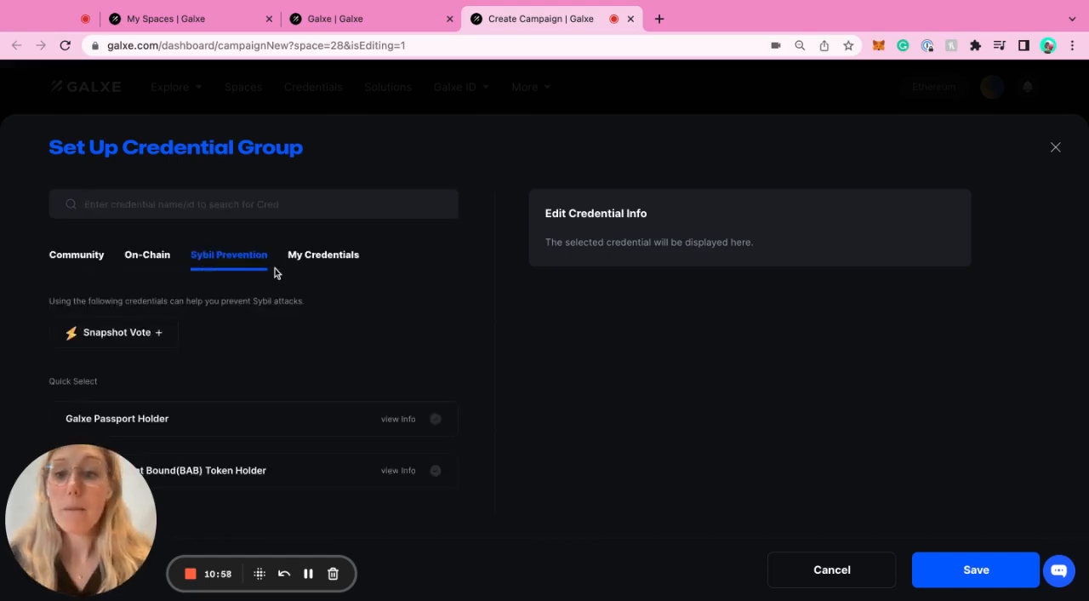
mouse_move(252, 221)
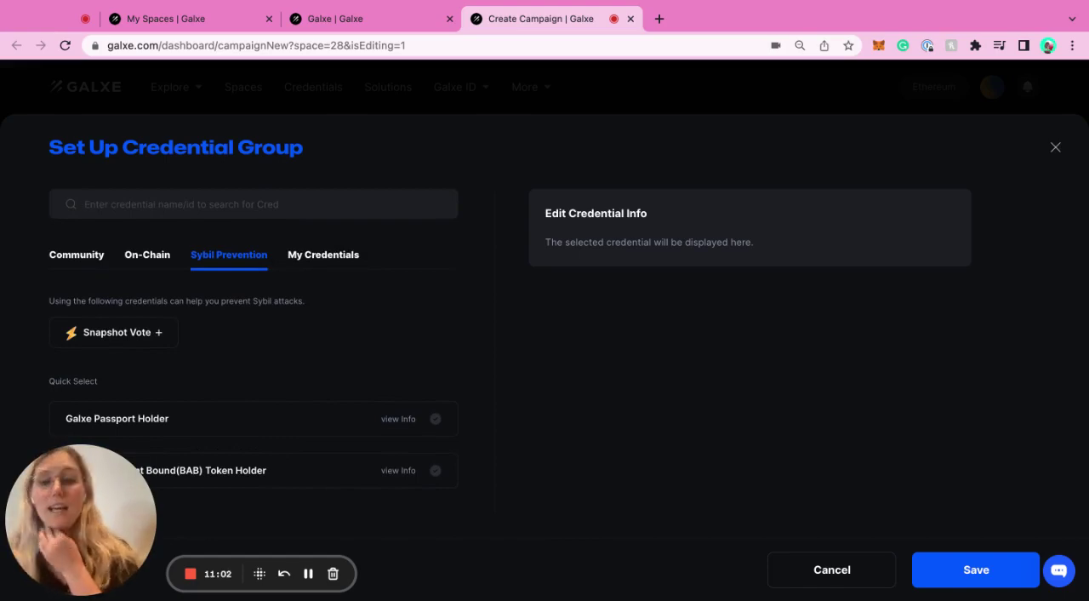
mouse_move(310, 283)
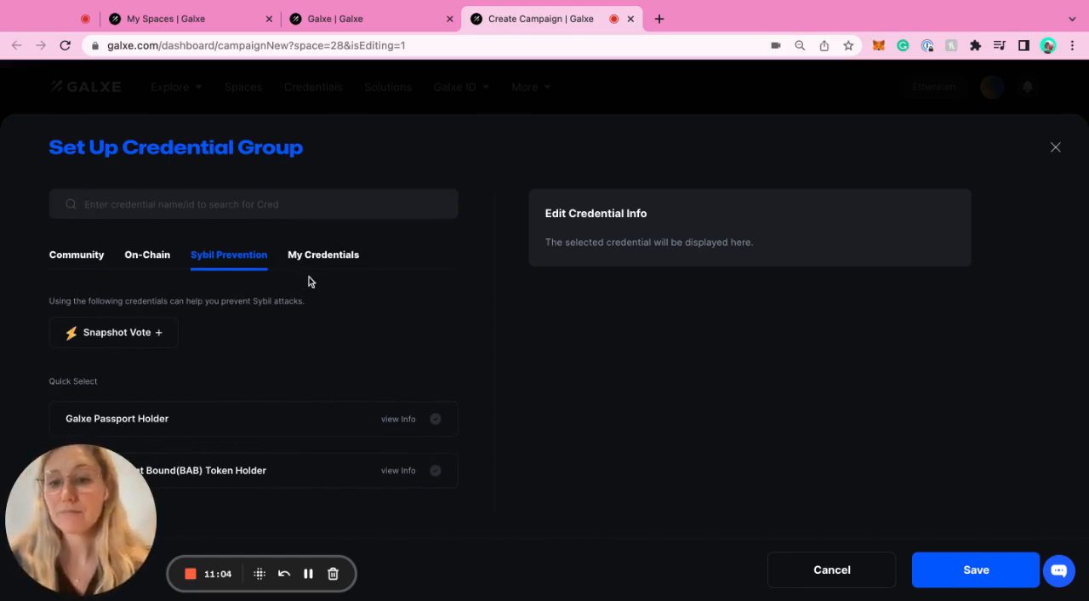
mouse_move(323, 258)
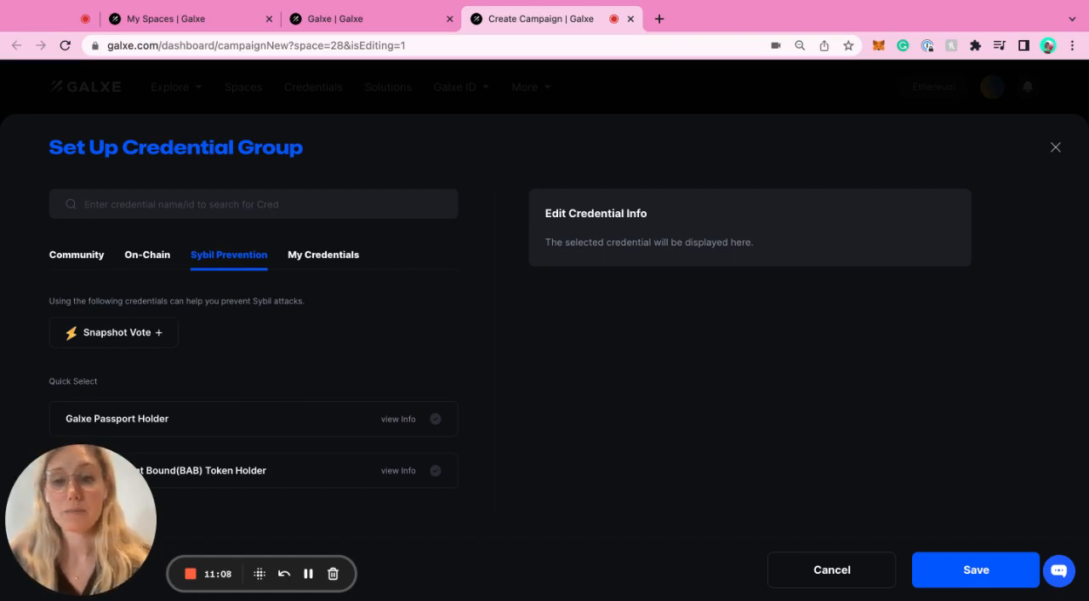
Step: View the space's My Credentials list, then cancel credential group setup without saving
click(323, 255)
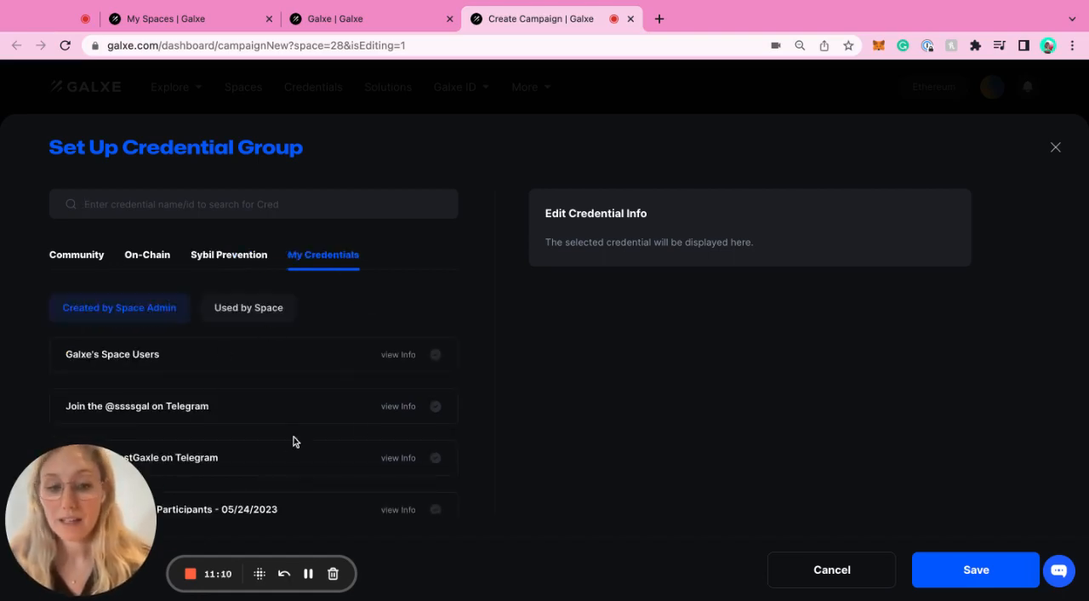
mouse_move(881, 572)
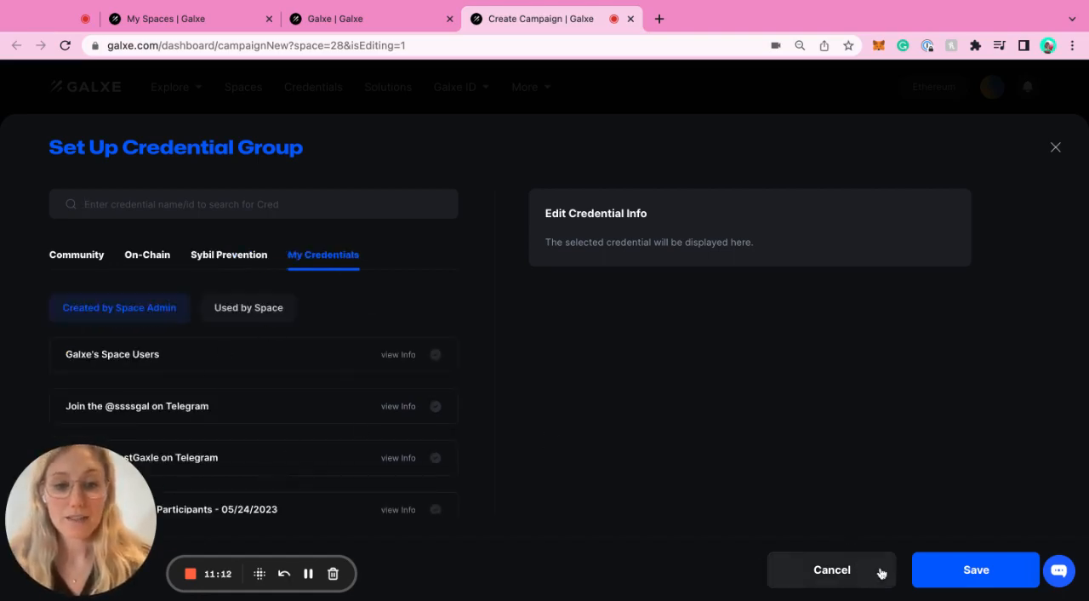
click(831, 568)
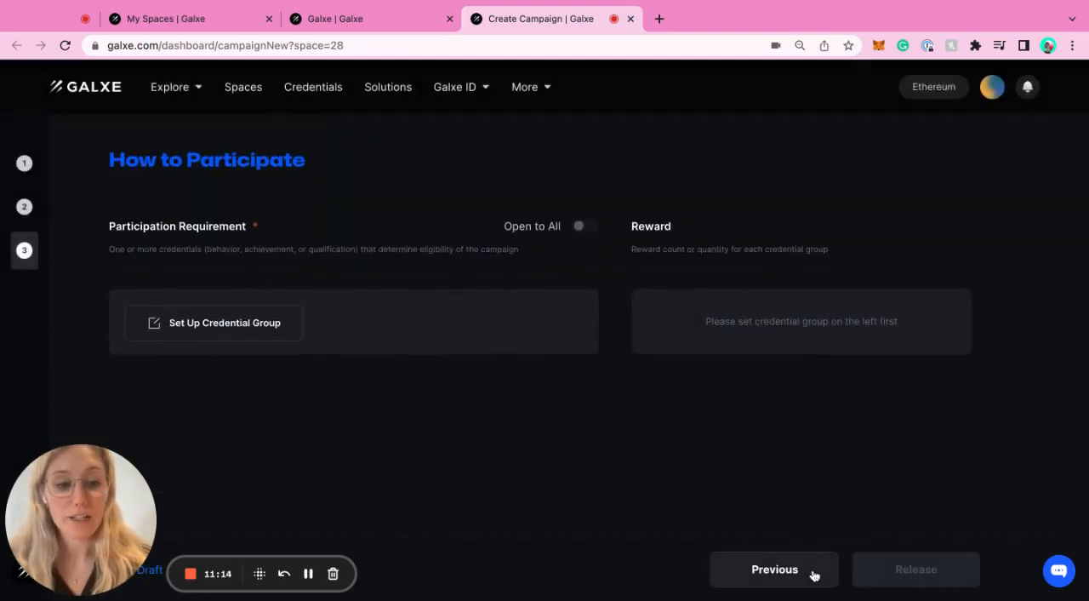
mouse_move(593, 442)
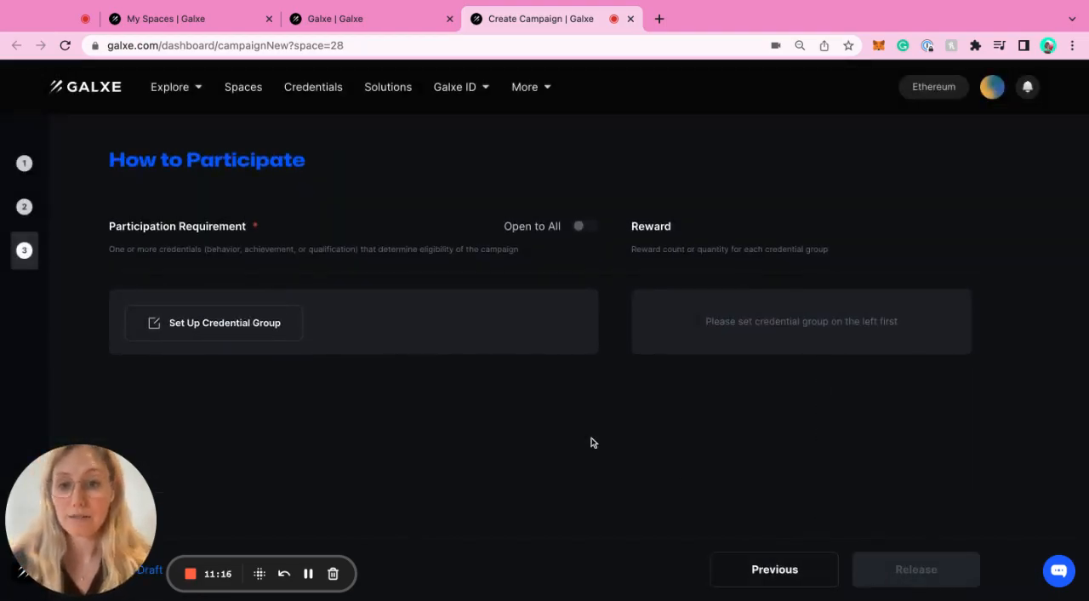
mouse_move(242, 87)
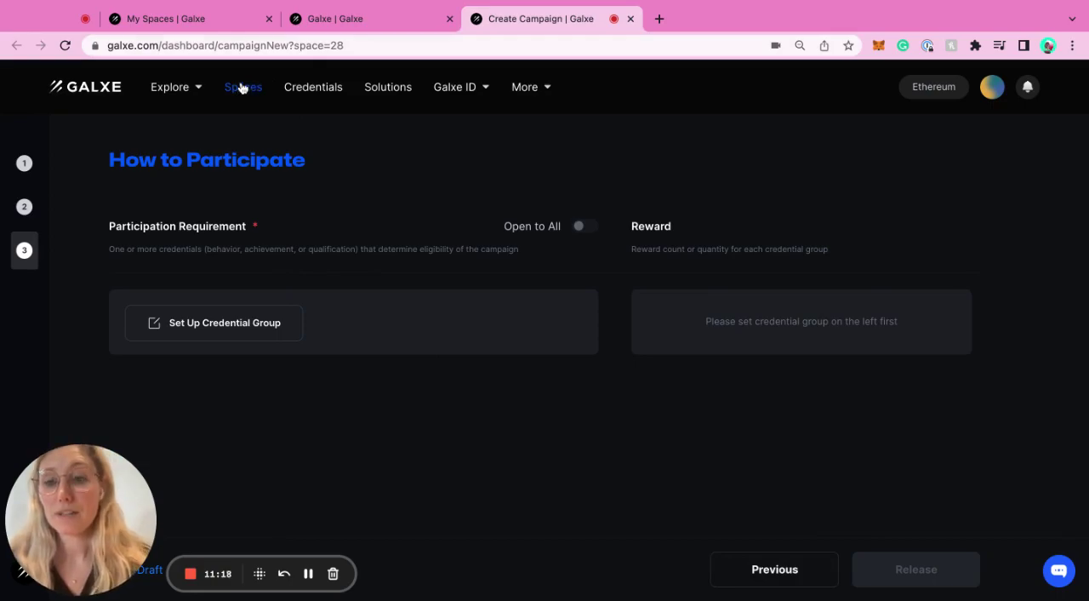
Step: Browse the live campaign grid from Explore > Campaign down to Galxe Twitter Follower
click(171, 87)
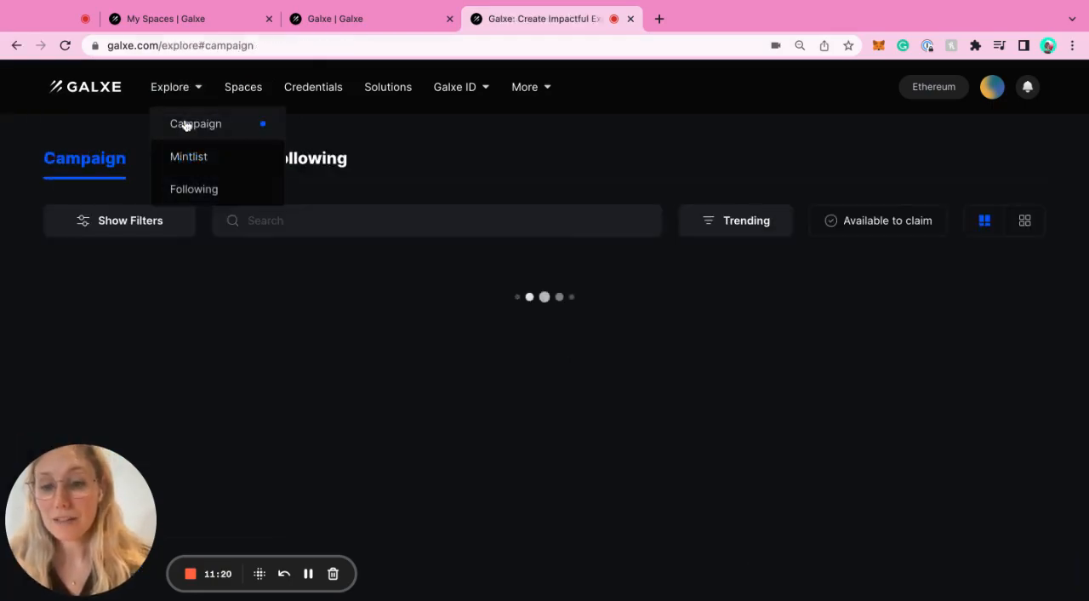
click(196, 123)
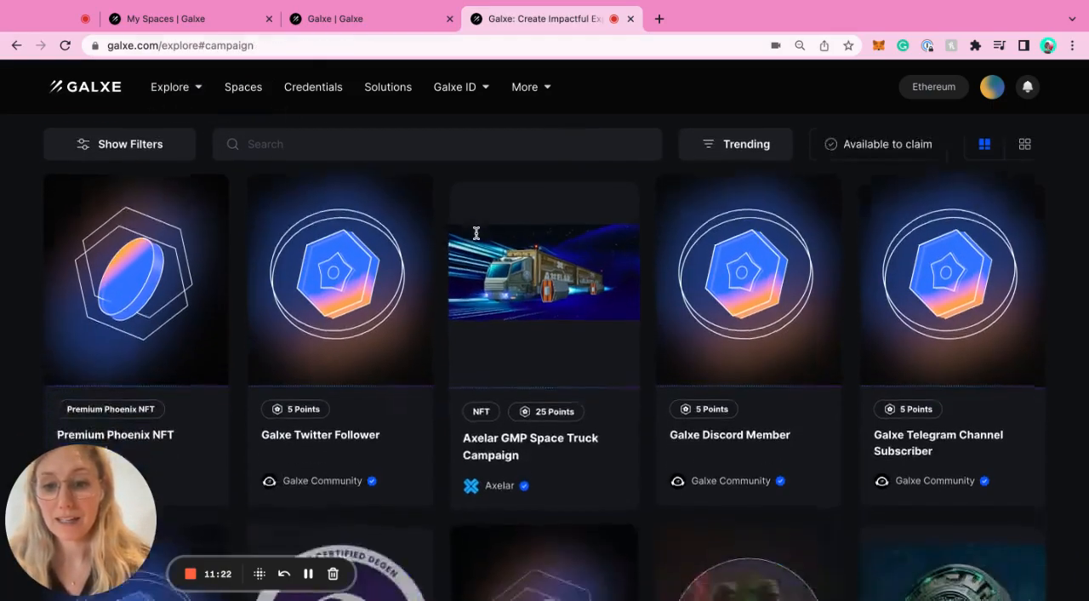
scroll(down, 3)
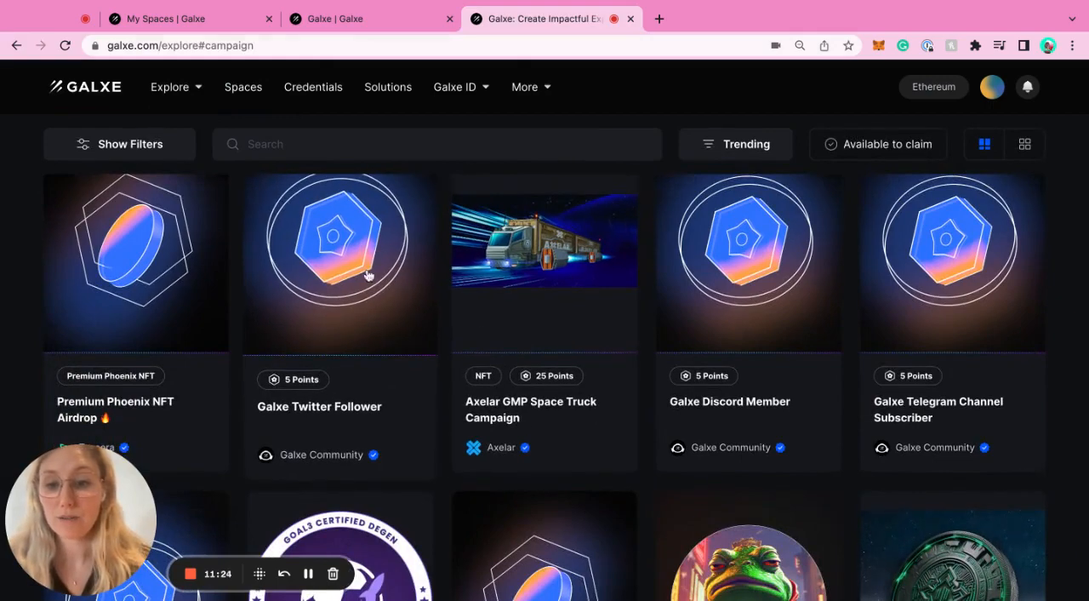
scroll(down, 3)
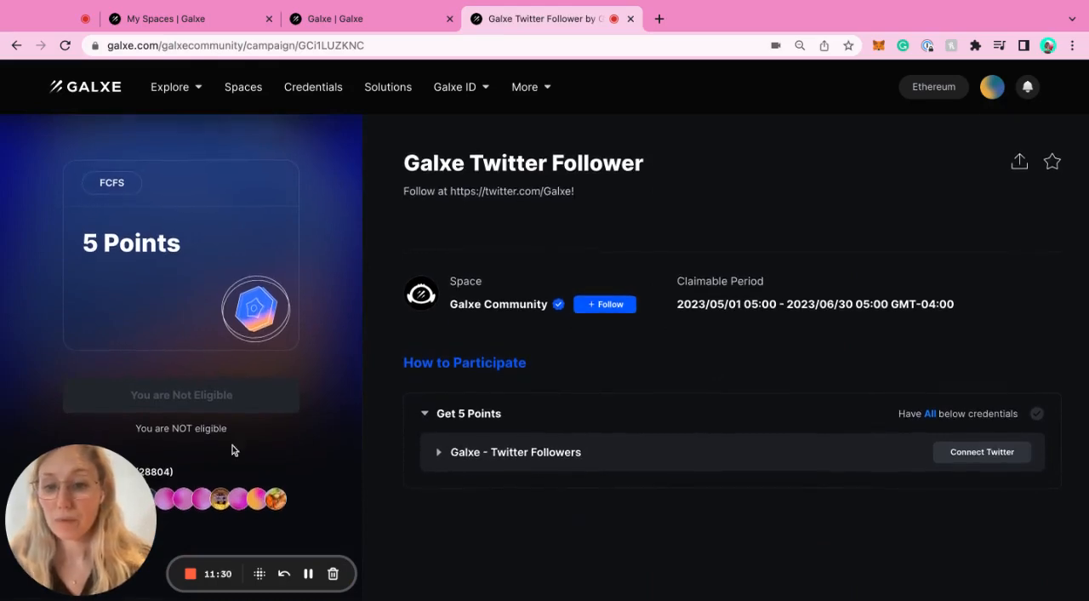
Step: Expand and collapse the 5-point Twitter Followers credential details in the campaign
click(439, 453)
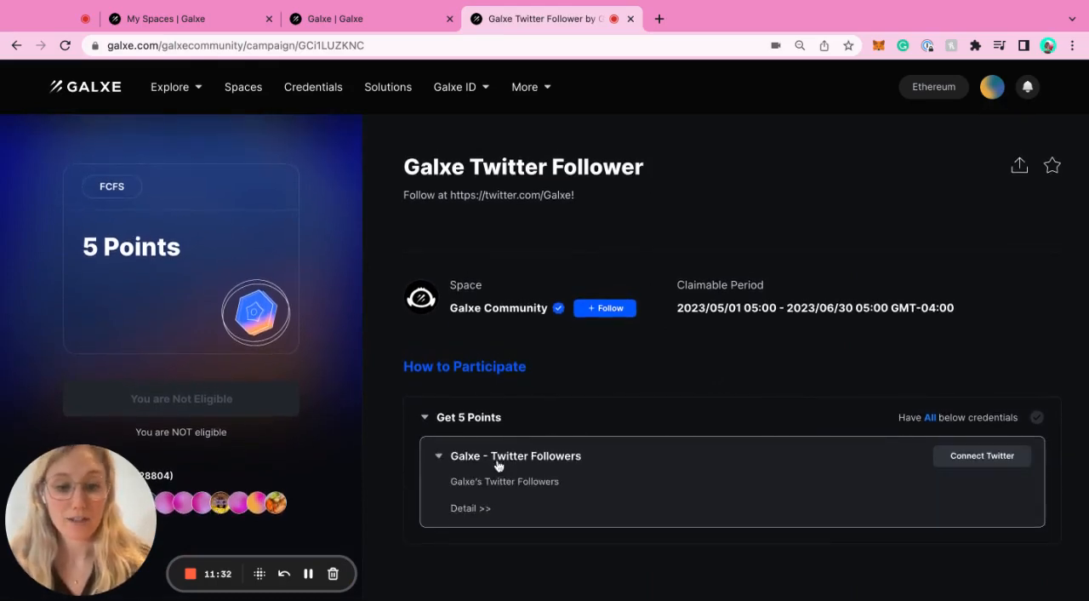
mouse_move(243, 425)
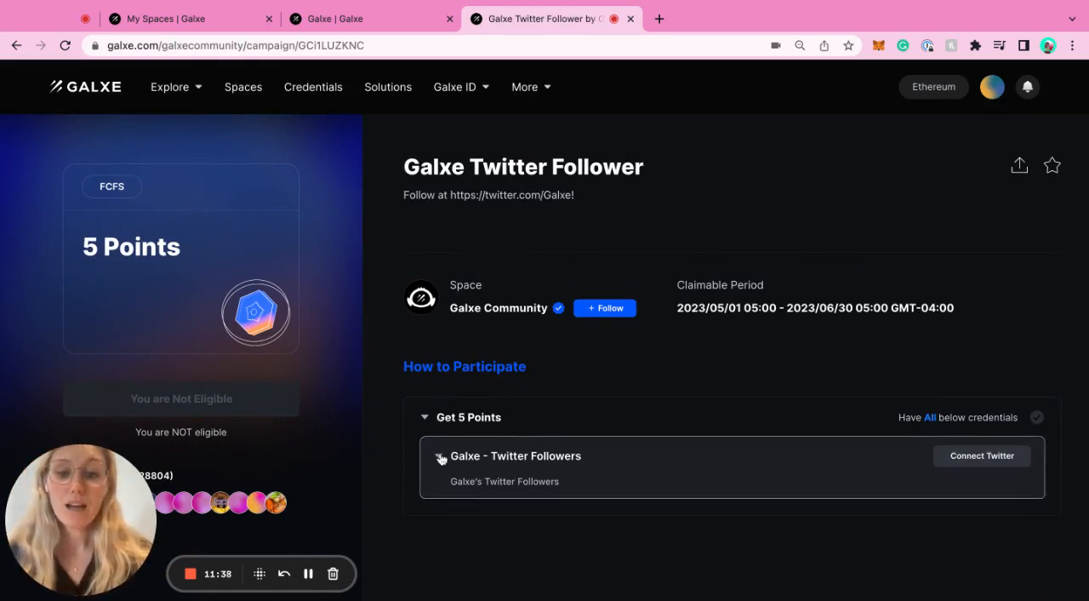
click(439, 456)
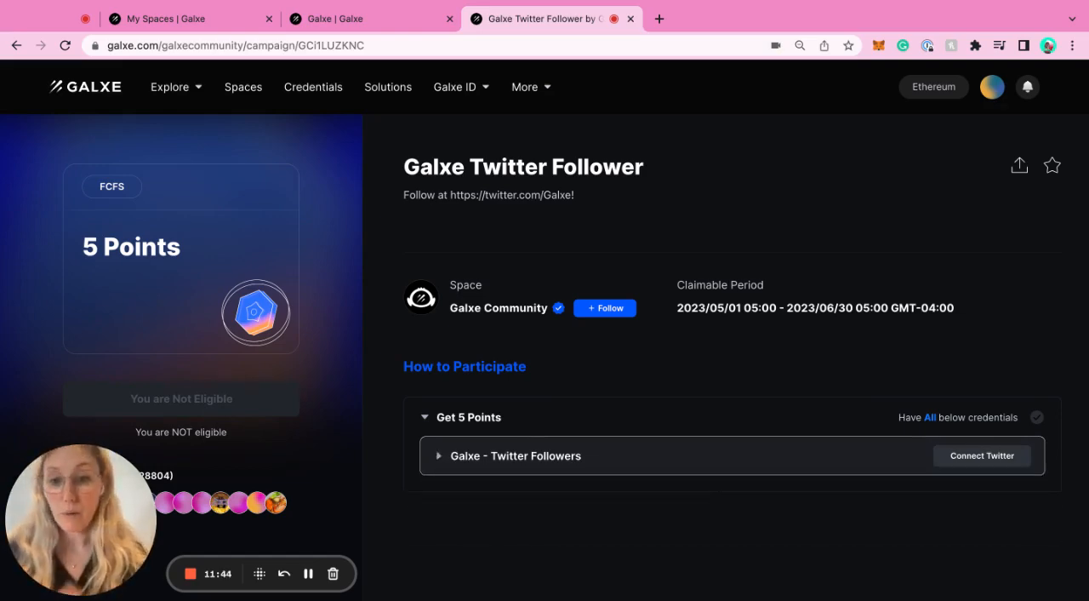
click(170, 87)
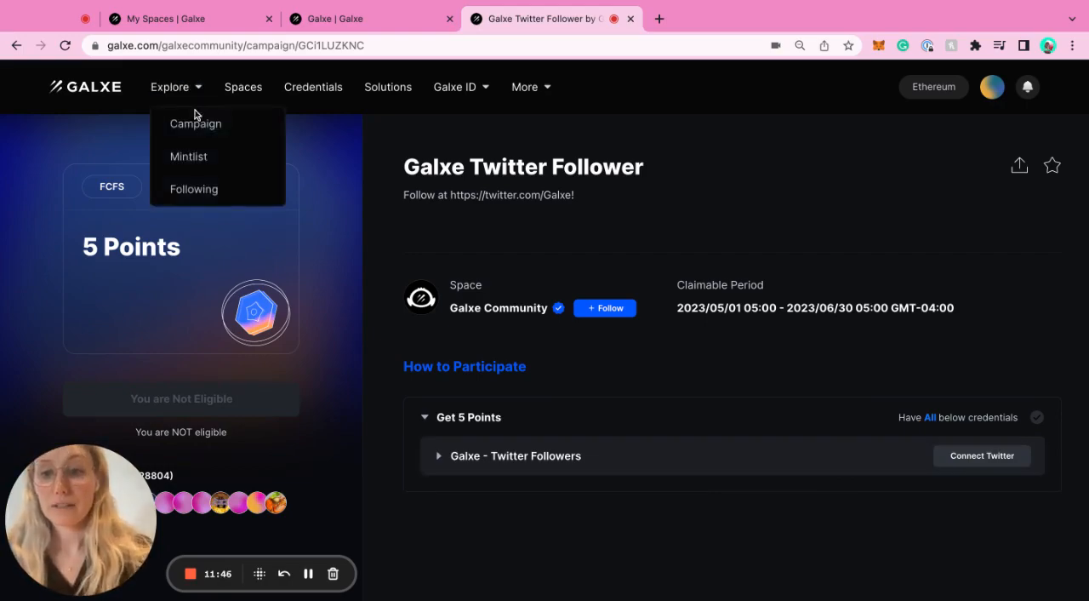
Step: Search the campaign list for 'linea' and open Linea Voyage - Bridge Week
click(193, 123)
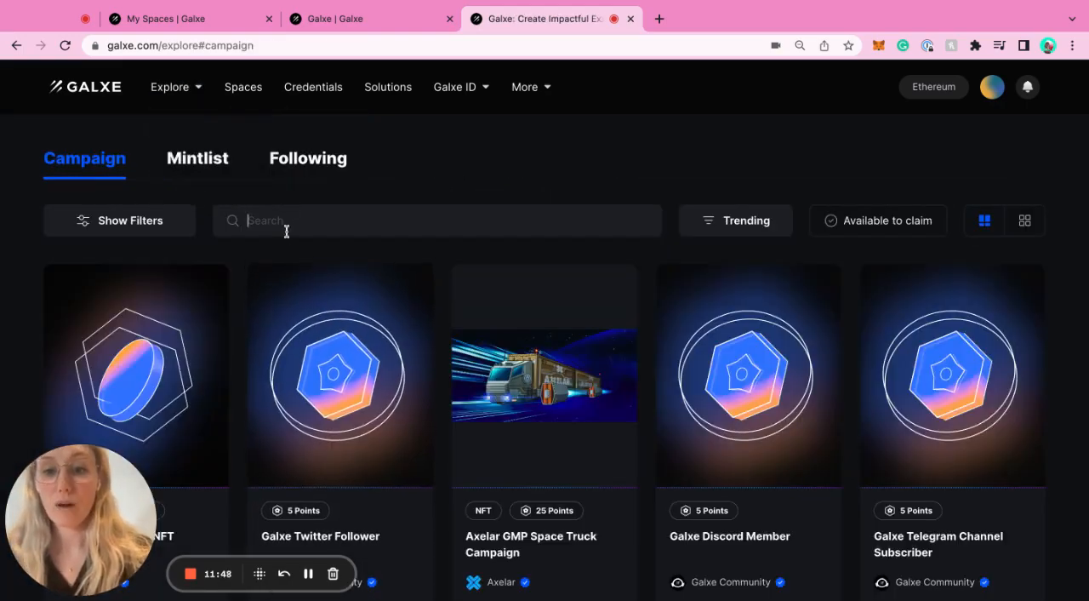
text(linea)
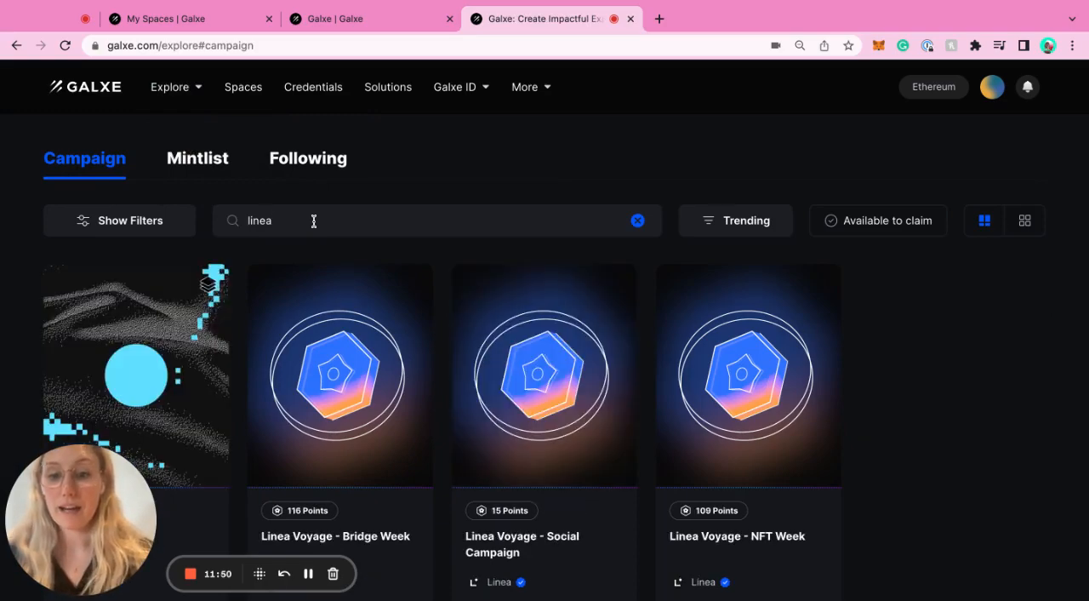
Step: Scroll through How to Participate listing the 10-point bridger credential tasks
scroll(down, 3)
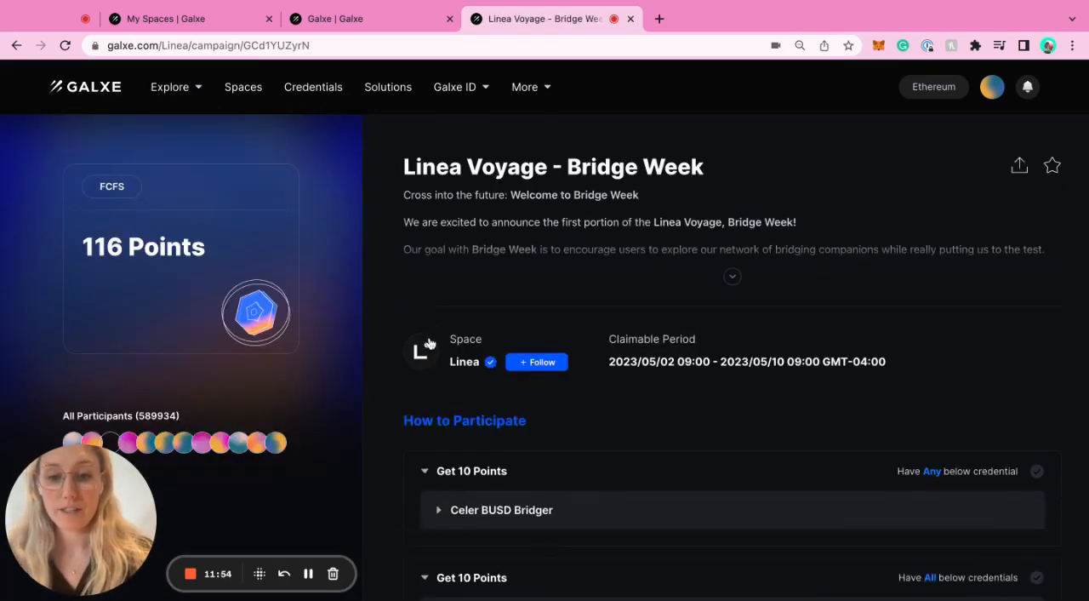
scroll(down, 3)
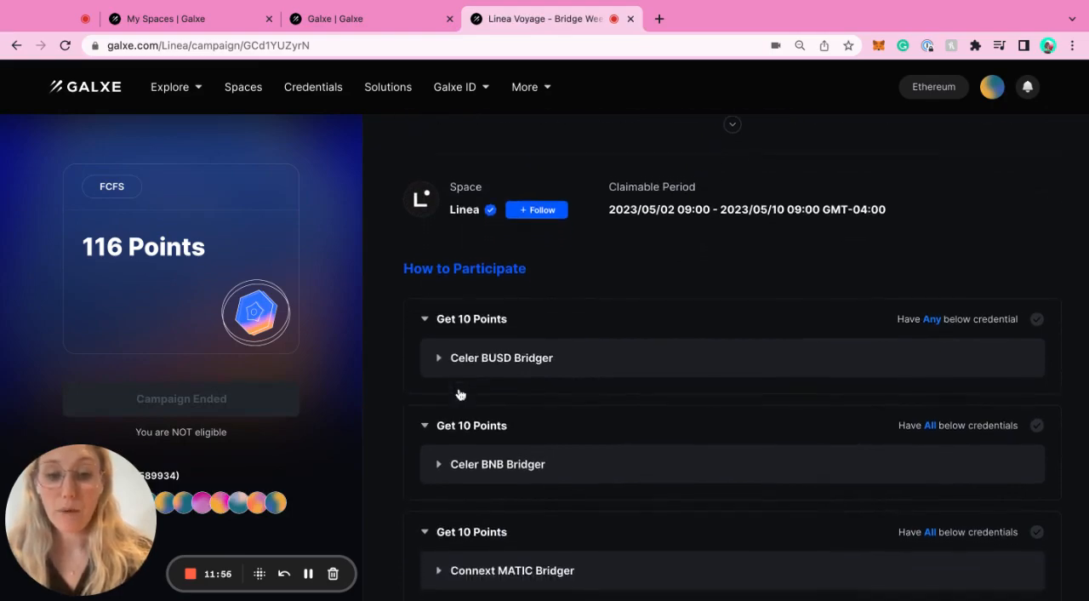
scroll(down, 3)
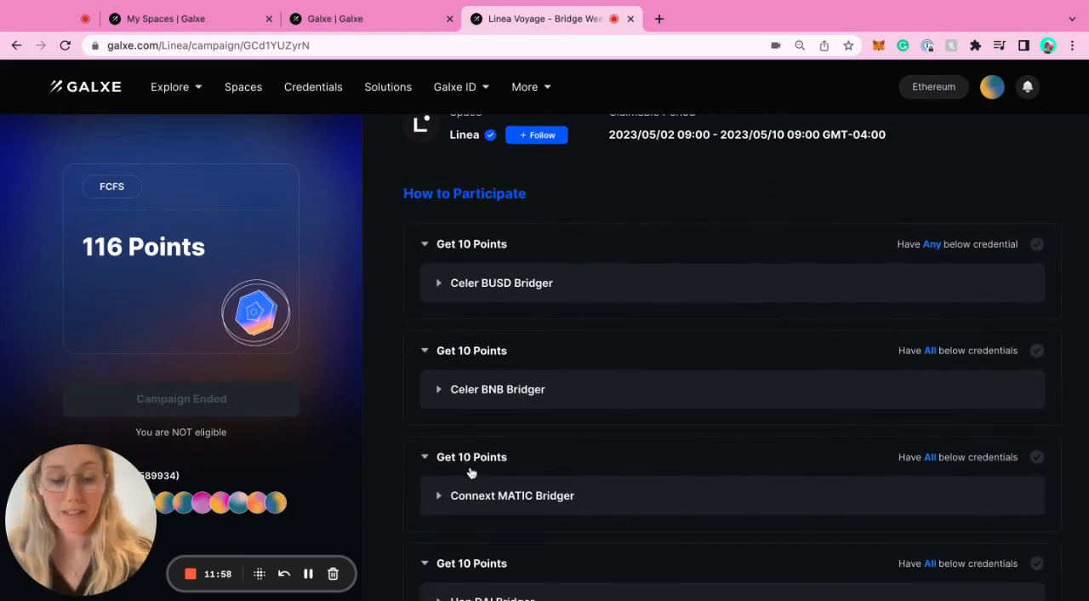
scroll(down, 3)
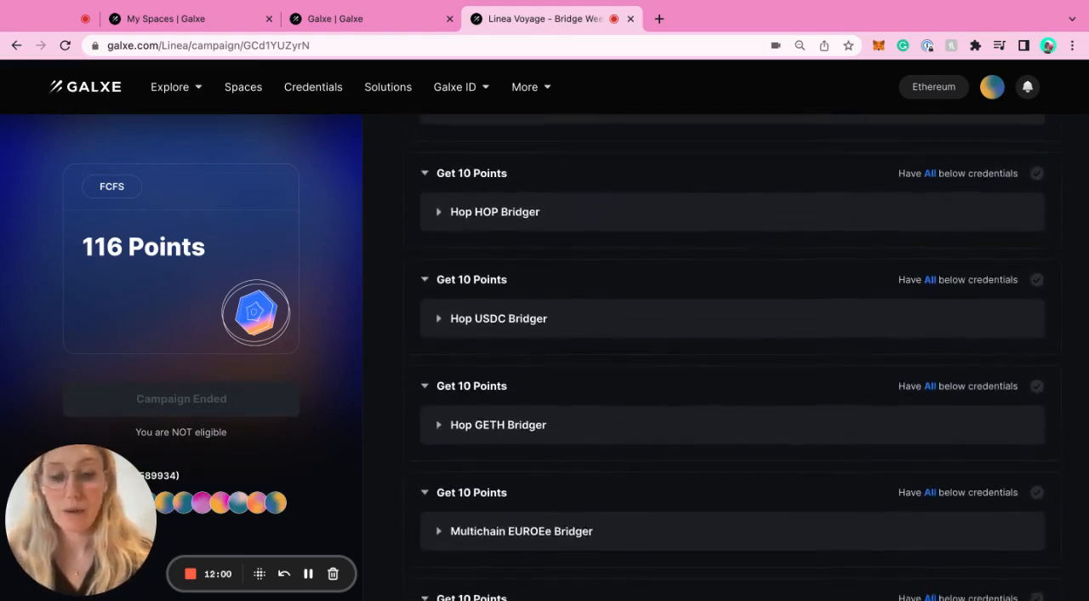
mouse_move(371, 561)
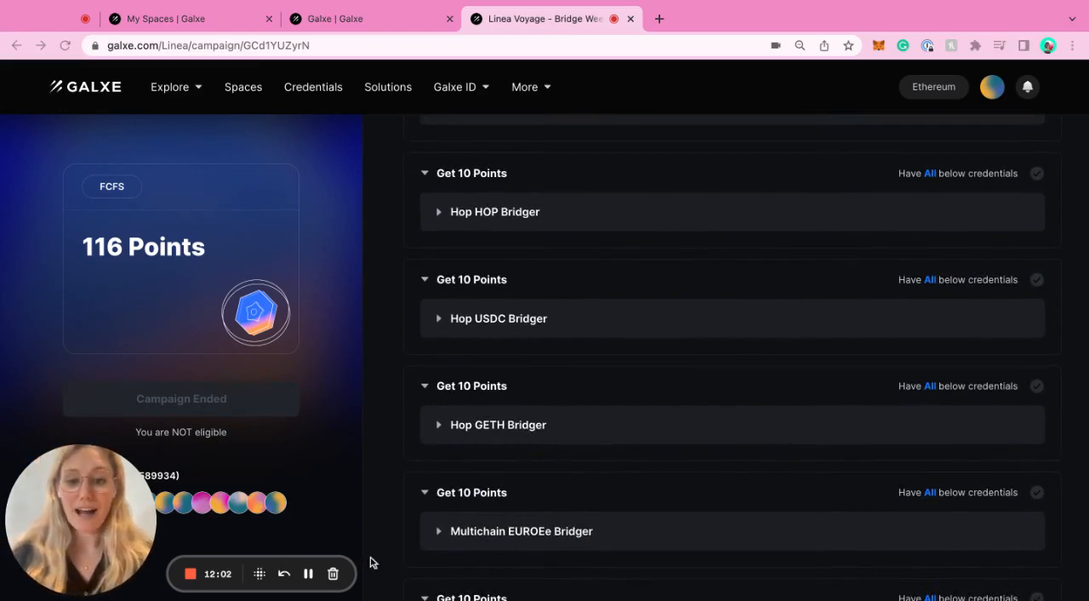